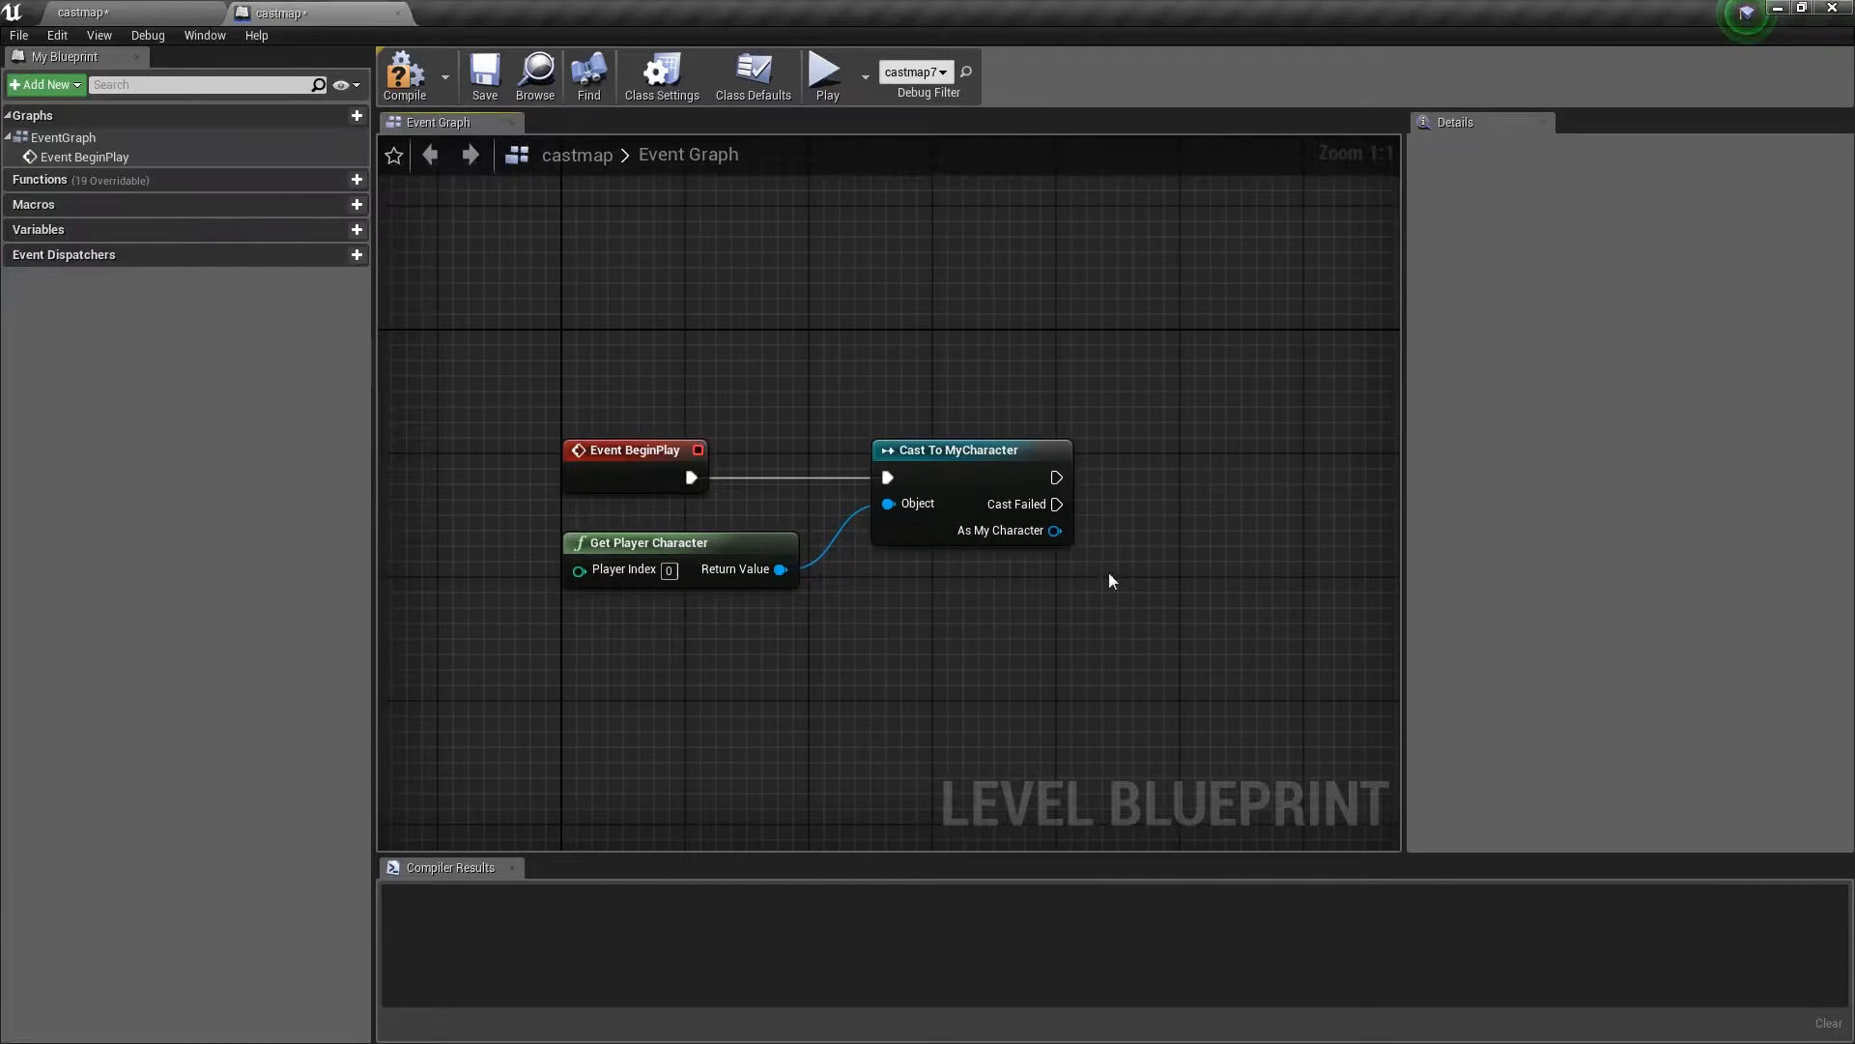
mouse_move(694, 547)
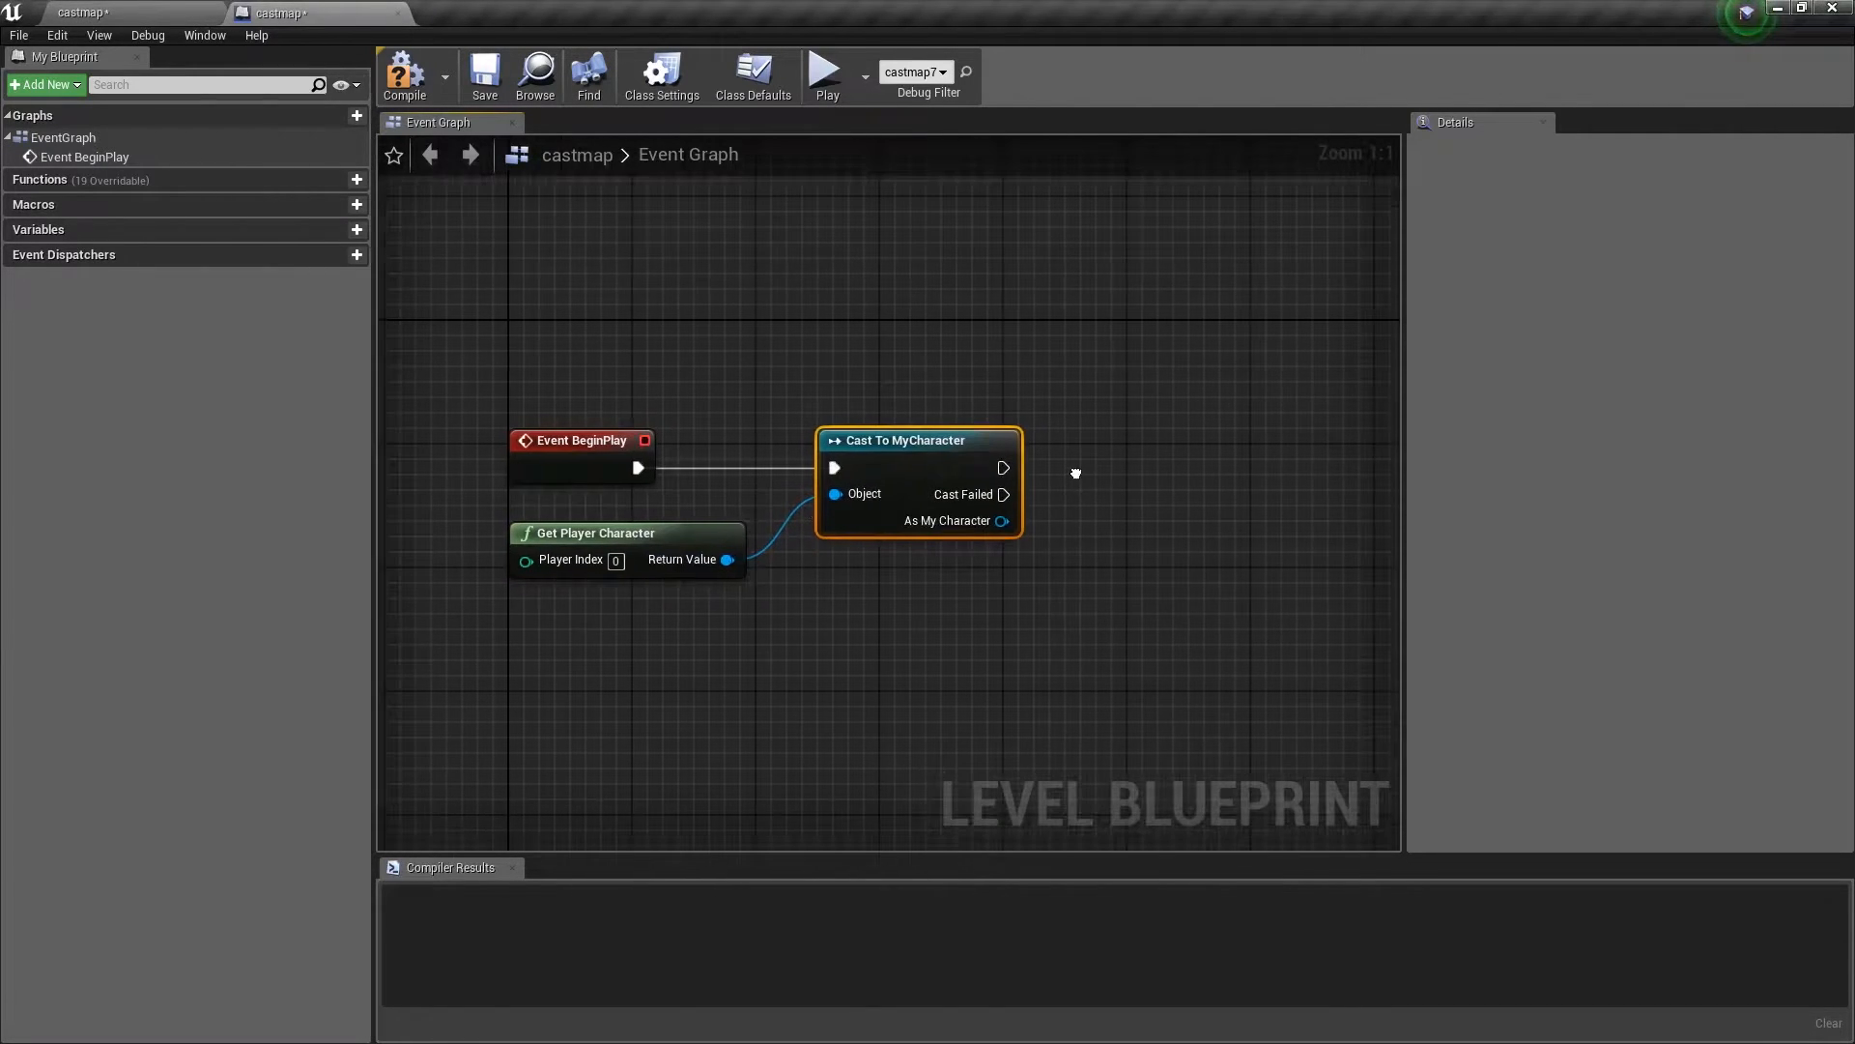
mouse_move(947, 520)
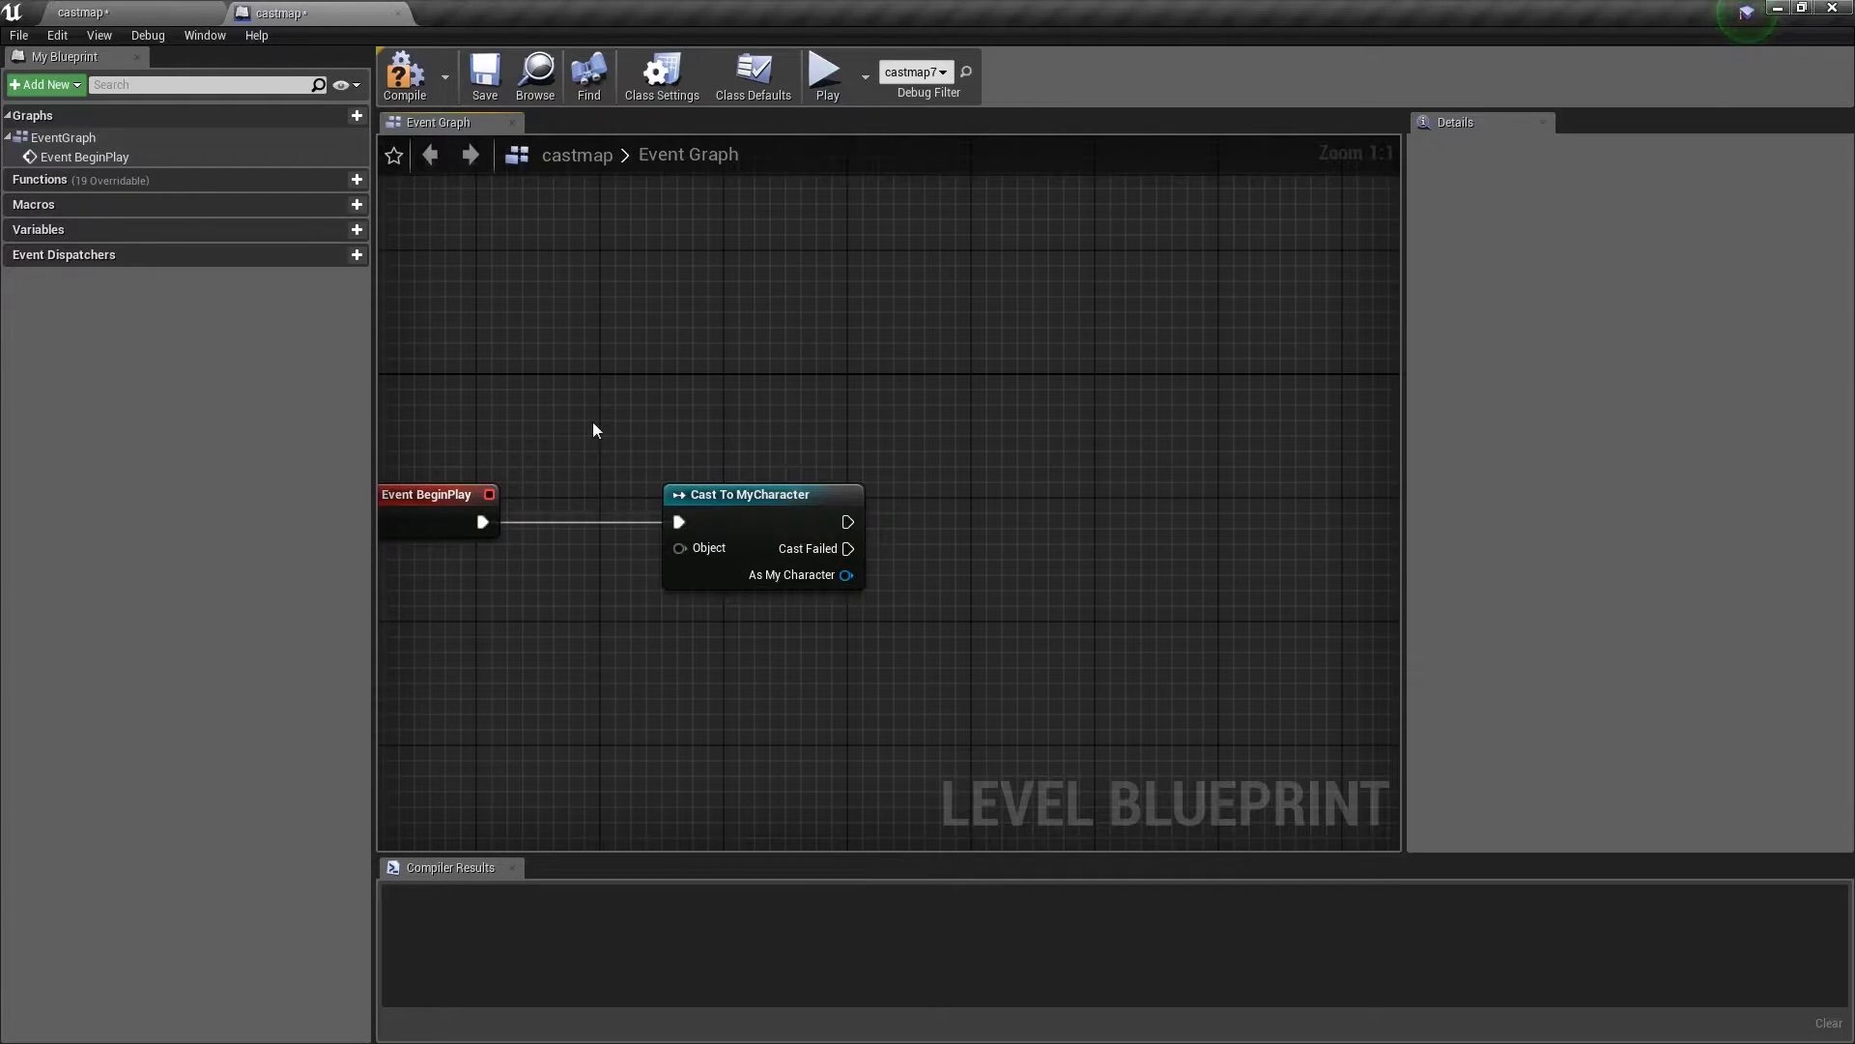
mouse_move(605, 410)
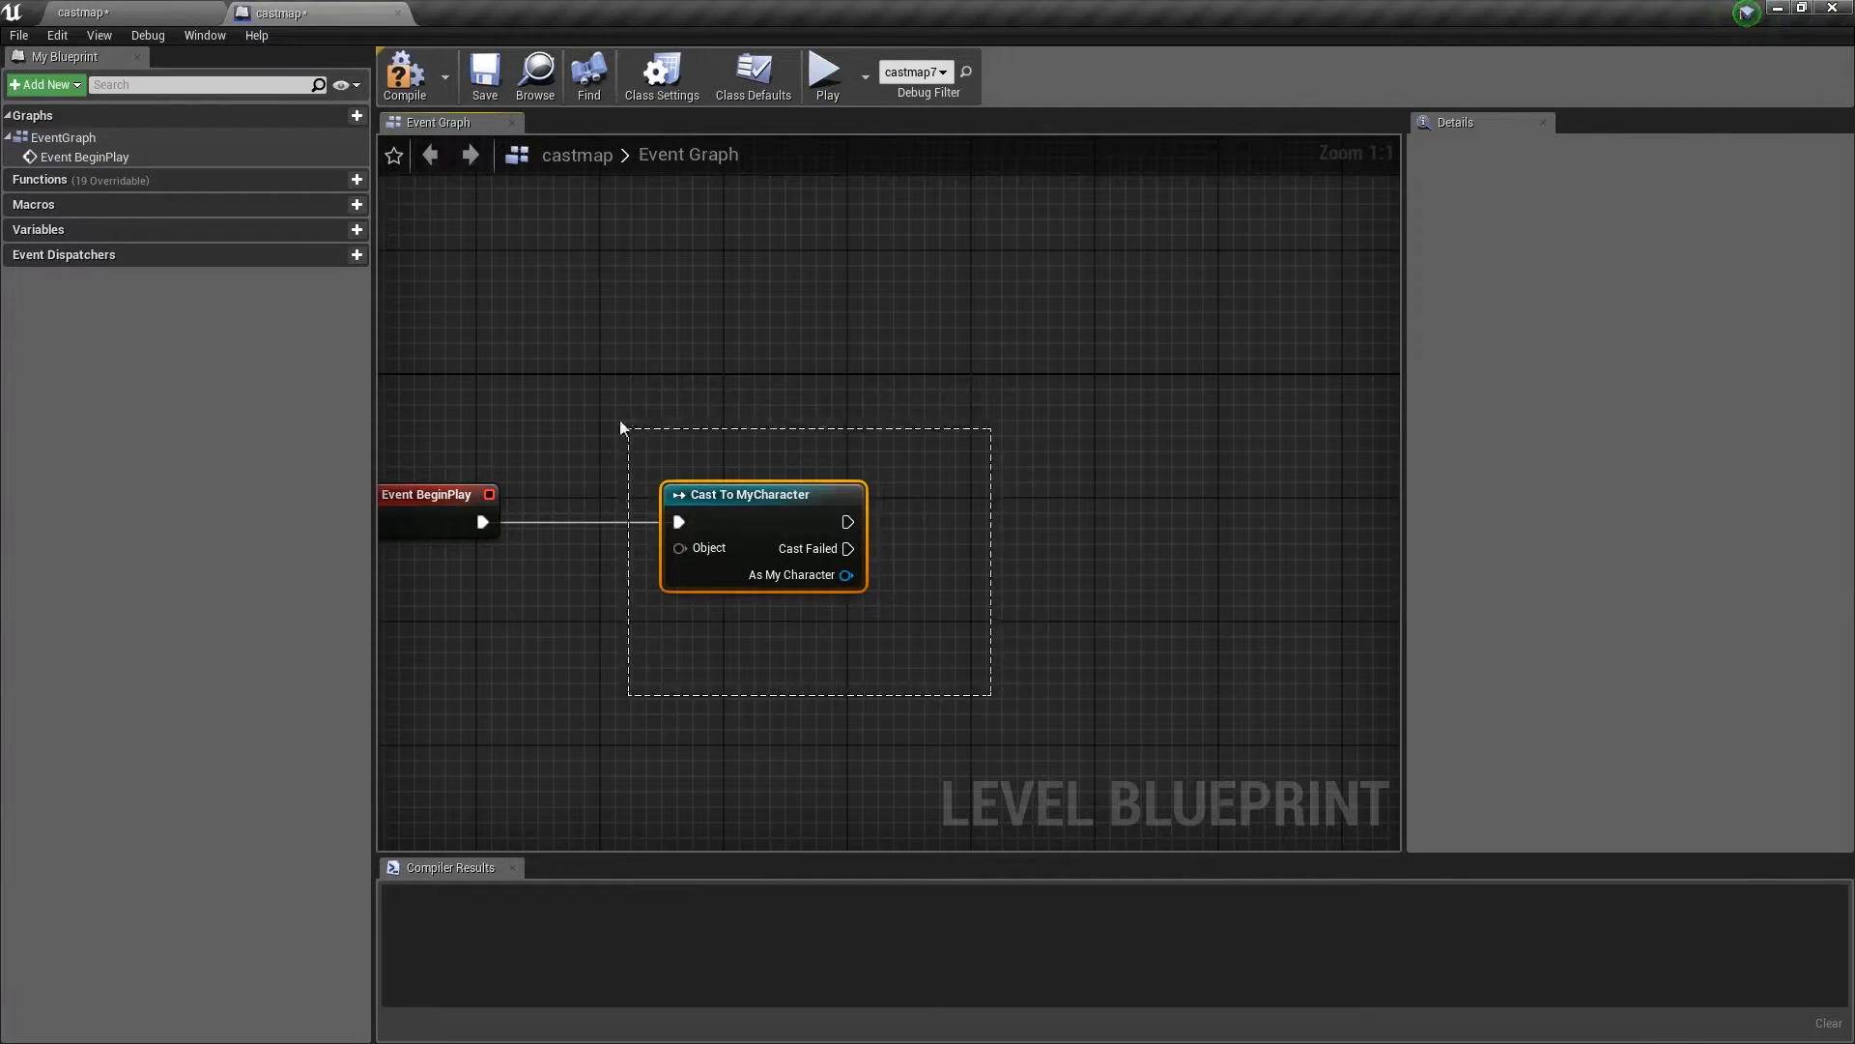
Delete the Get Player Character and Cast To MyCharacter nodes from the level blueprint
key("Delete")
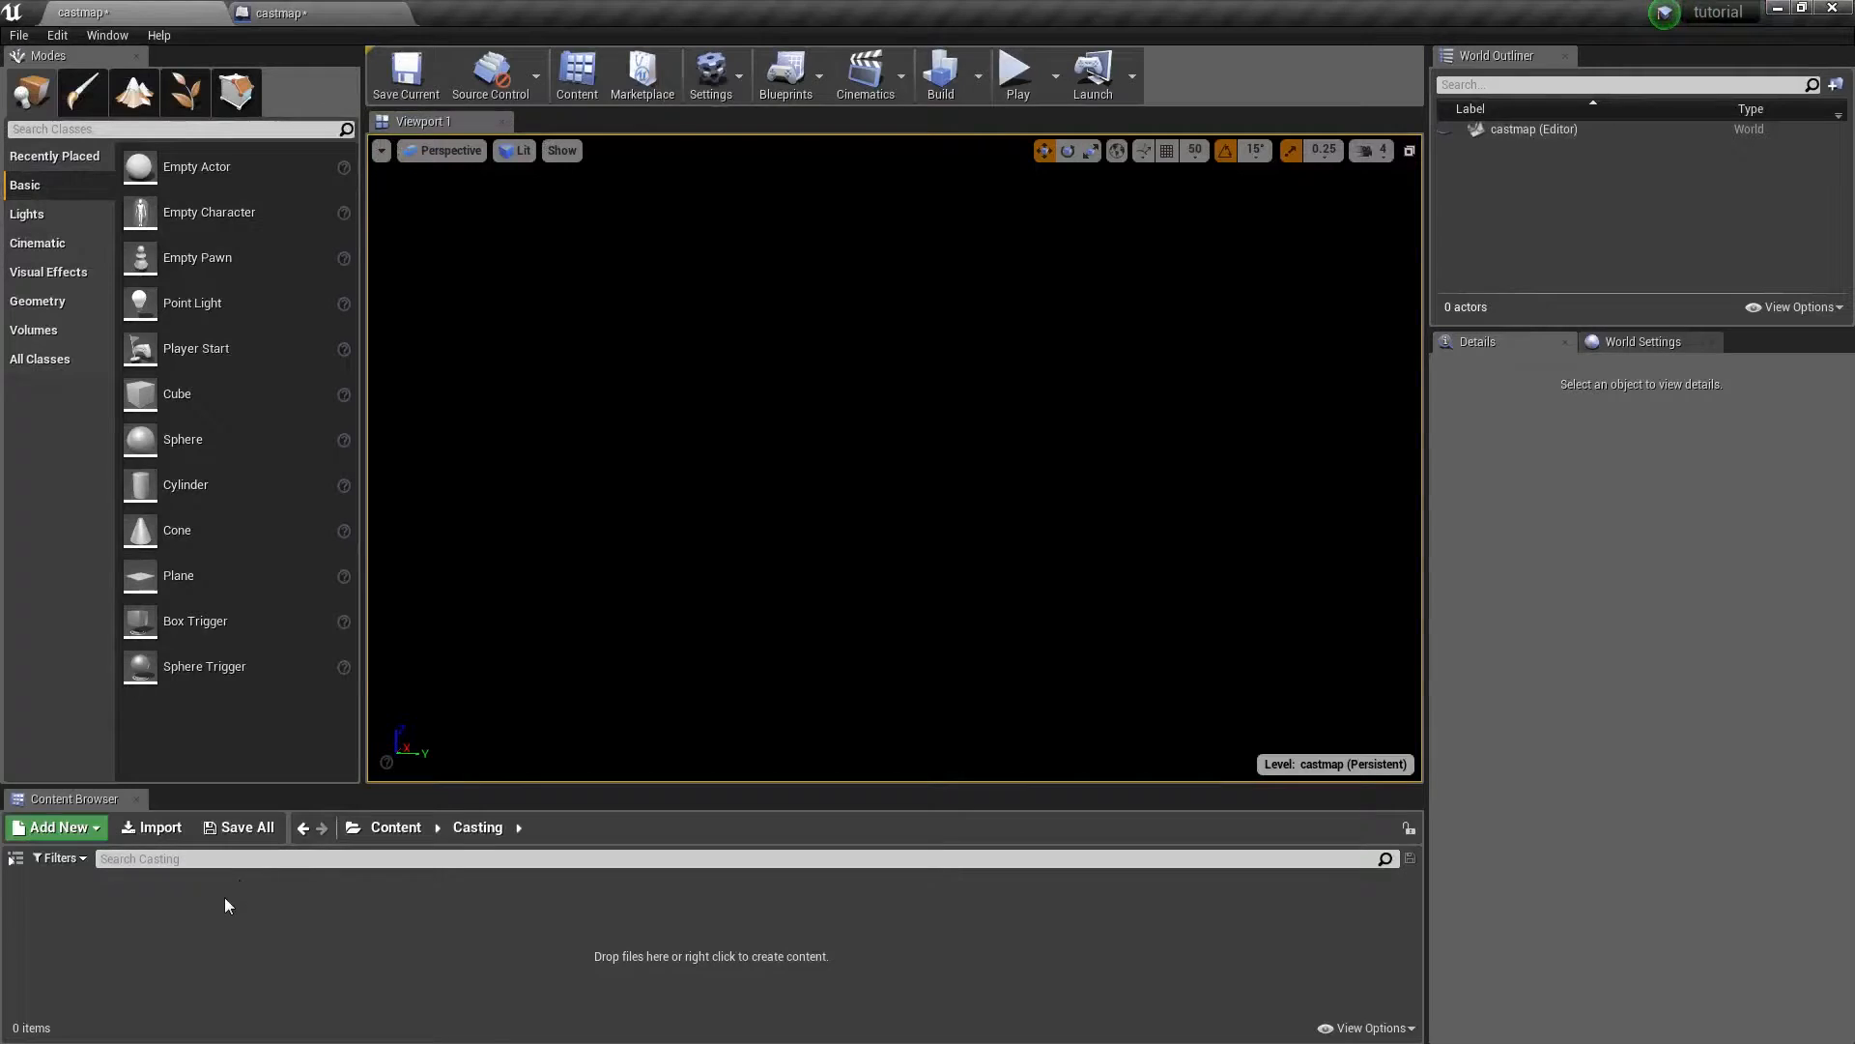
mouse_move(157, 891)
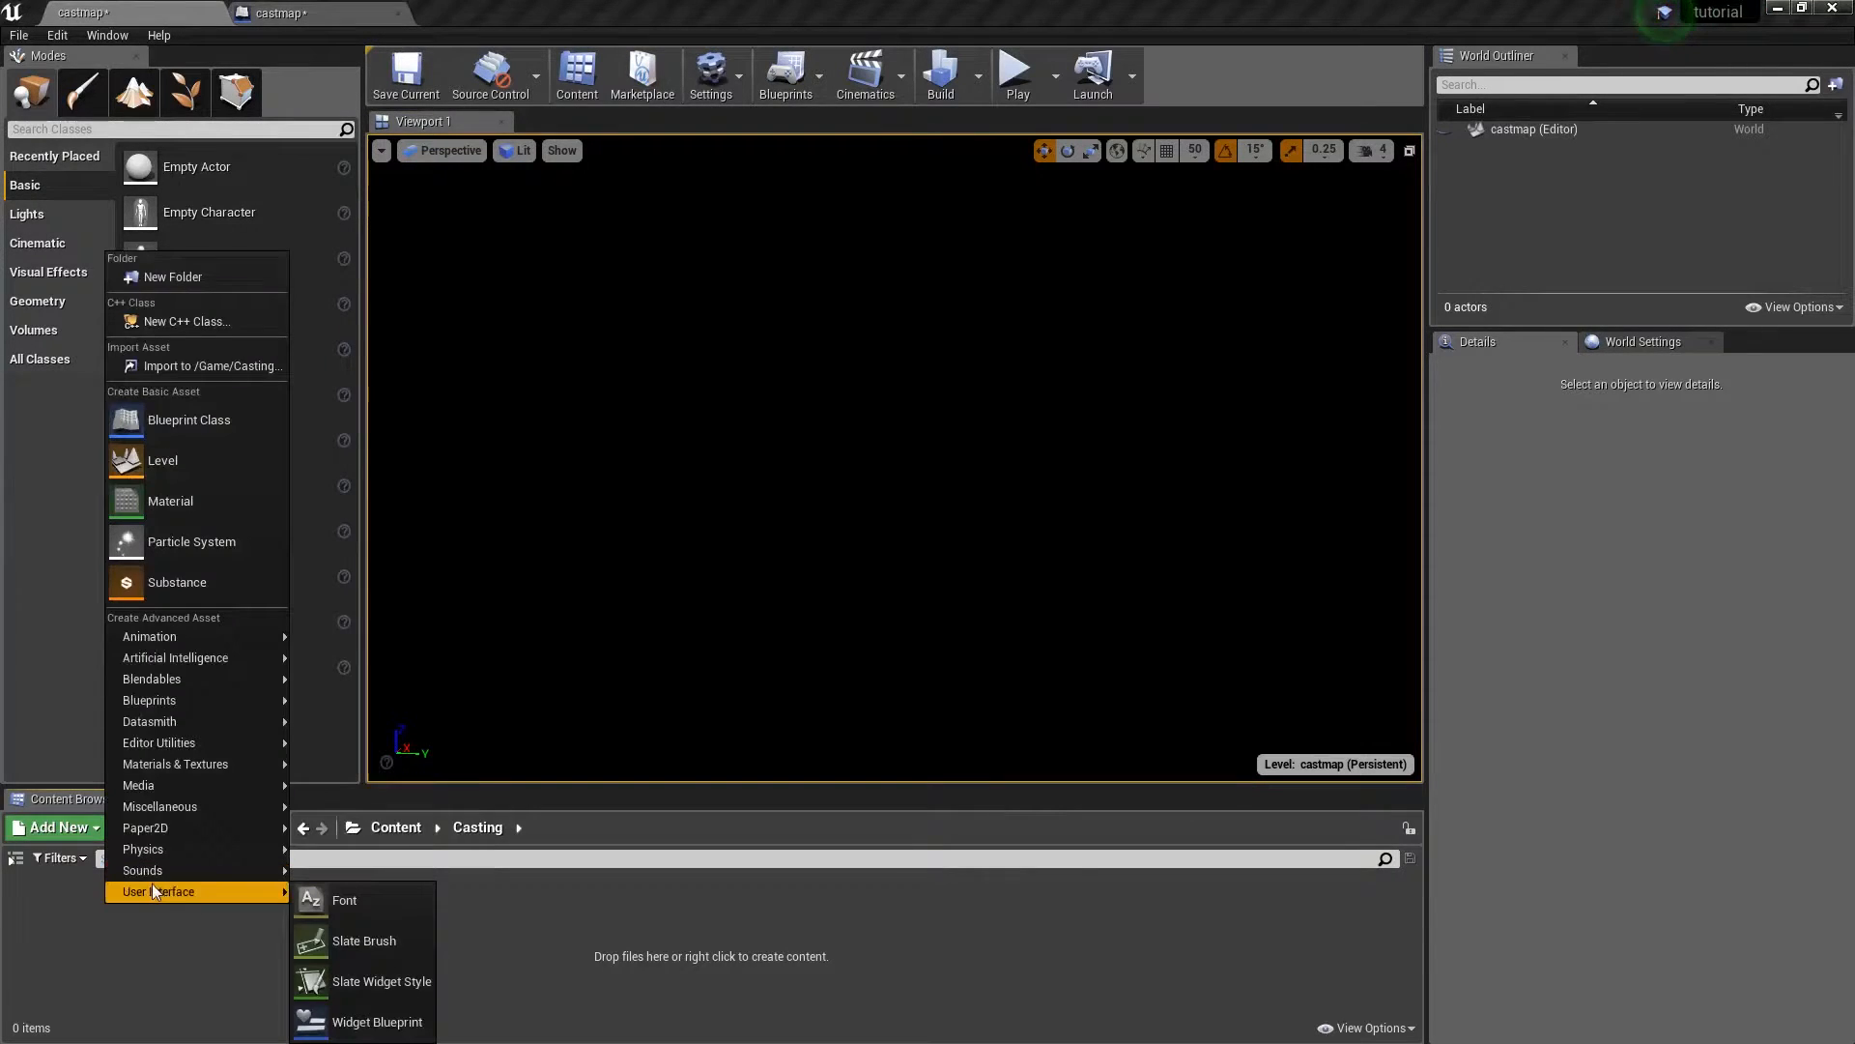
Add new Widget Blueprint assets named CastToMe and Parent in the Casting folder
left_click(379, 1021)
type("Cas")
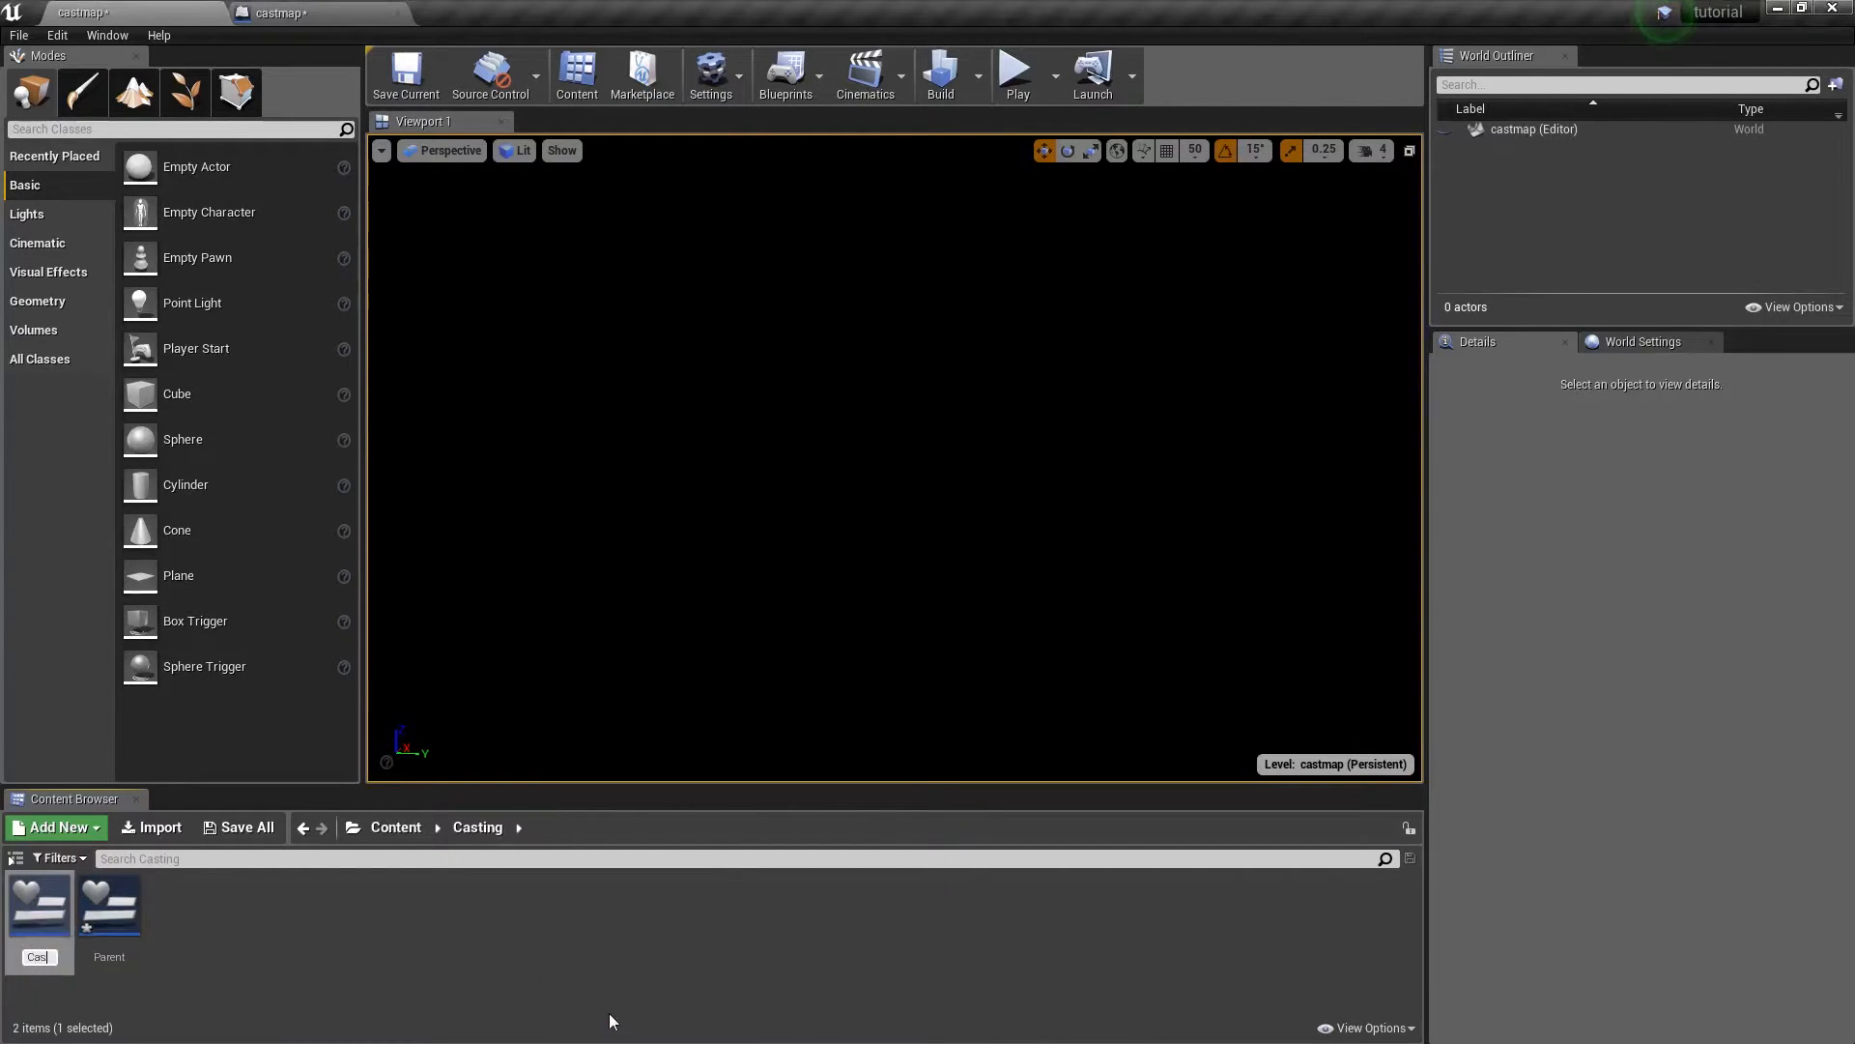
Add a String variable named Password to the CastToMe widget's graph
double_click(38, 903)
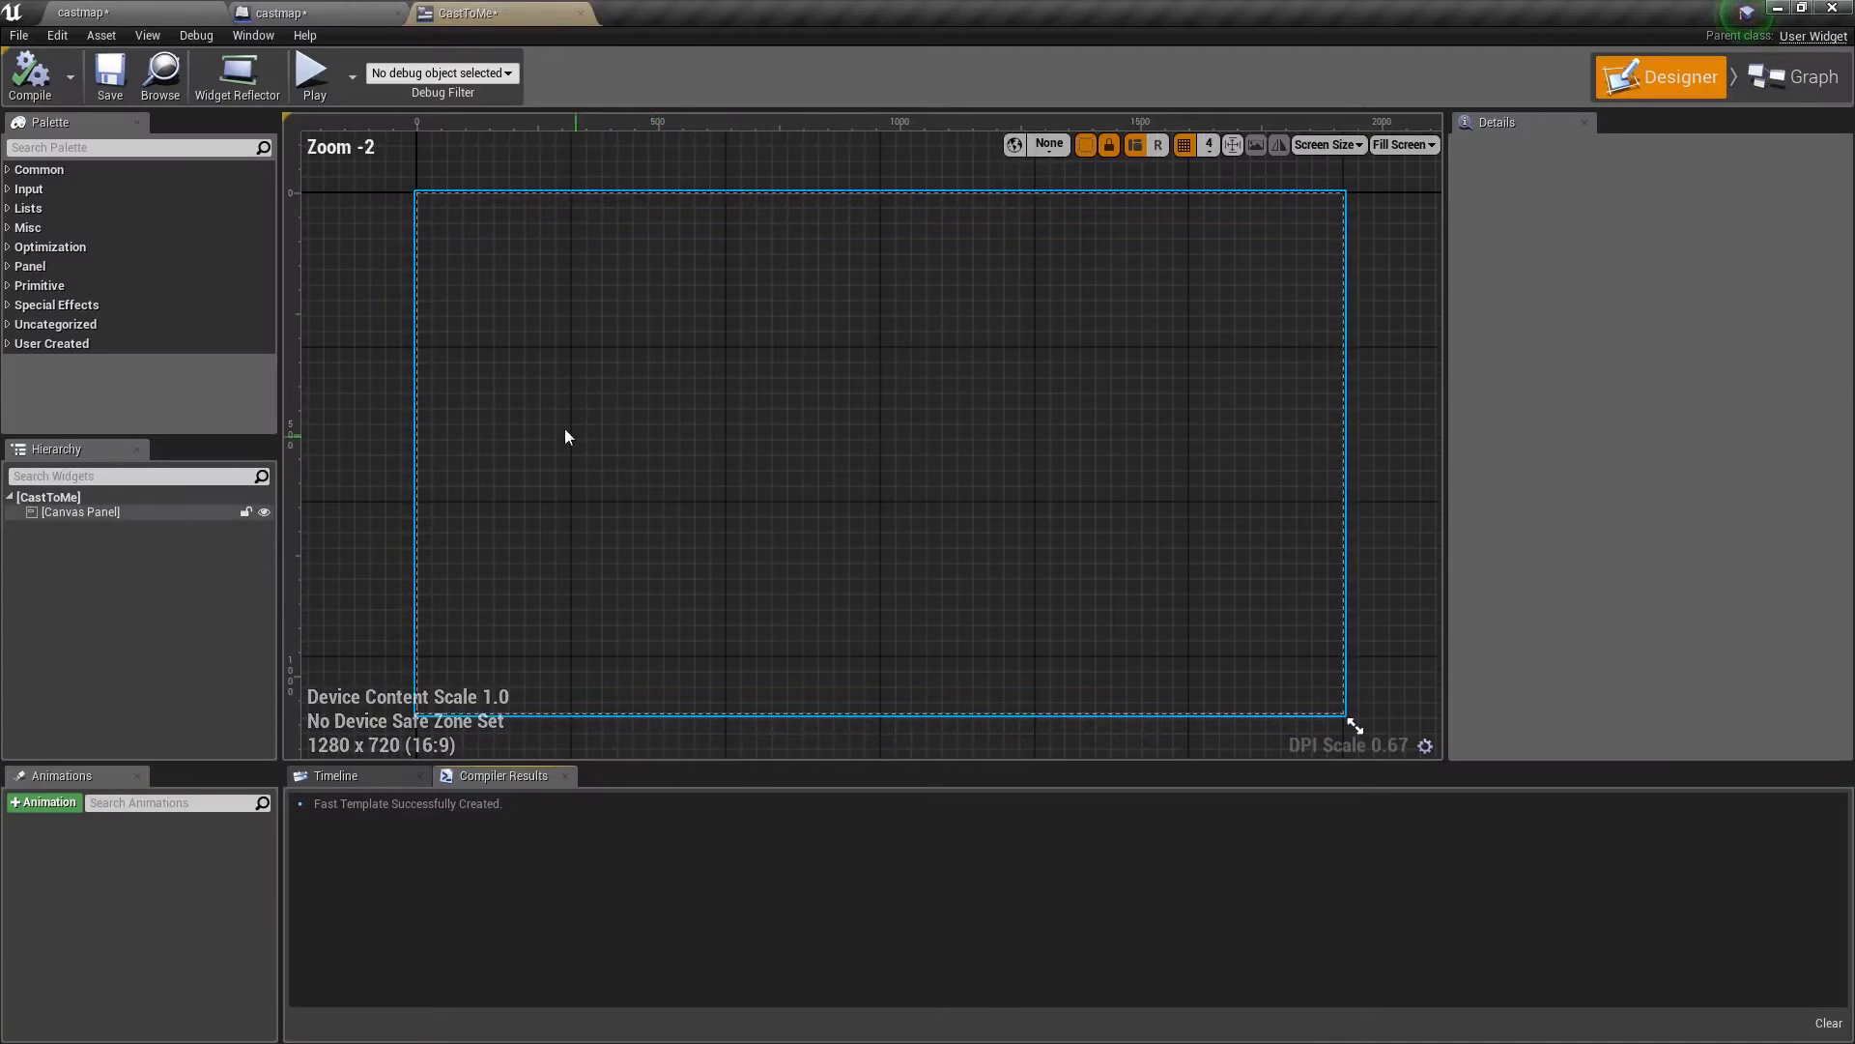
left_click(1803, 75)
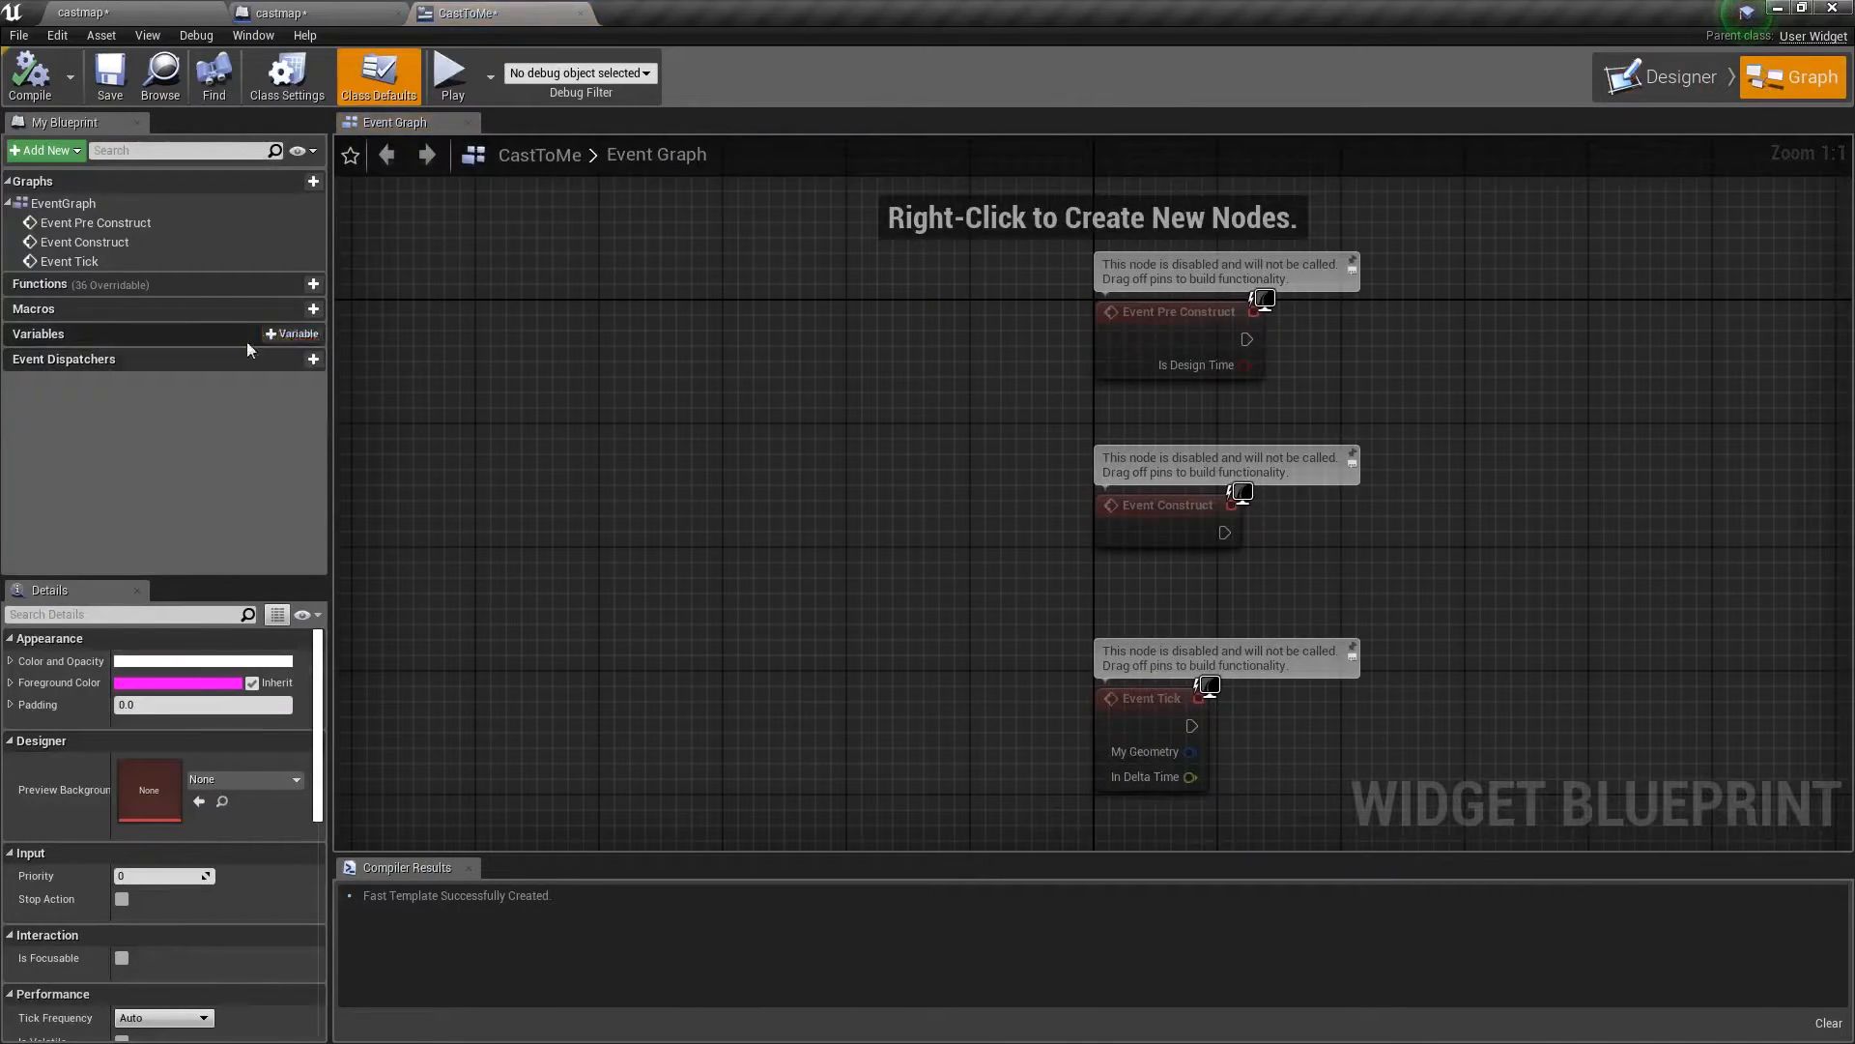
left_click(294, 335)
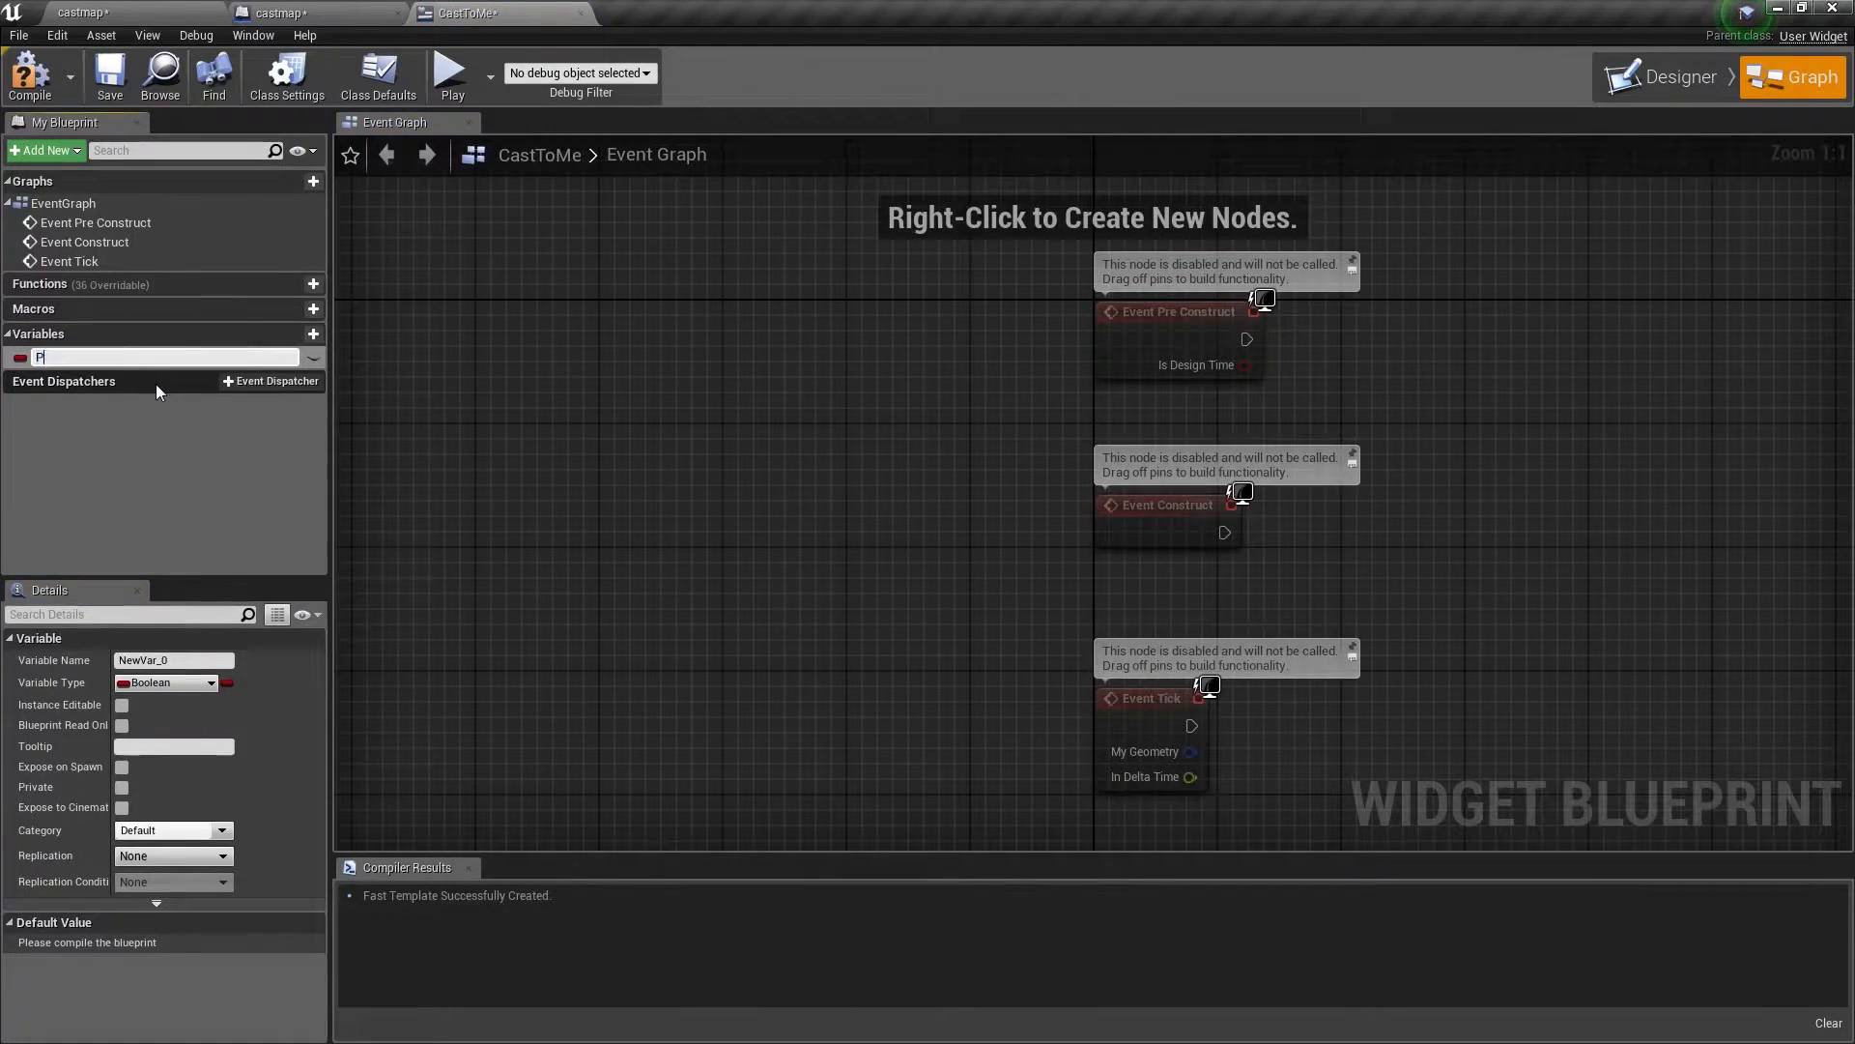
type("Password")
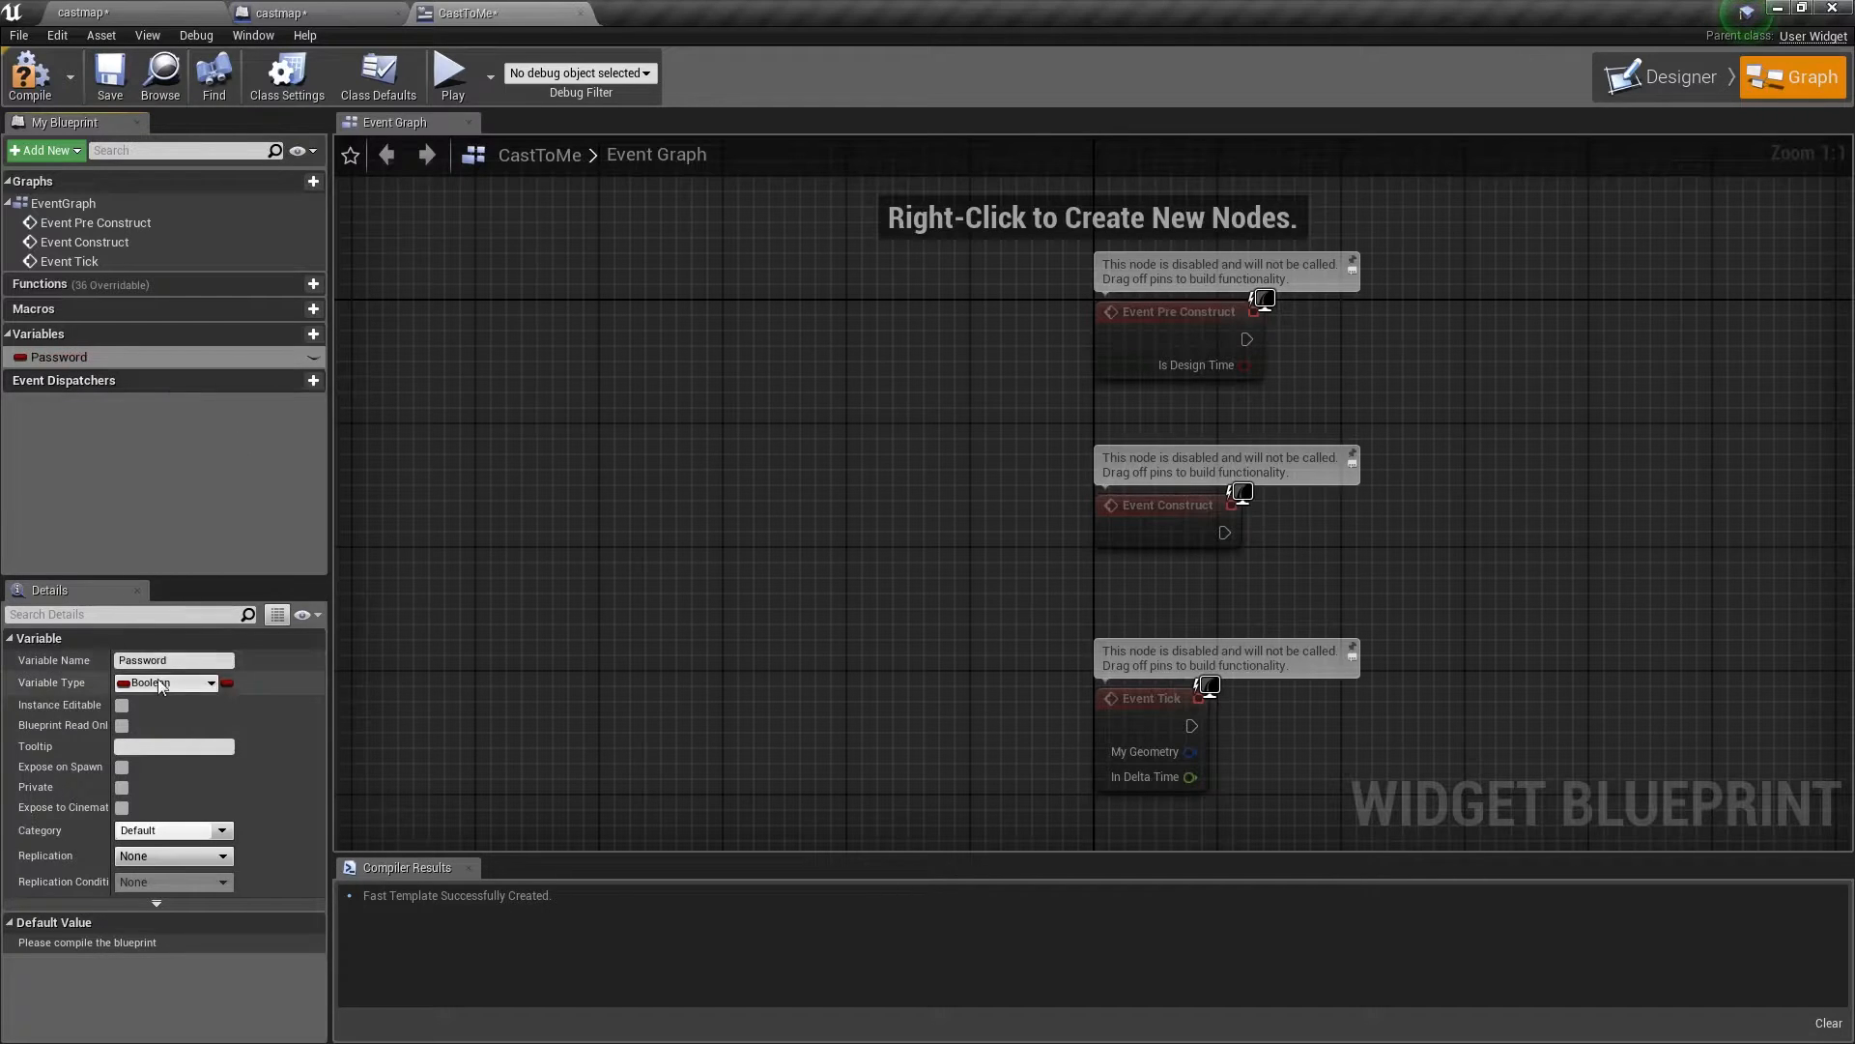
left_click(166, 682)
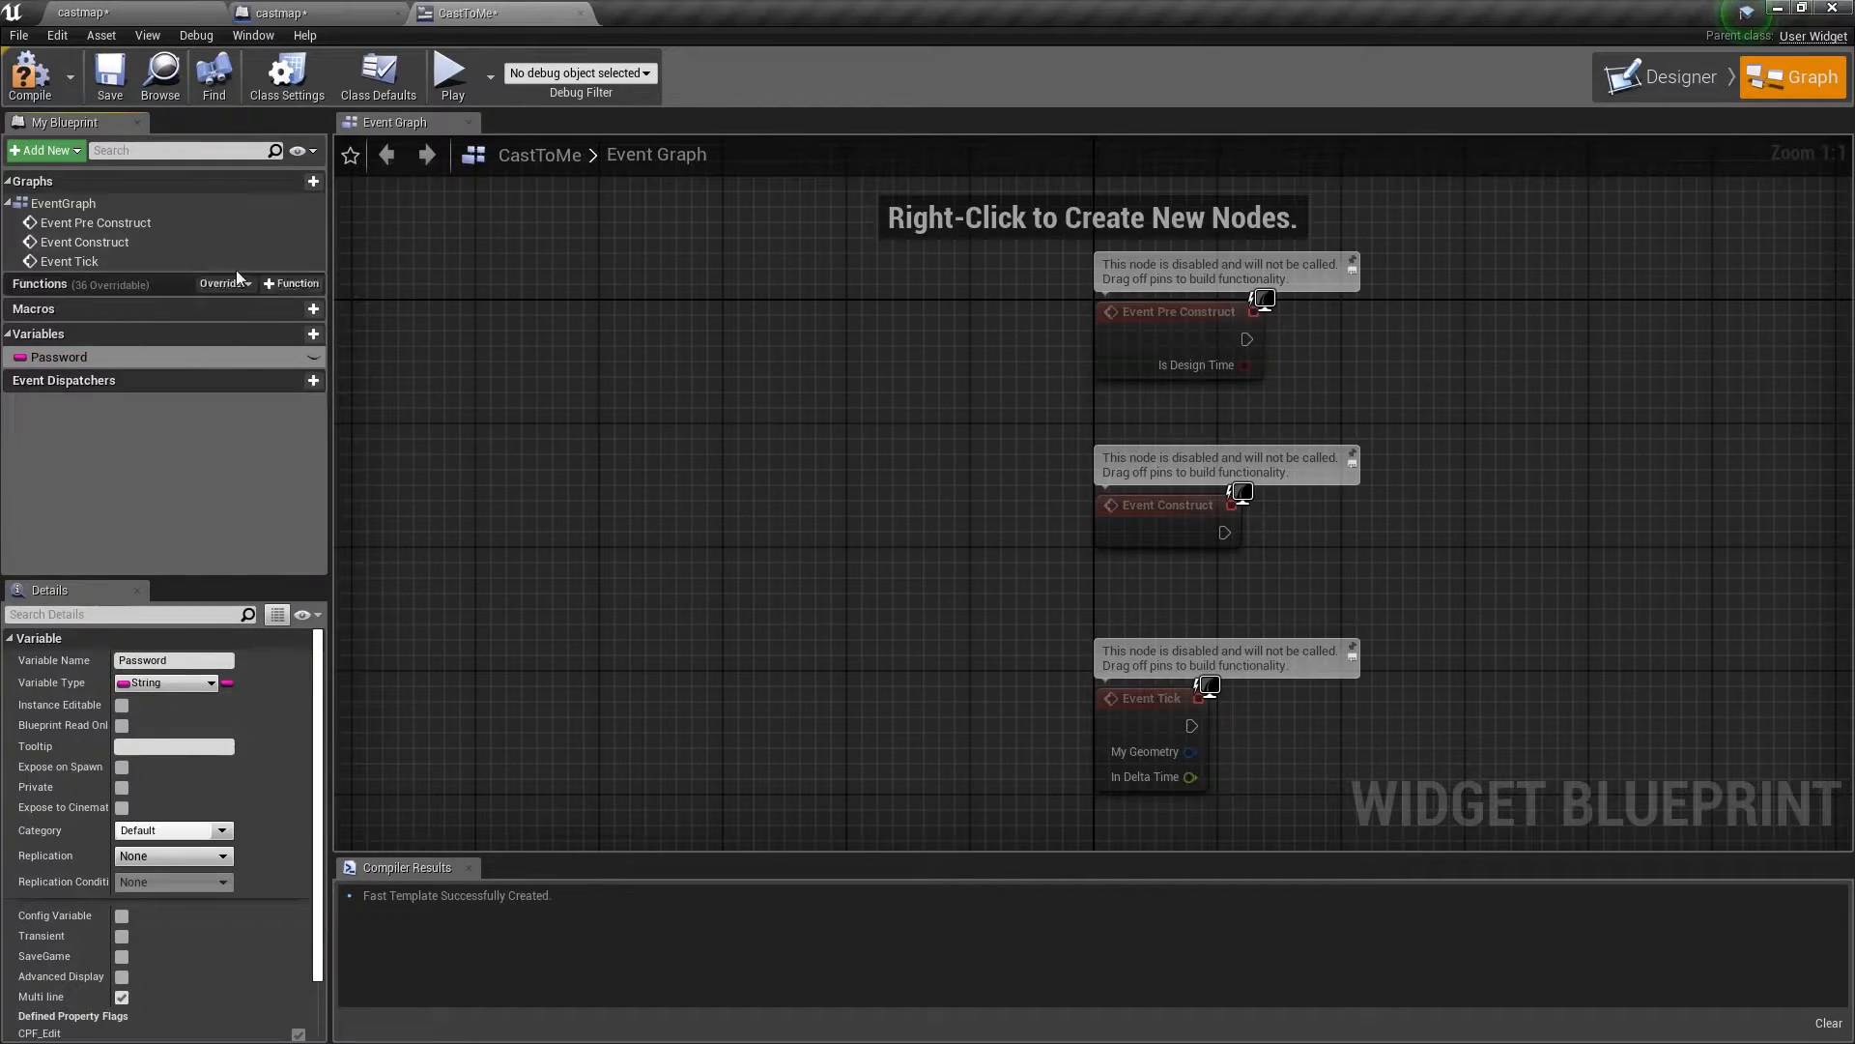
left_click(29, 73)
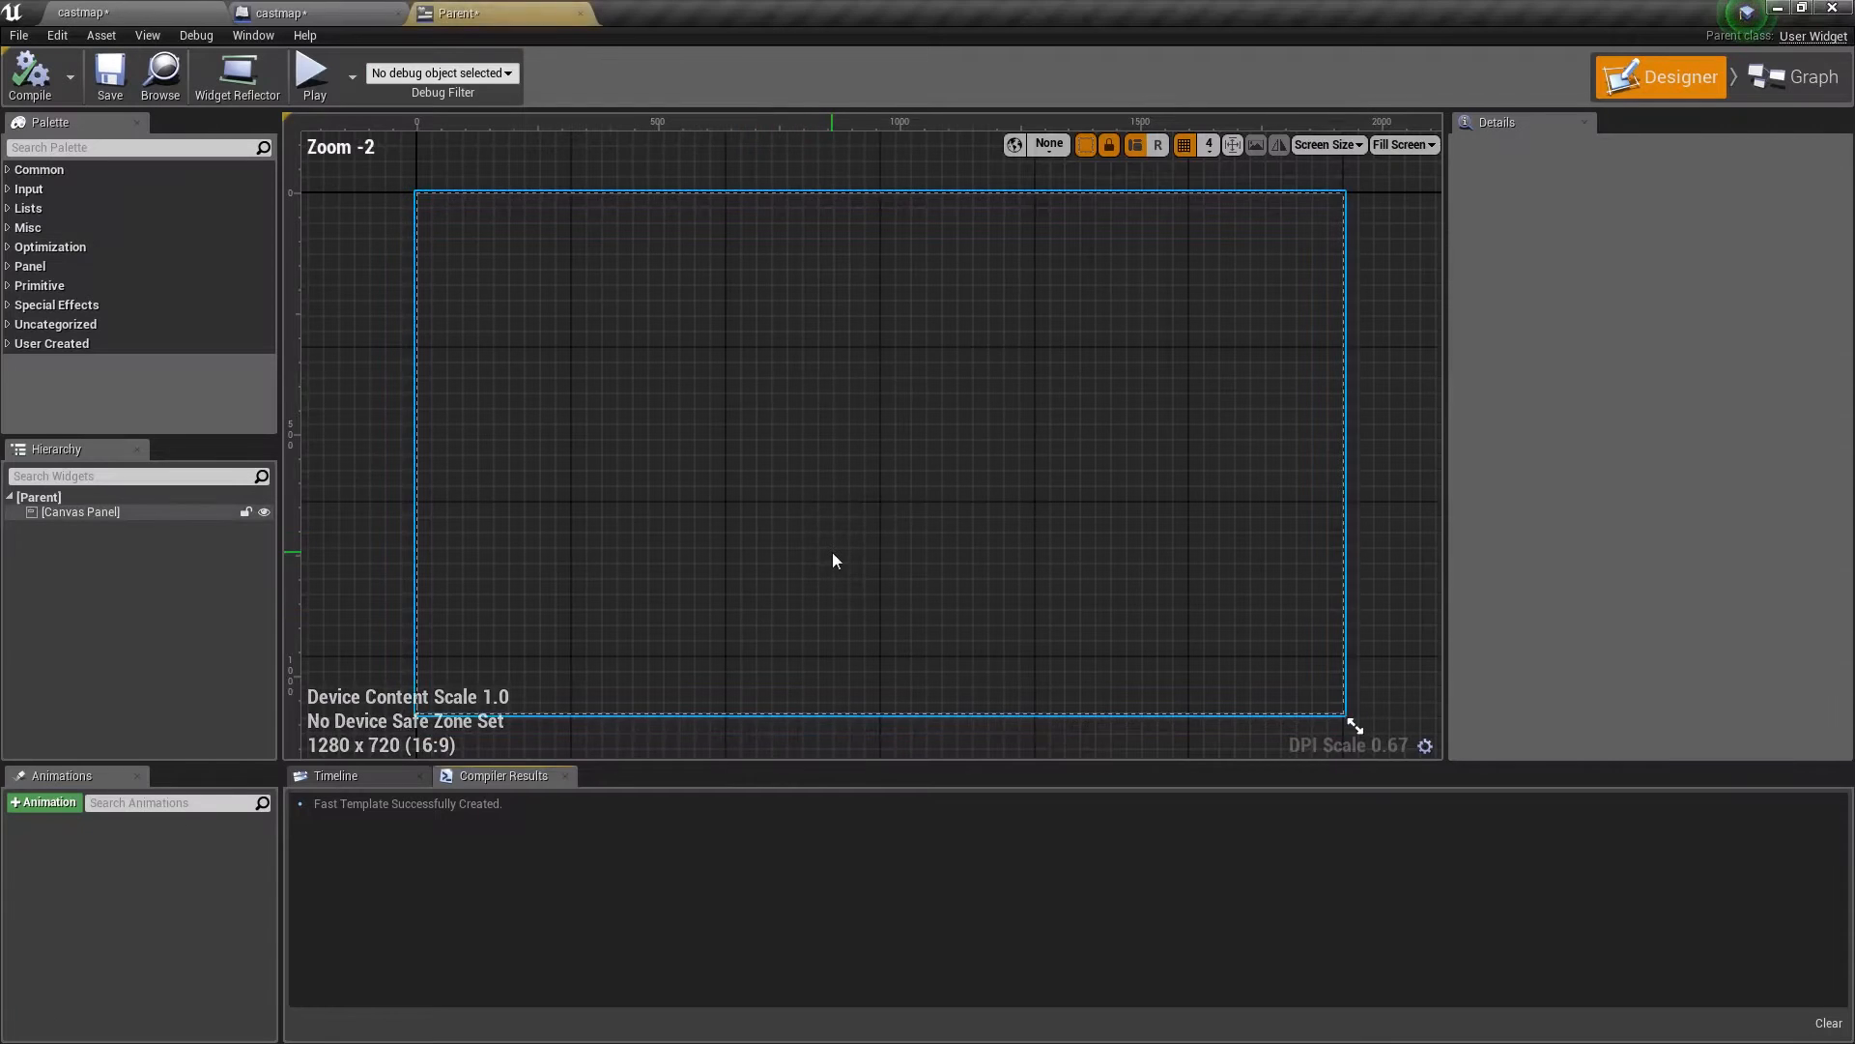
Wire Event Construct to Cast To CastToMe with Print String Password / Failed branches, then compile
left_click(1805, 75)
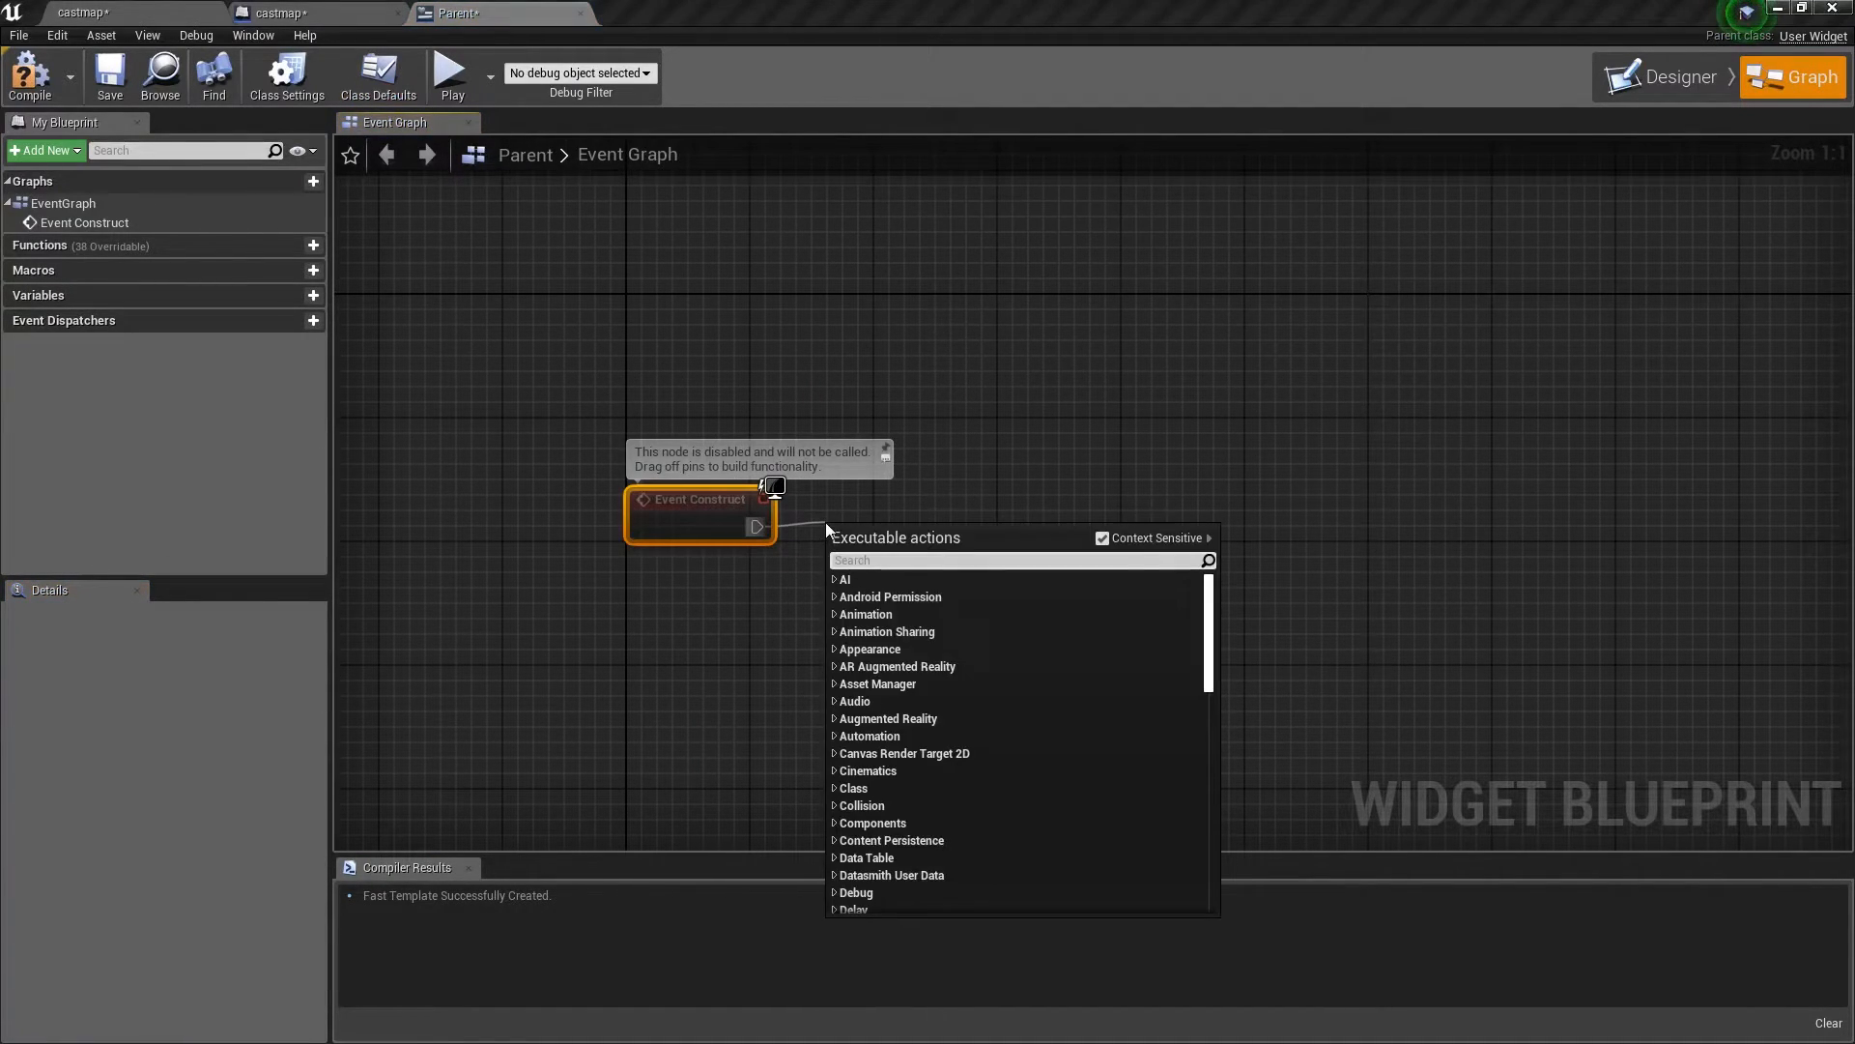
type("cast to")
type("Failed")
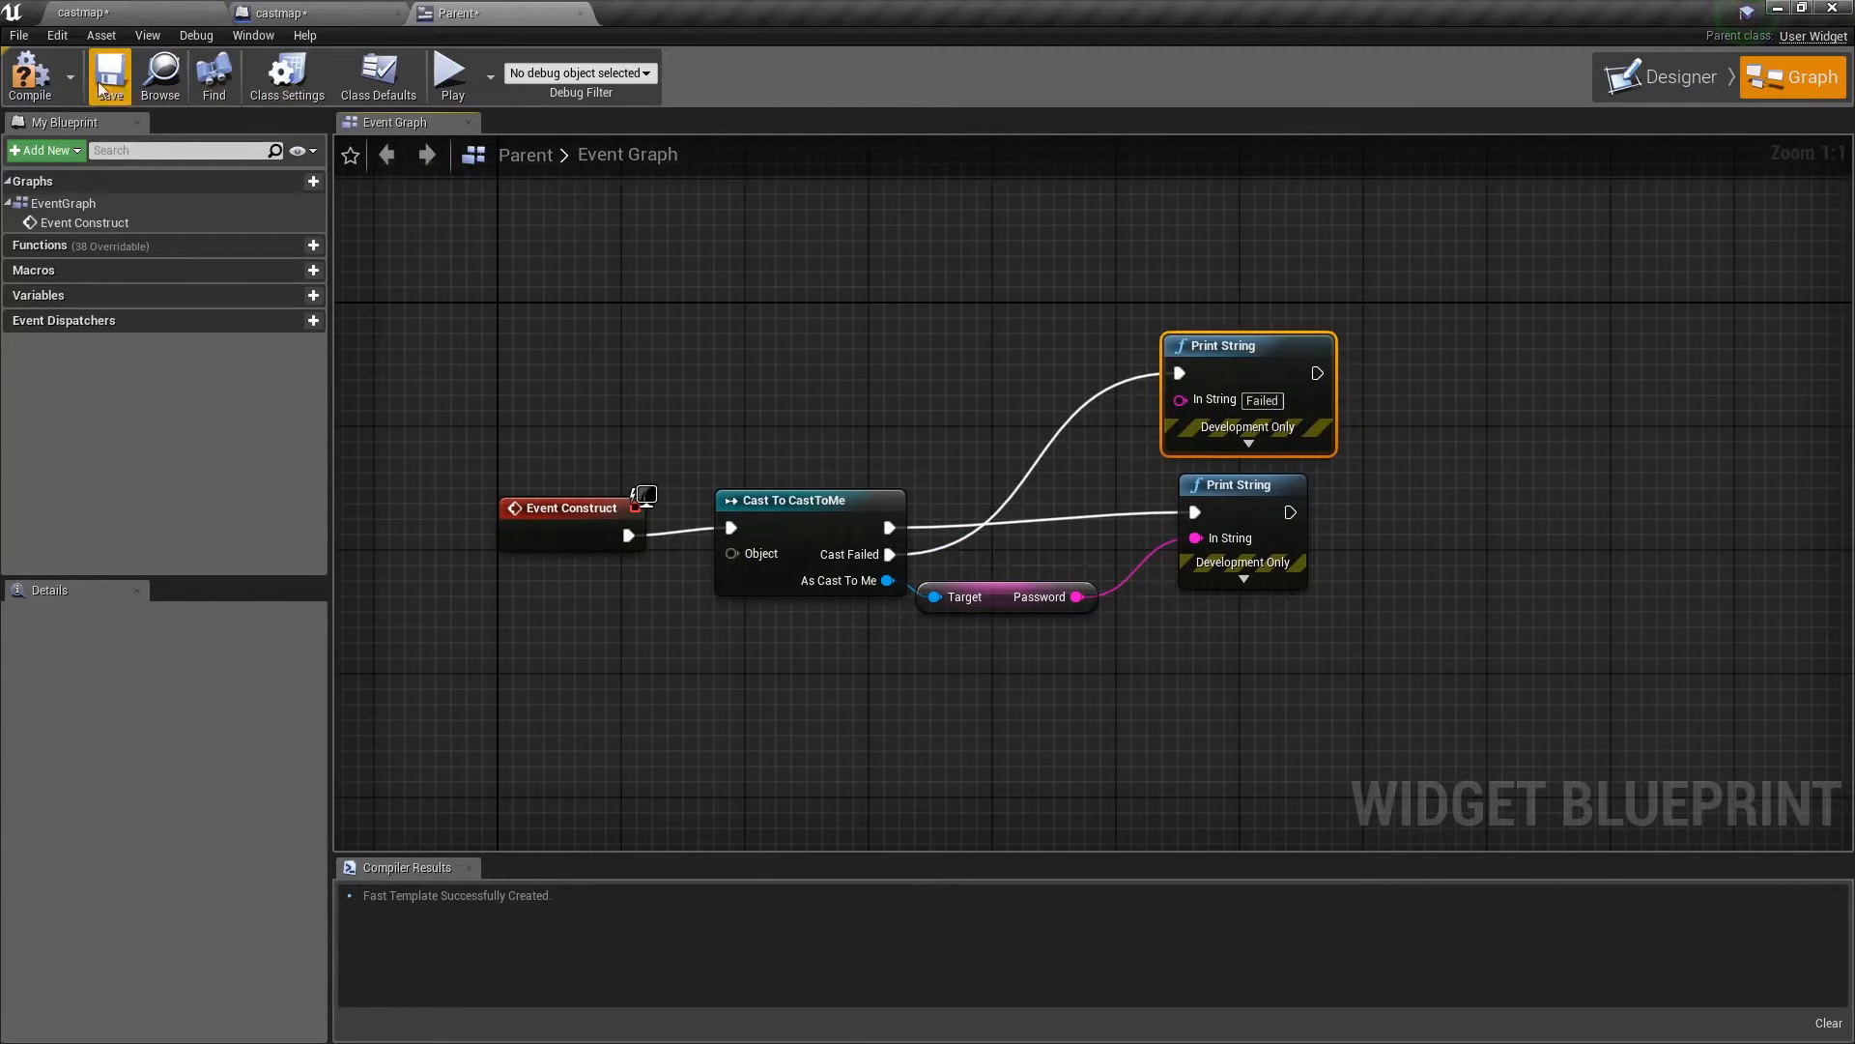
left_click(29, 75)
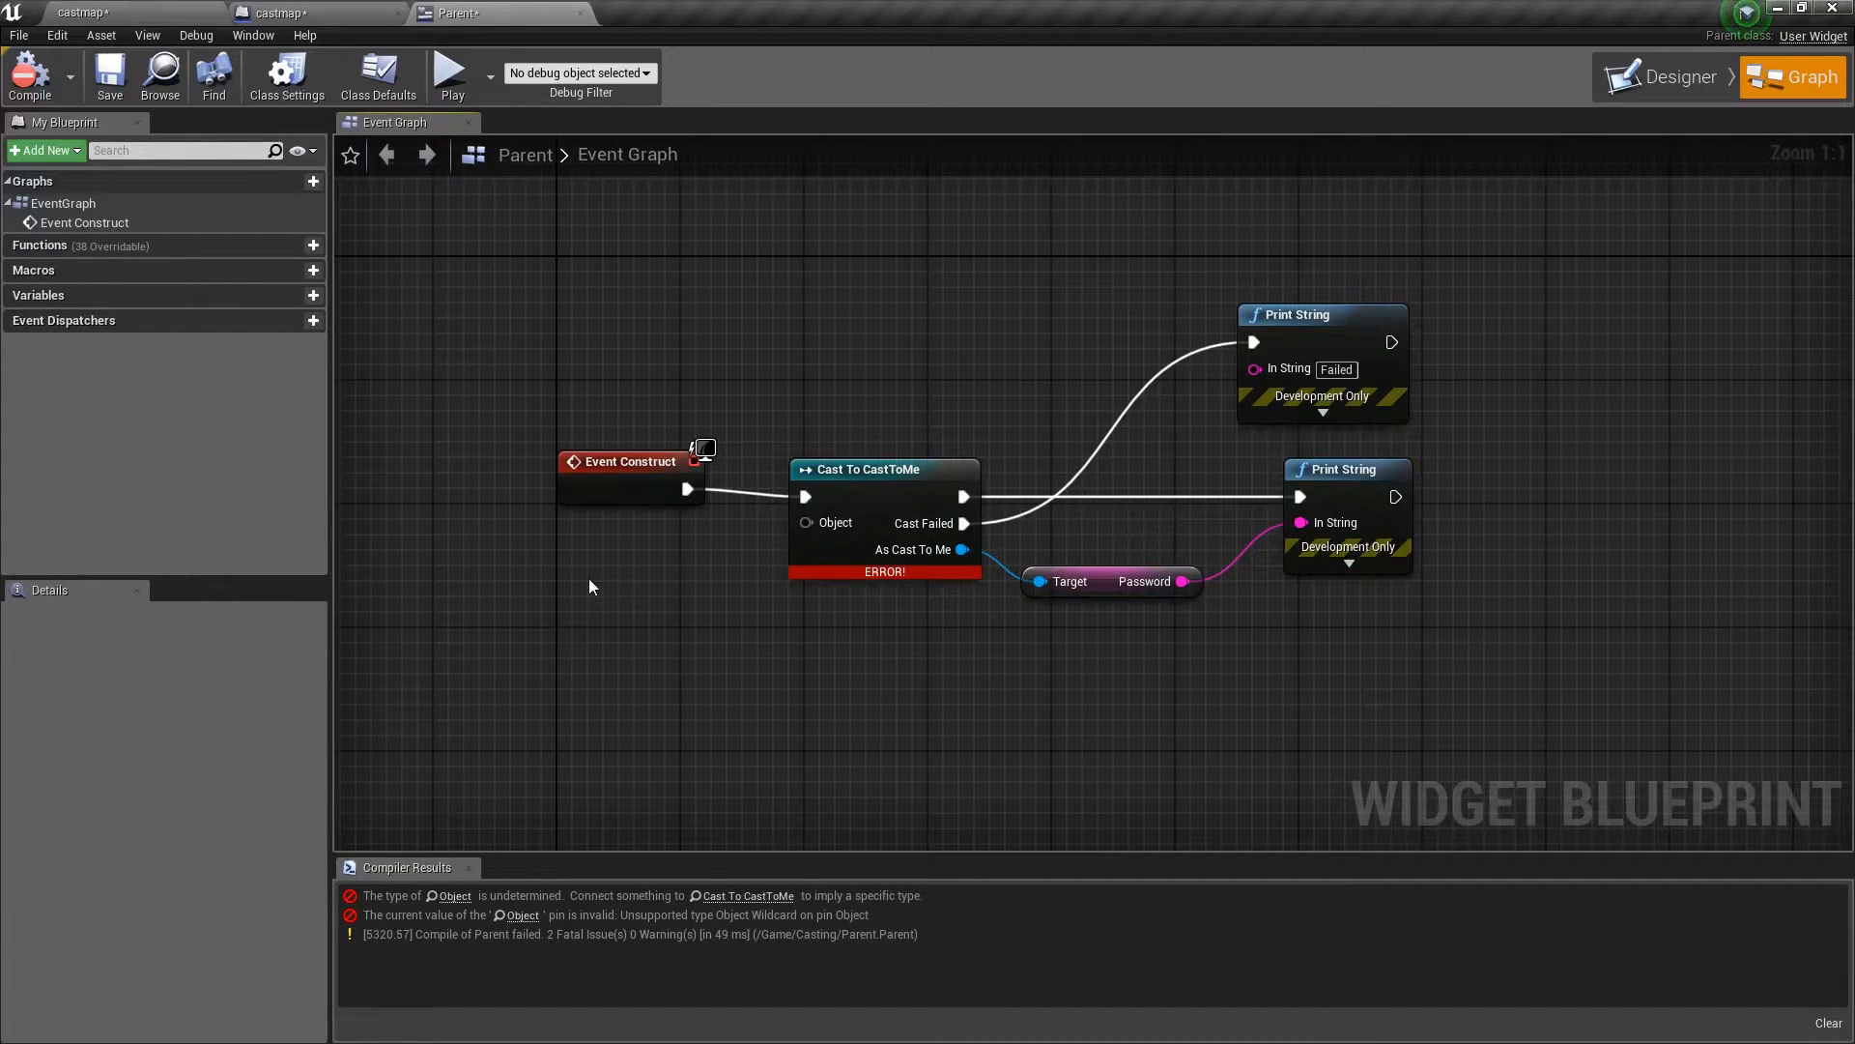
mouse_move(808, 522)
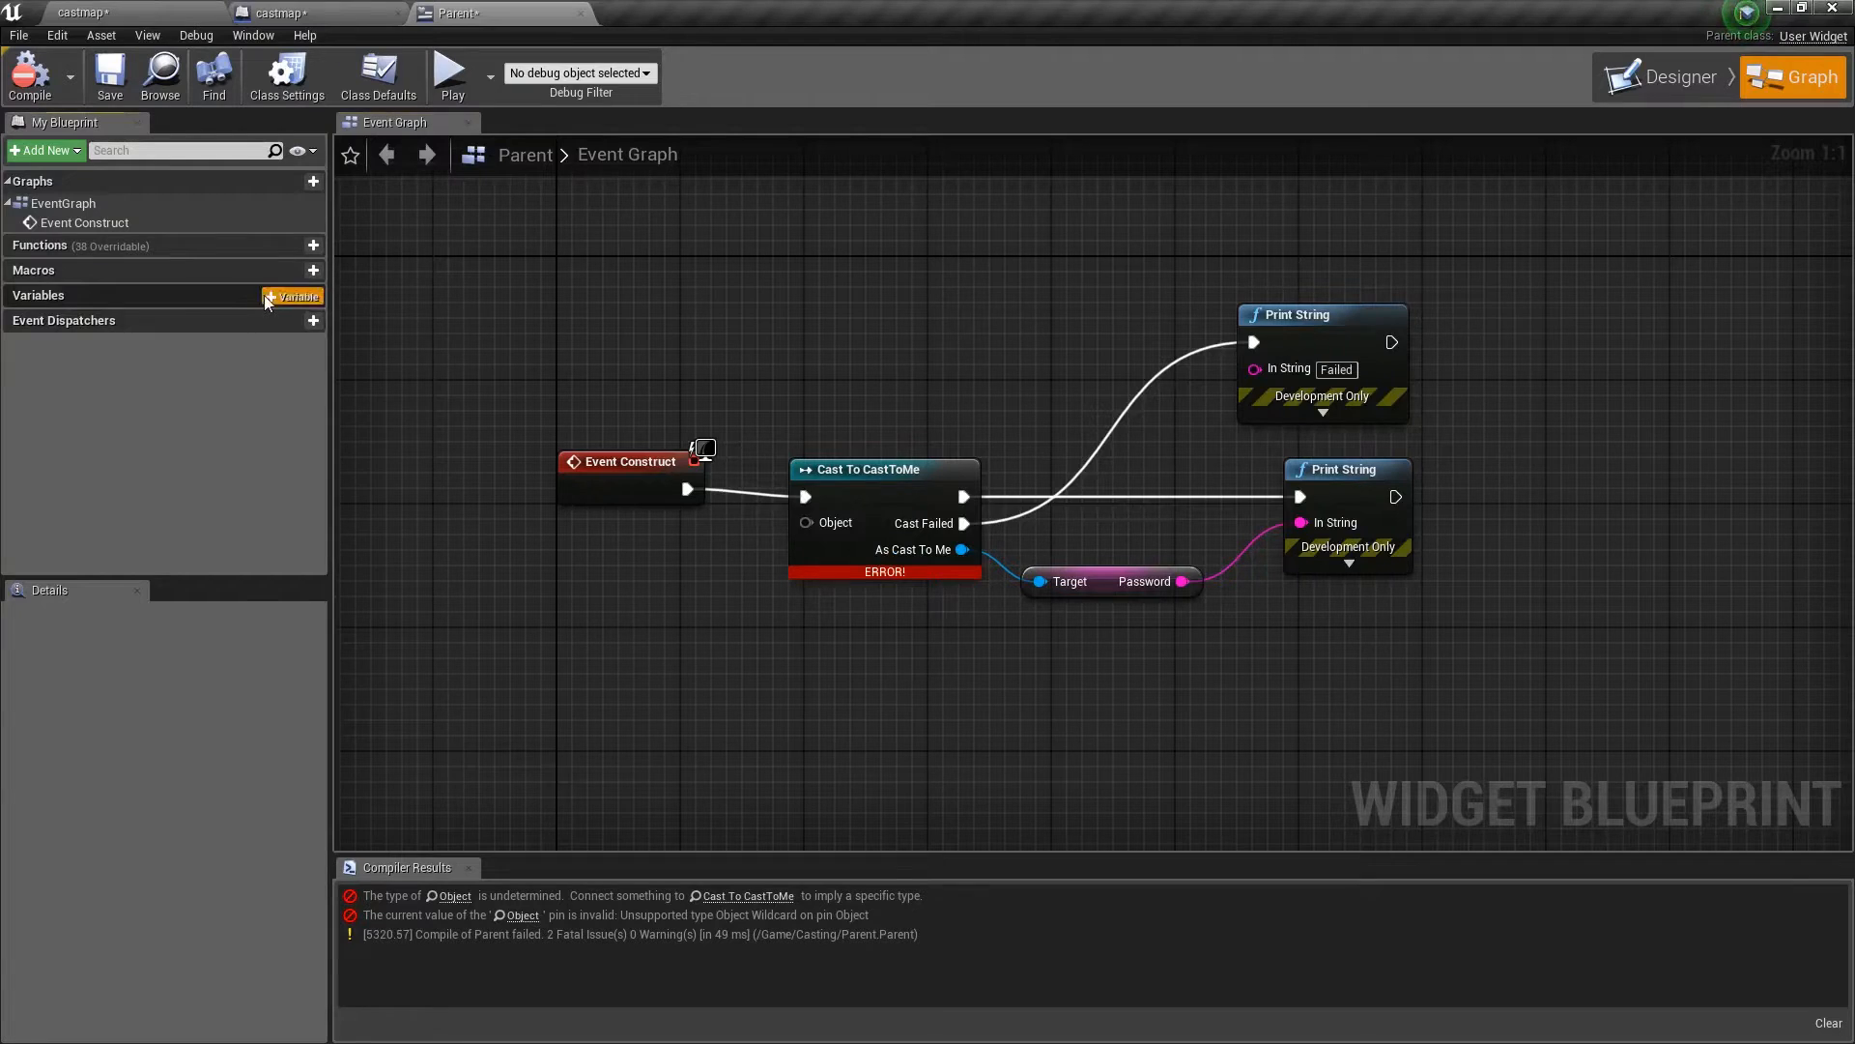
Add an Object-type variable named Object and feed it into the cast's Object pin
left_click(298, 296)
type("object")
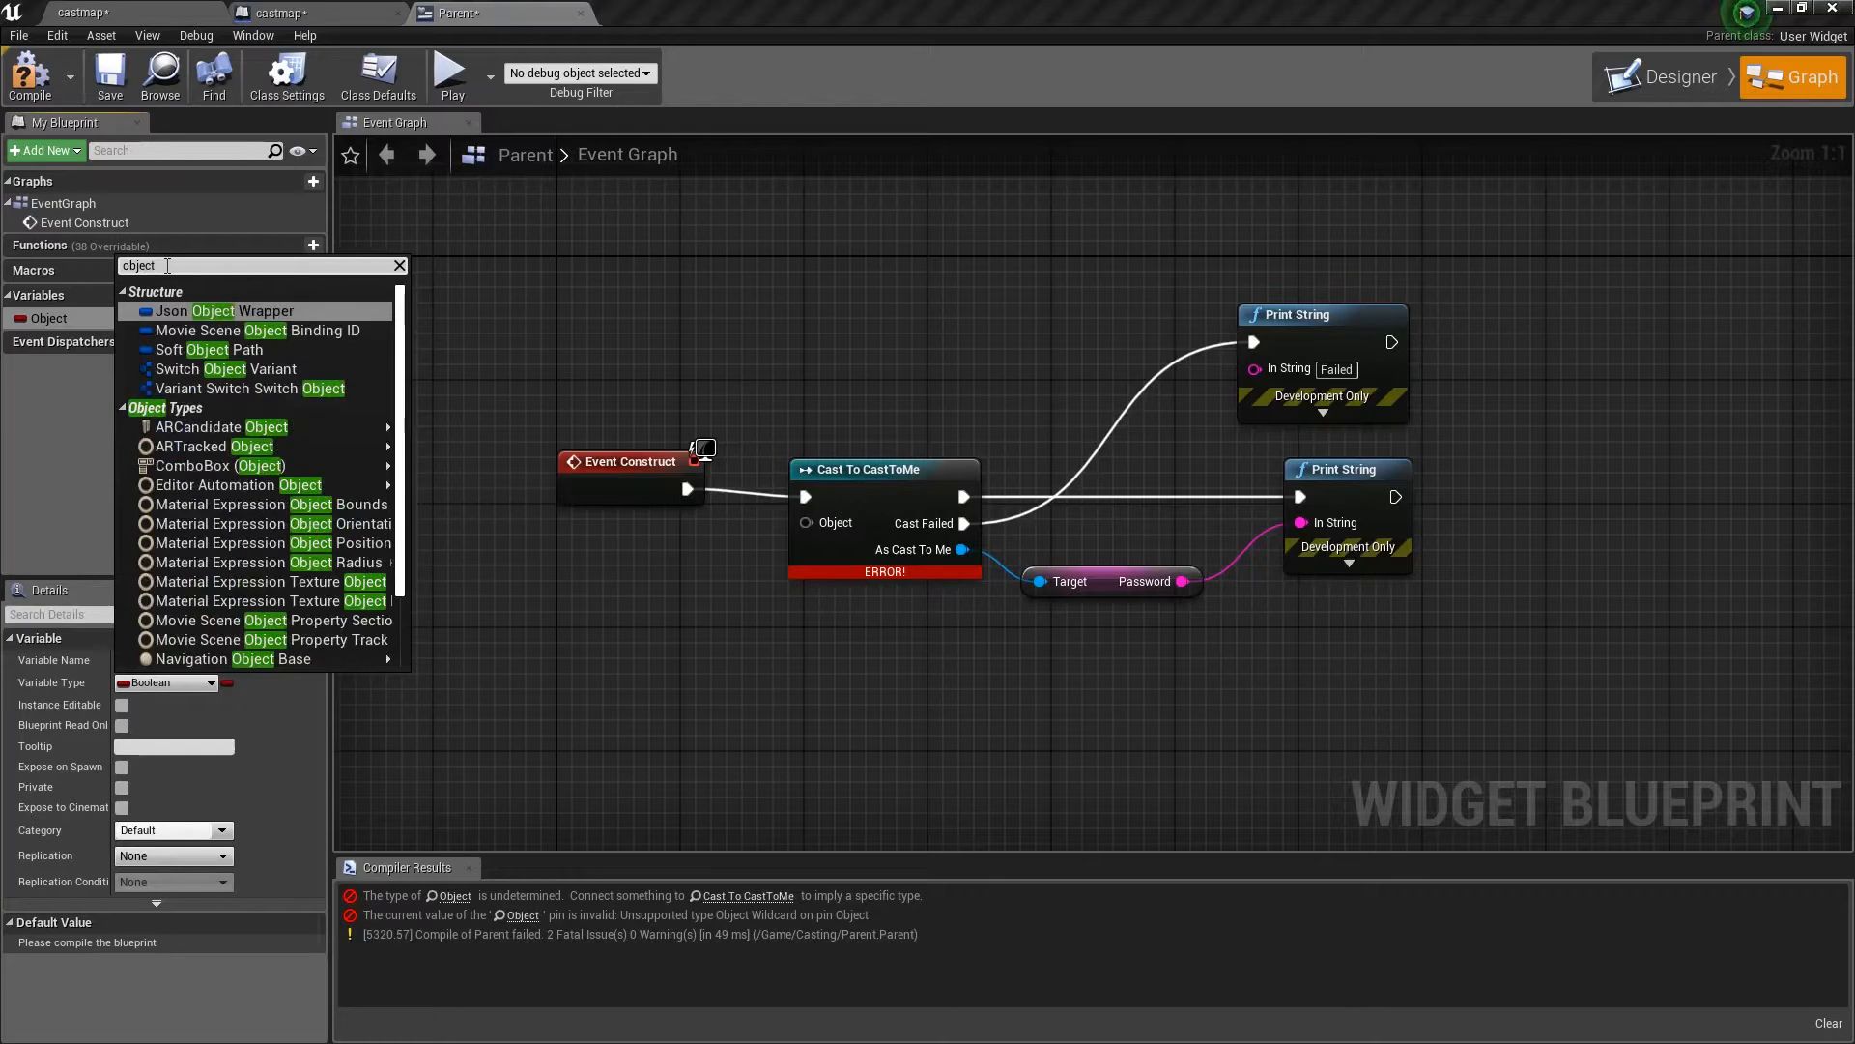
mouse_move(207, 334)
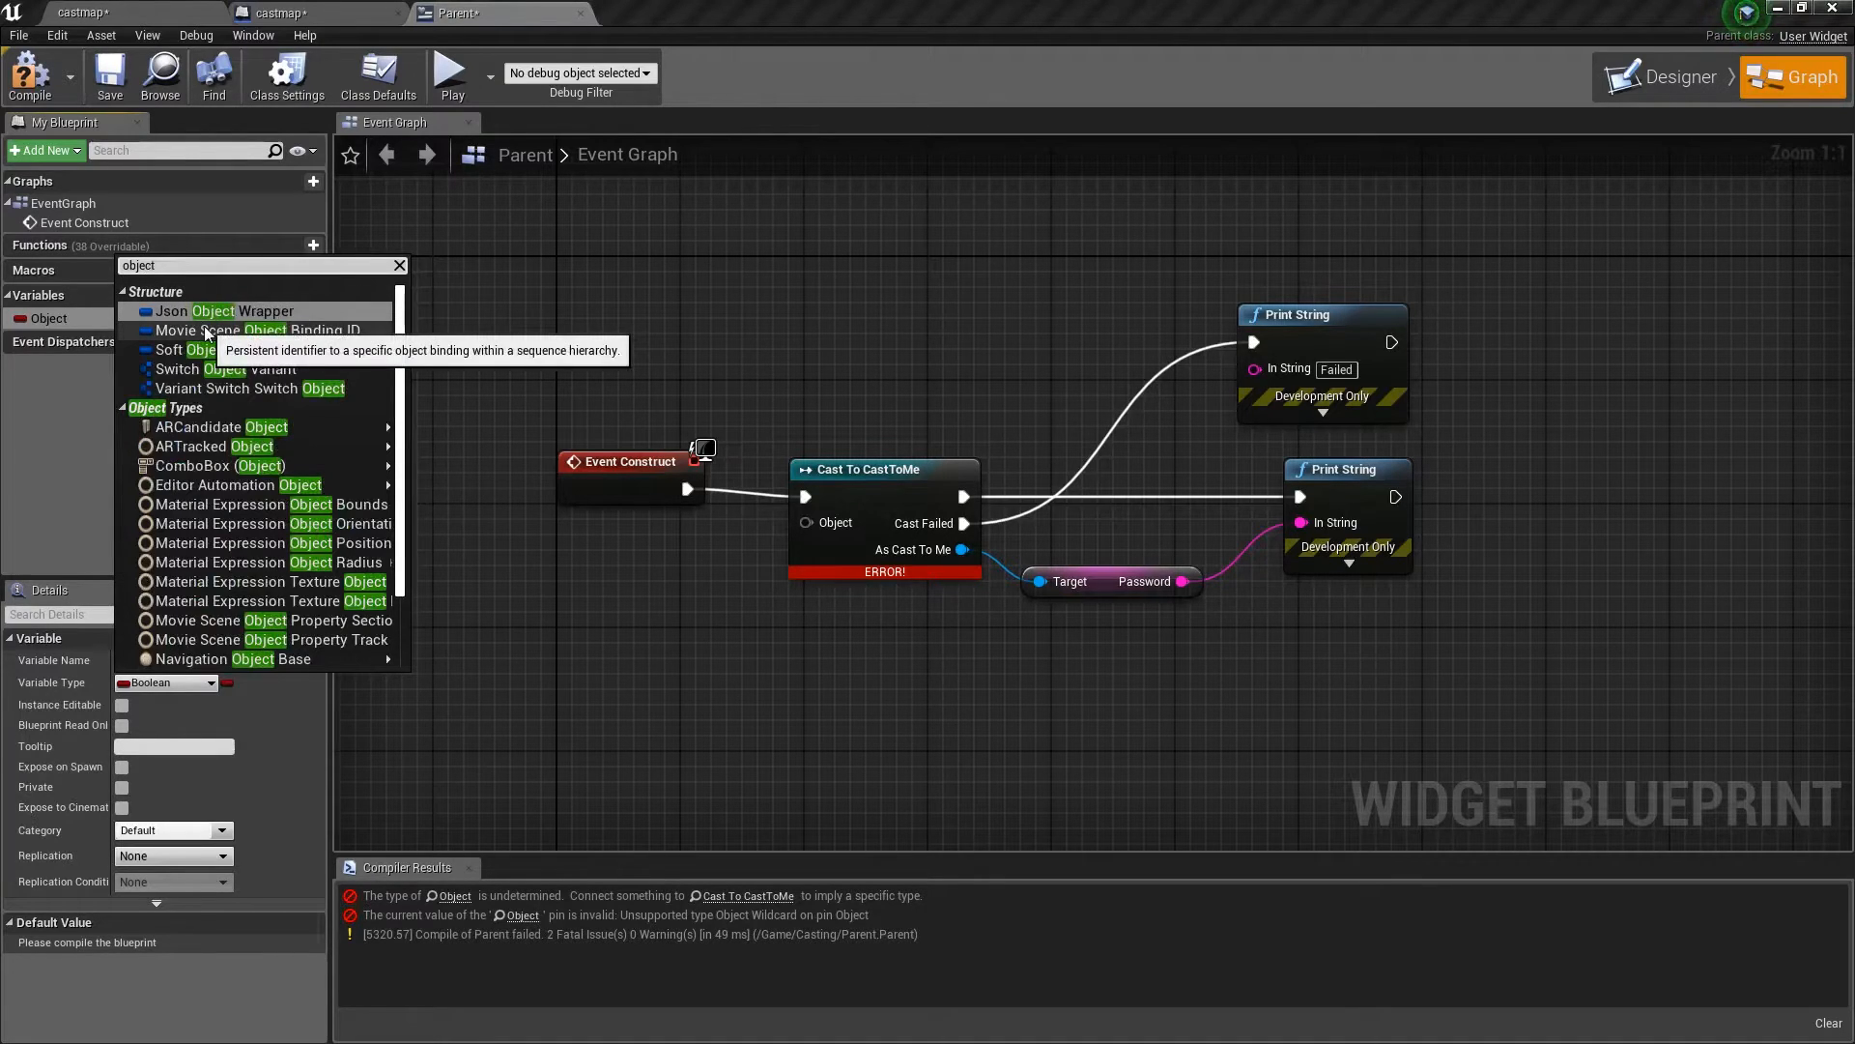
mouse_move(952, 549)
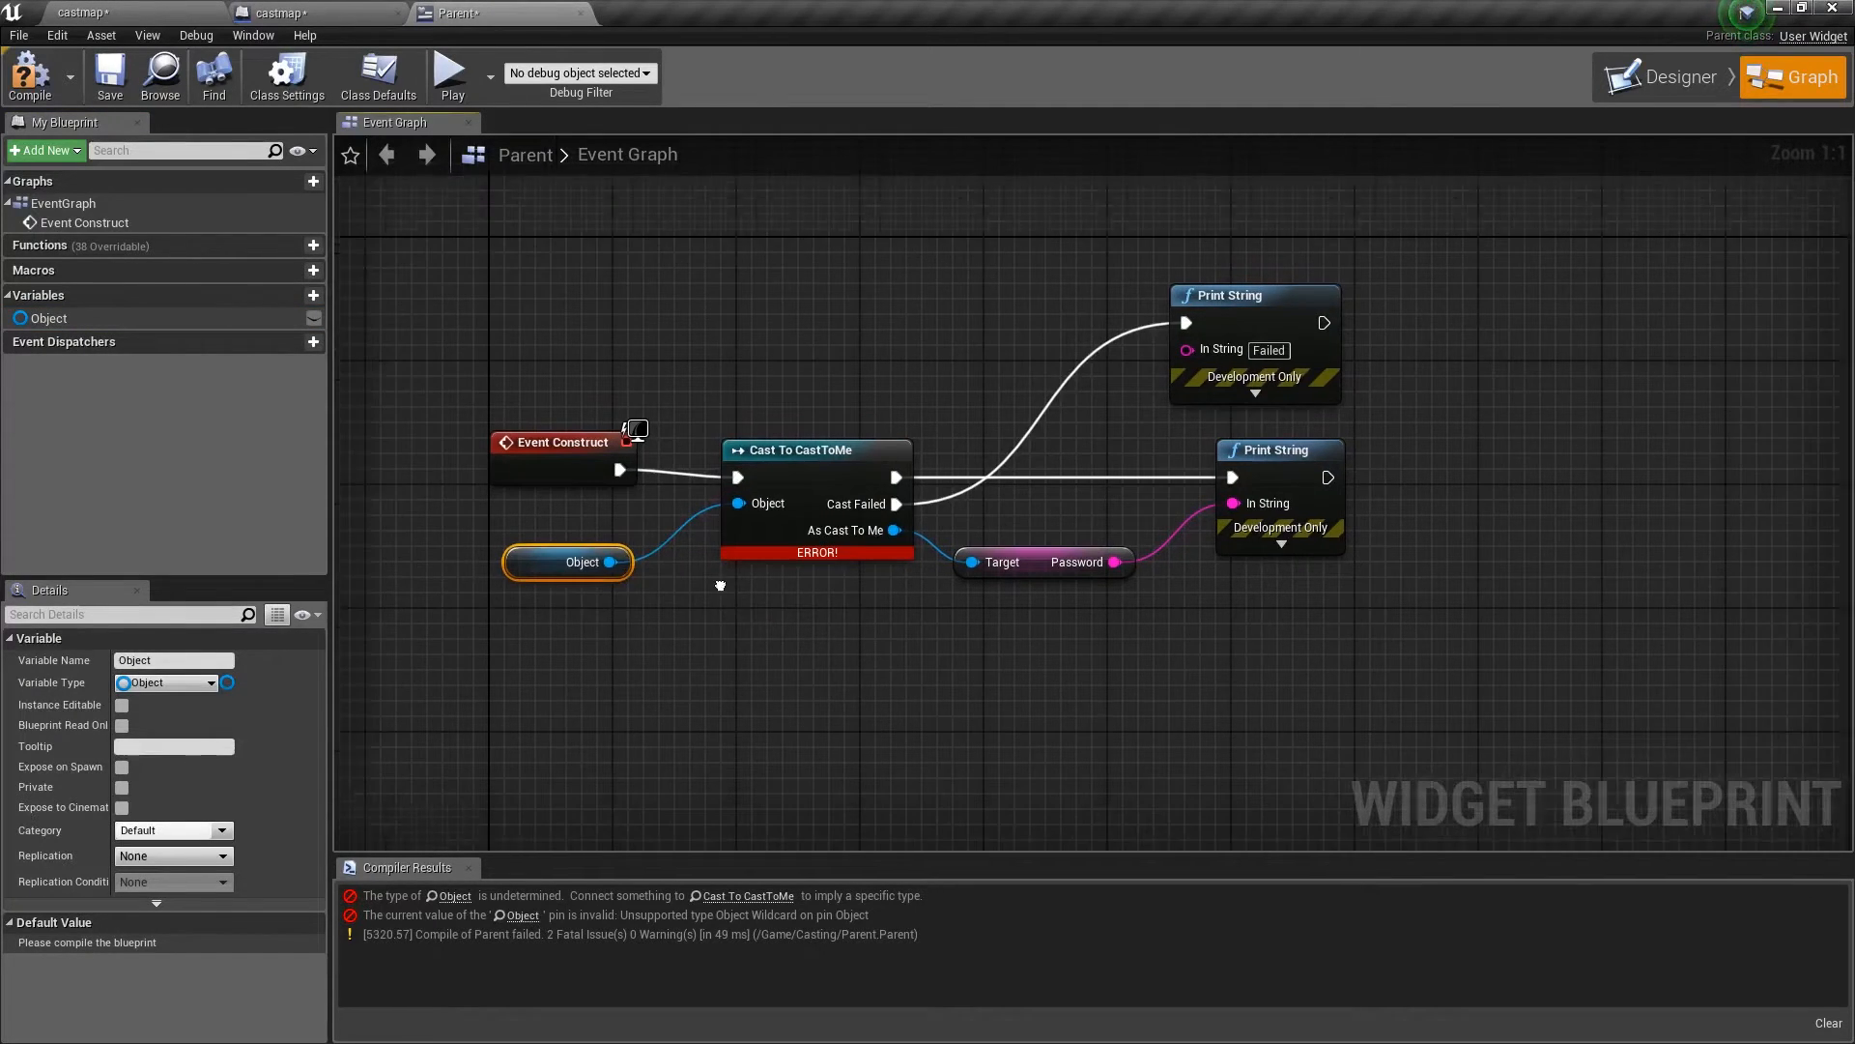
left_click(29, 75)
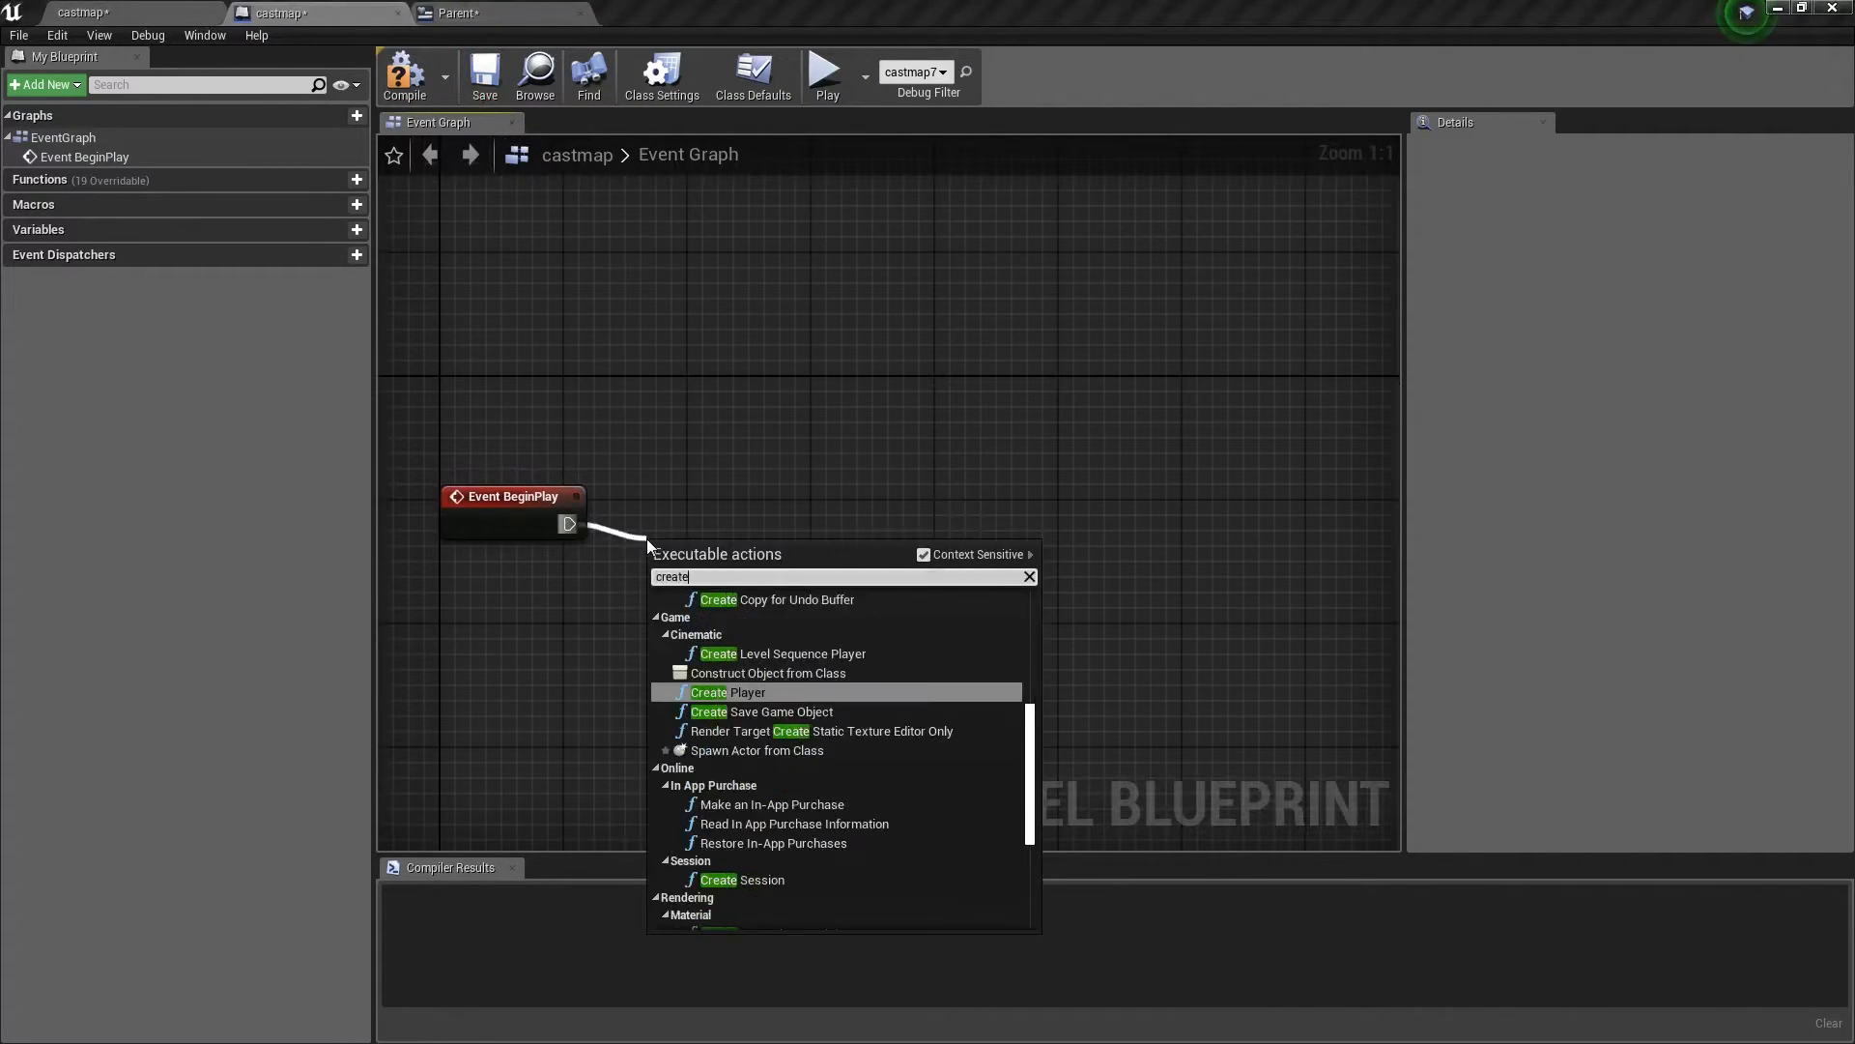
After BeginPlay, create a Parent widget and add it to the viewport
left_click(767, 672)
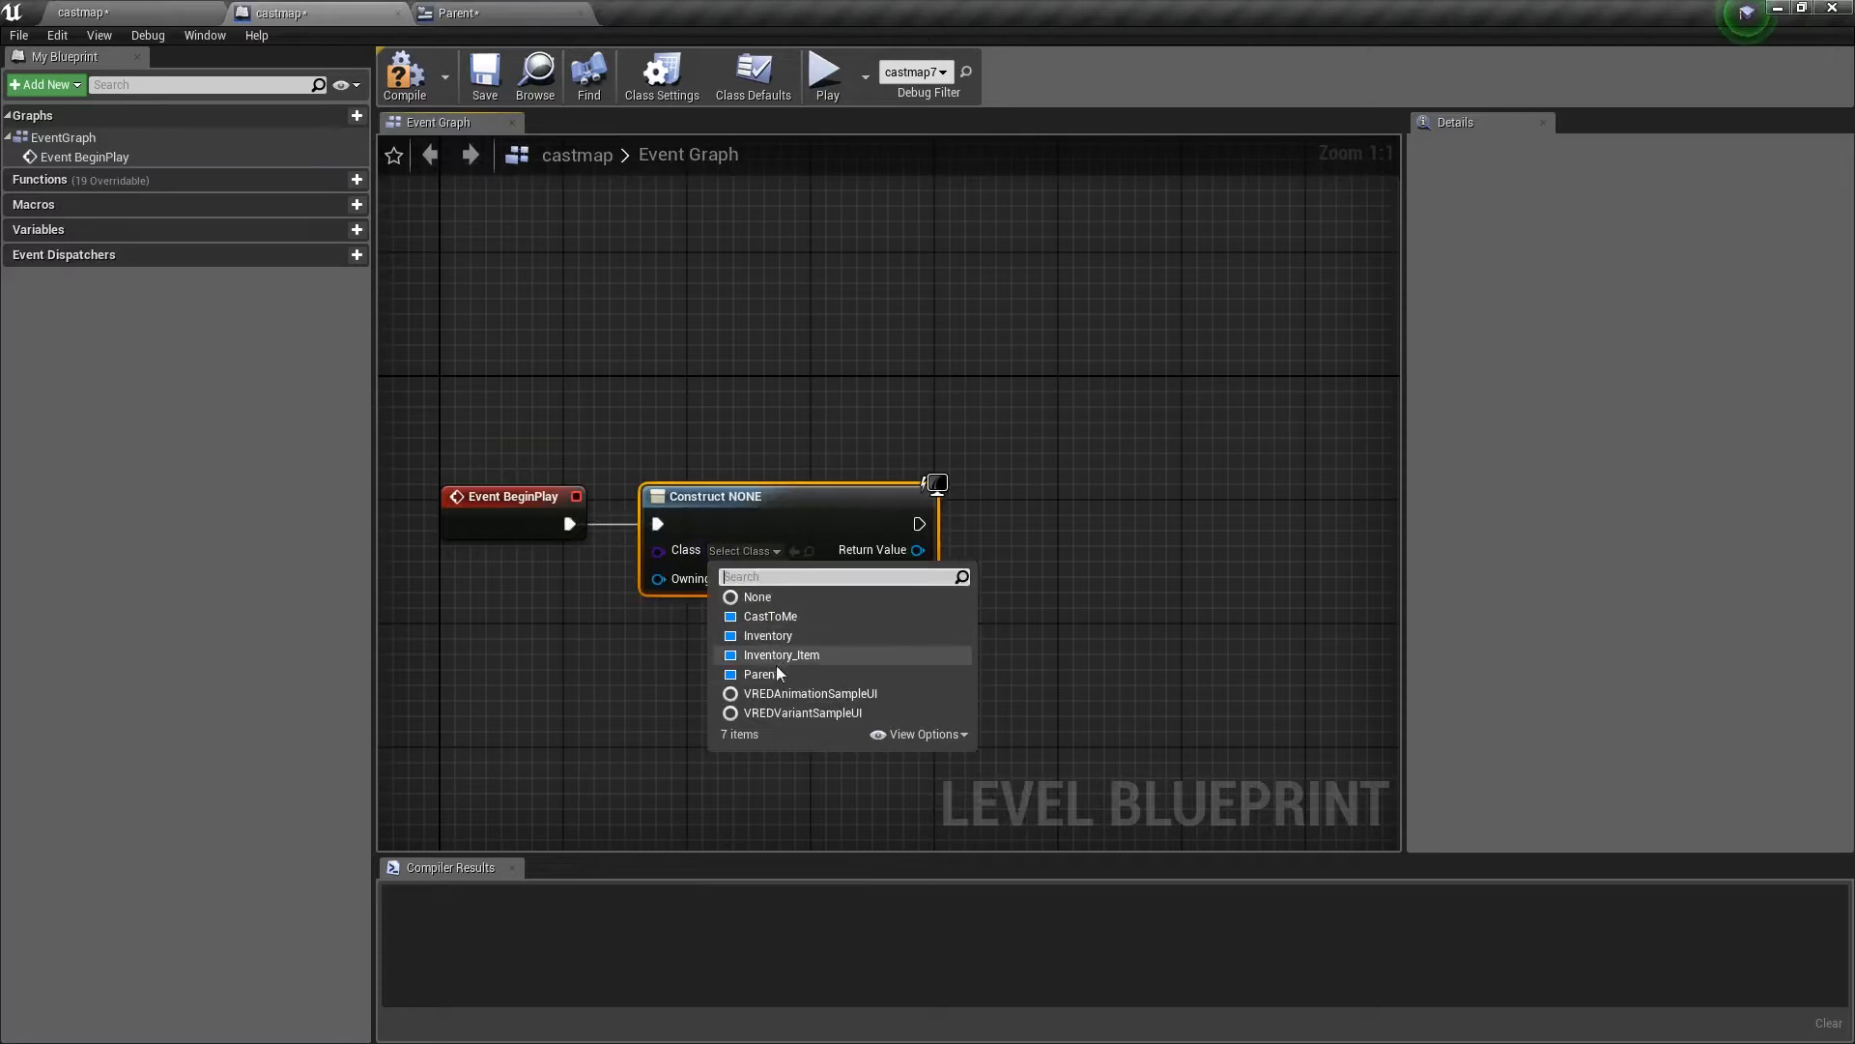
left_click(761, 673)
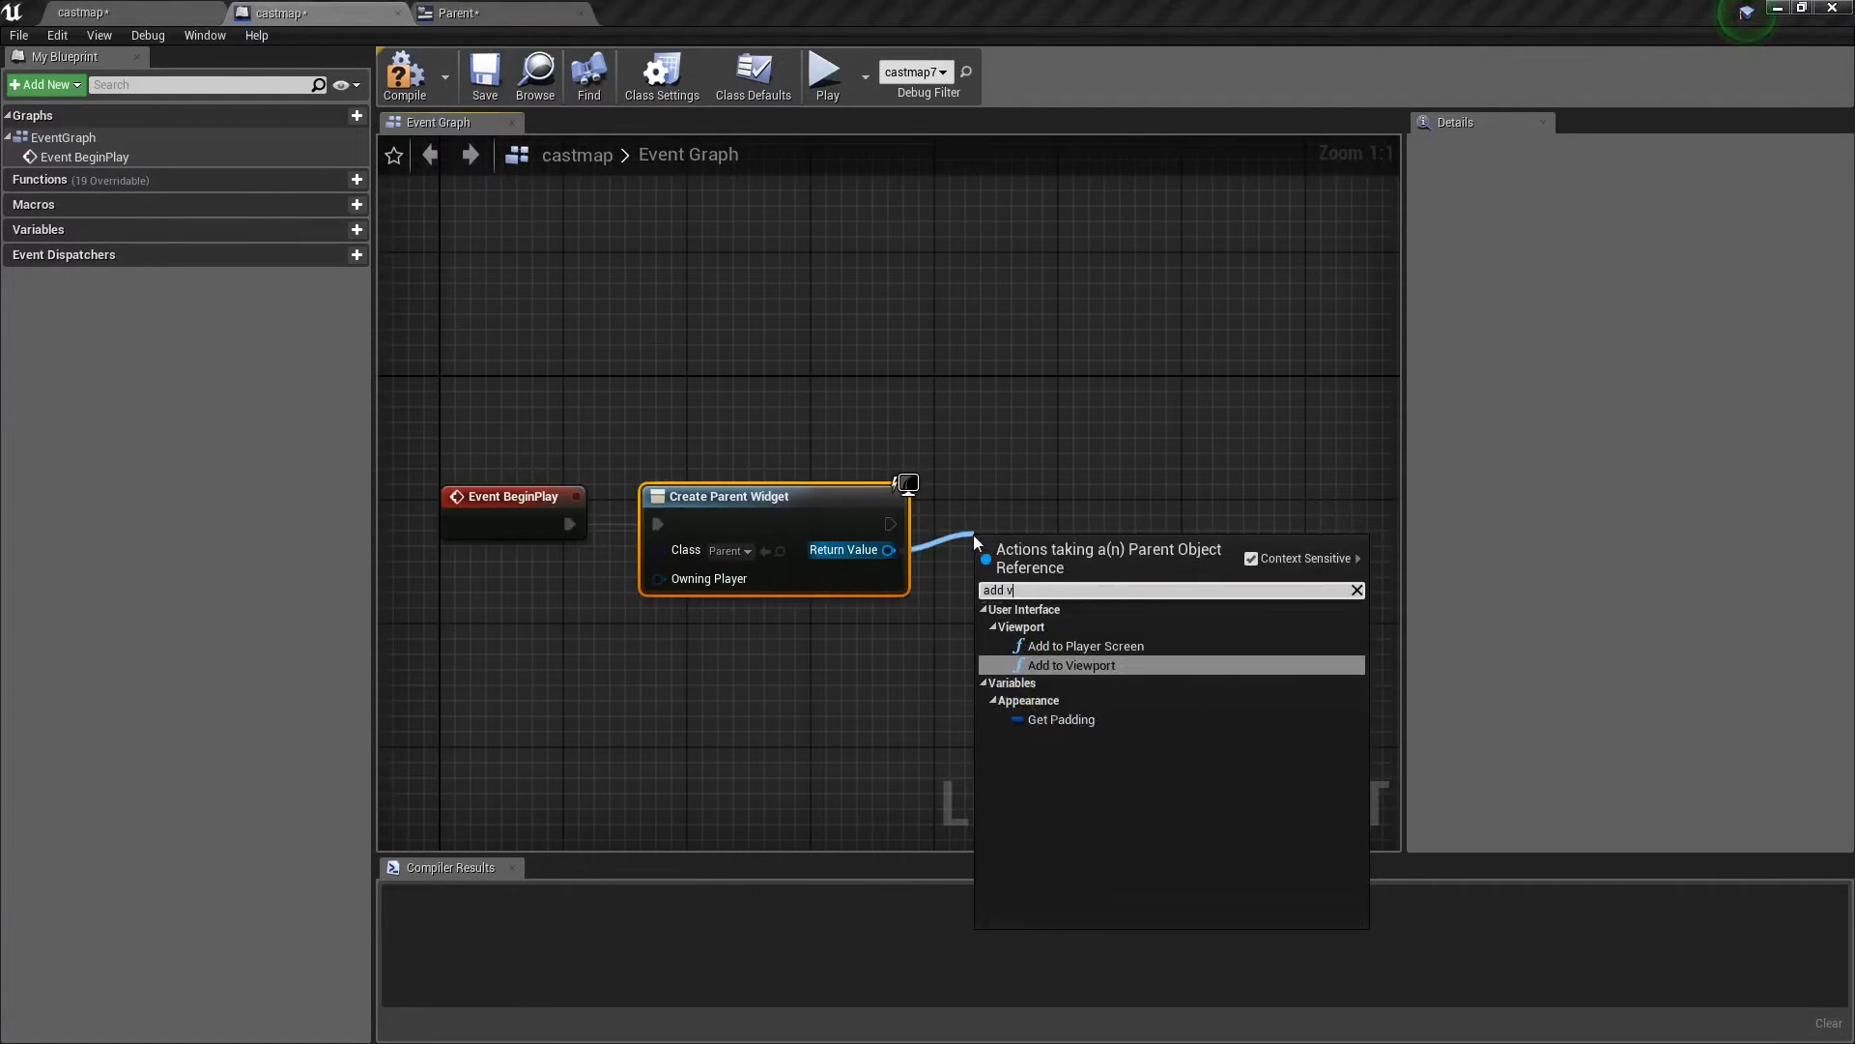
left_click(1072, 663)
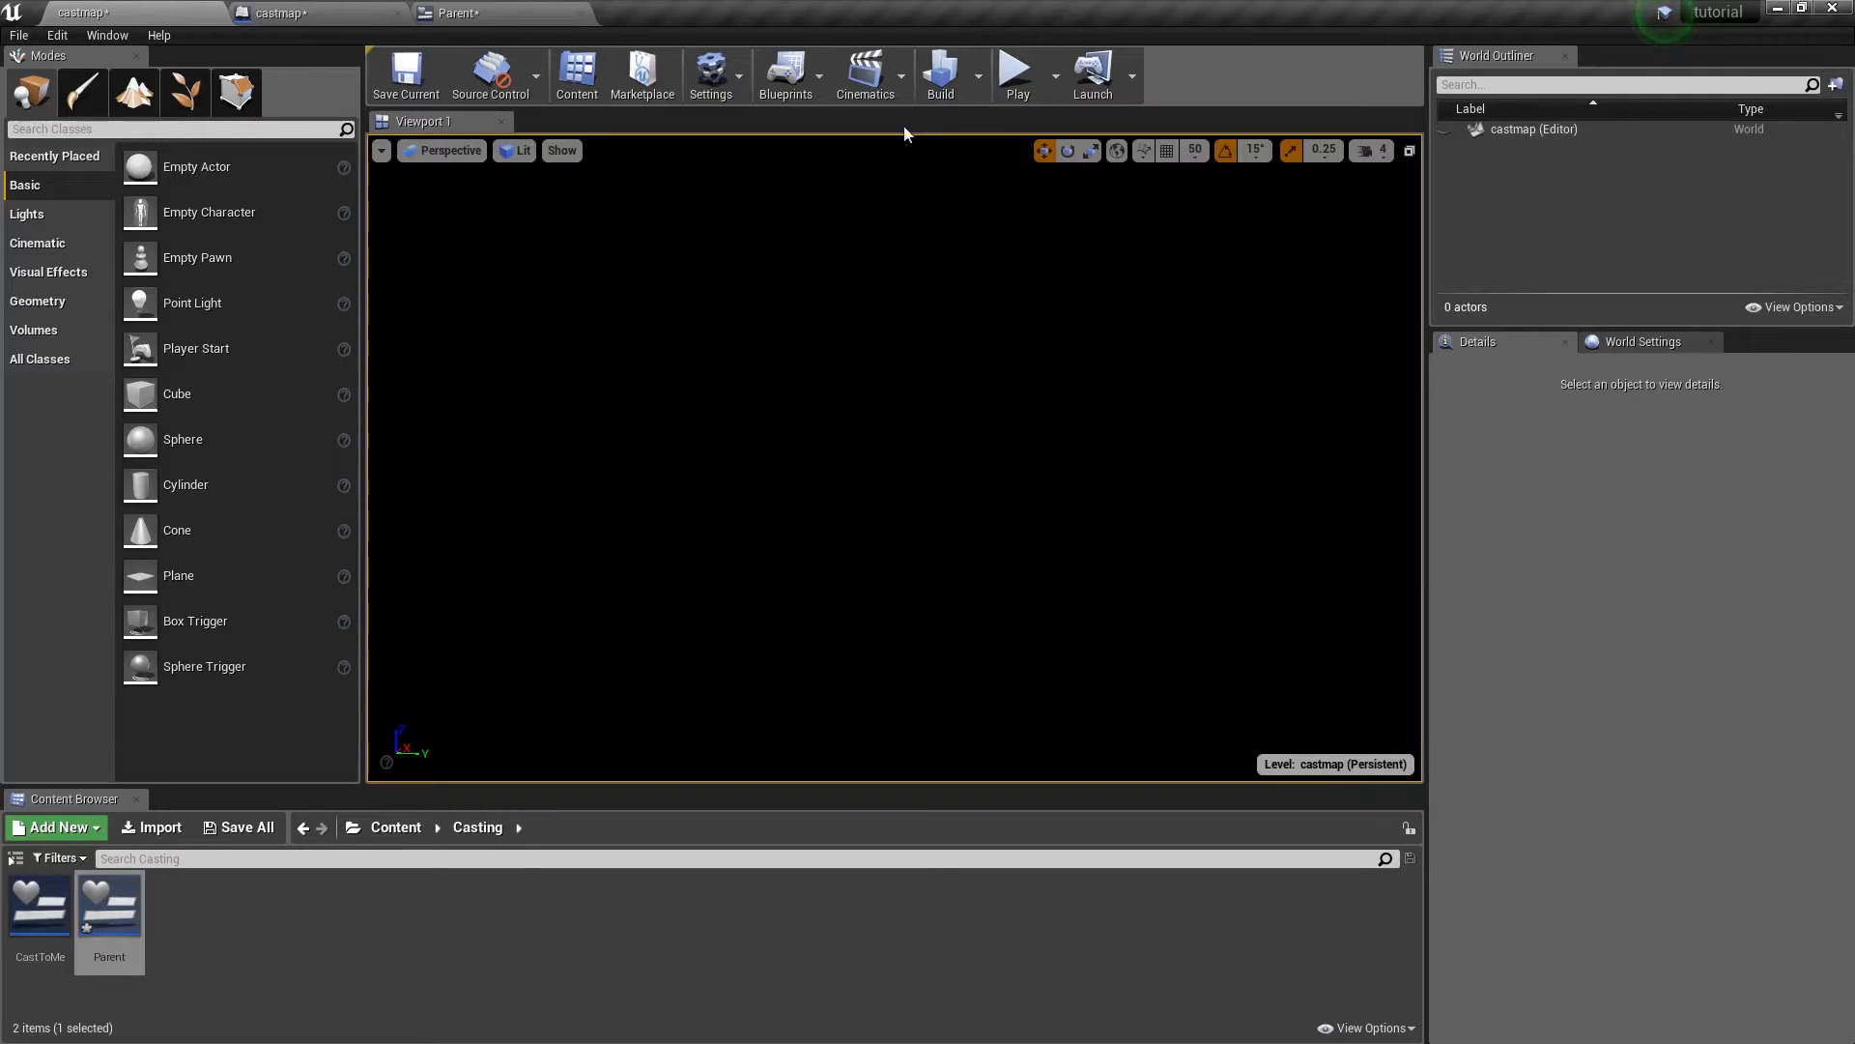
Play the level to see 'Failed' printed, then stop the session
left_click(1015, 69)
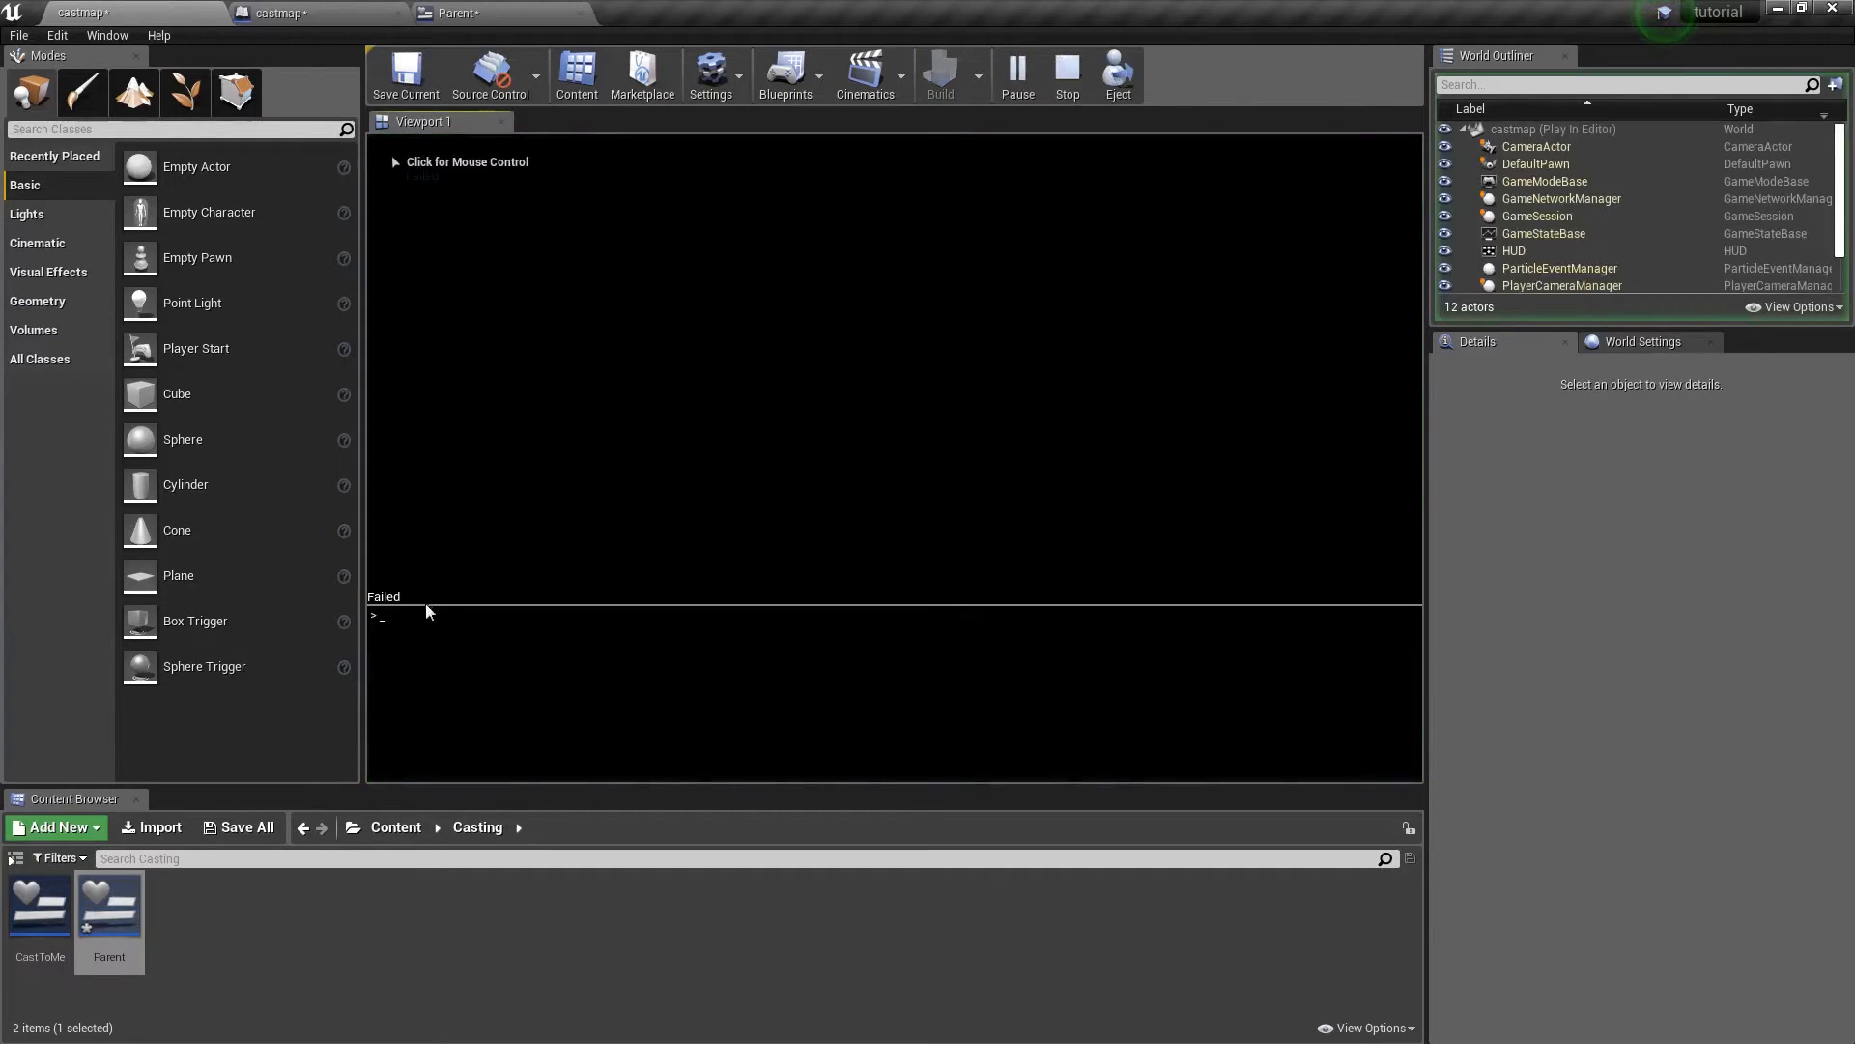
left_click(280, 13)
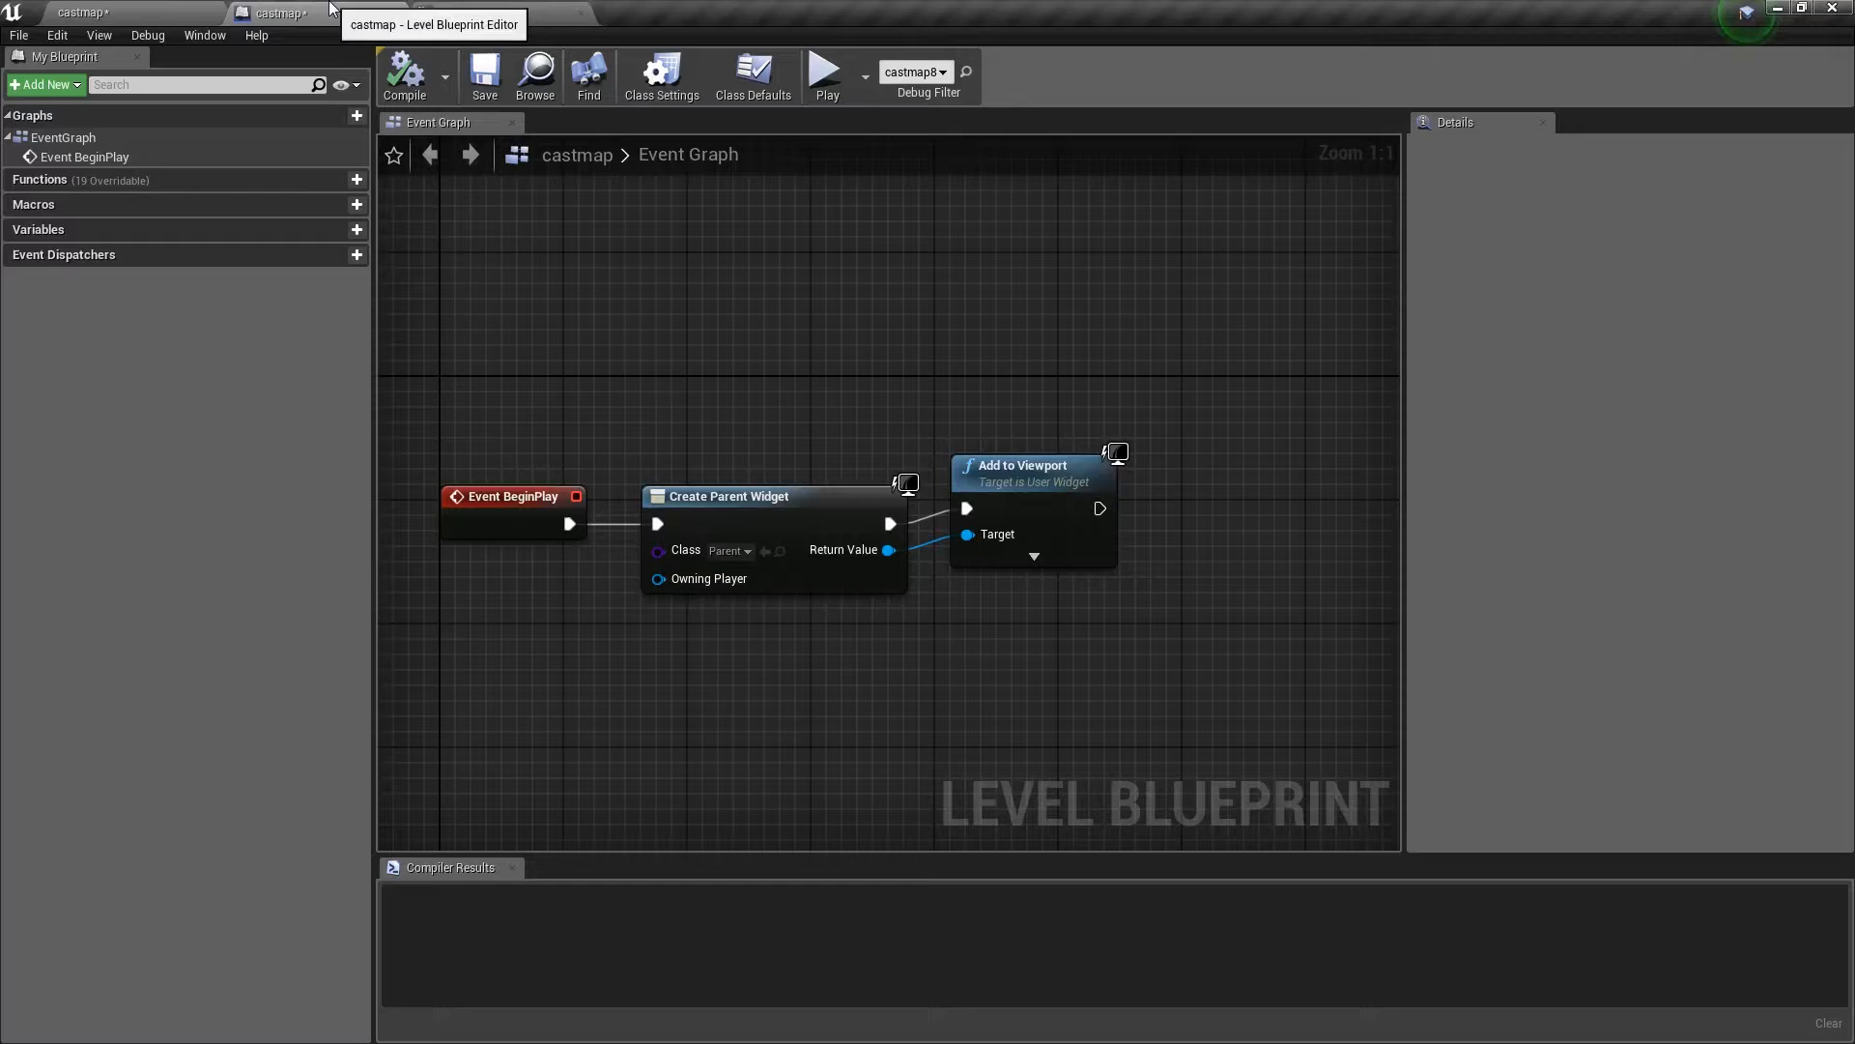
left_click(462, 11)
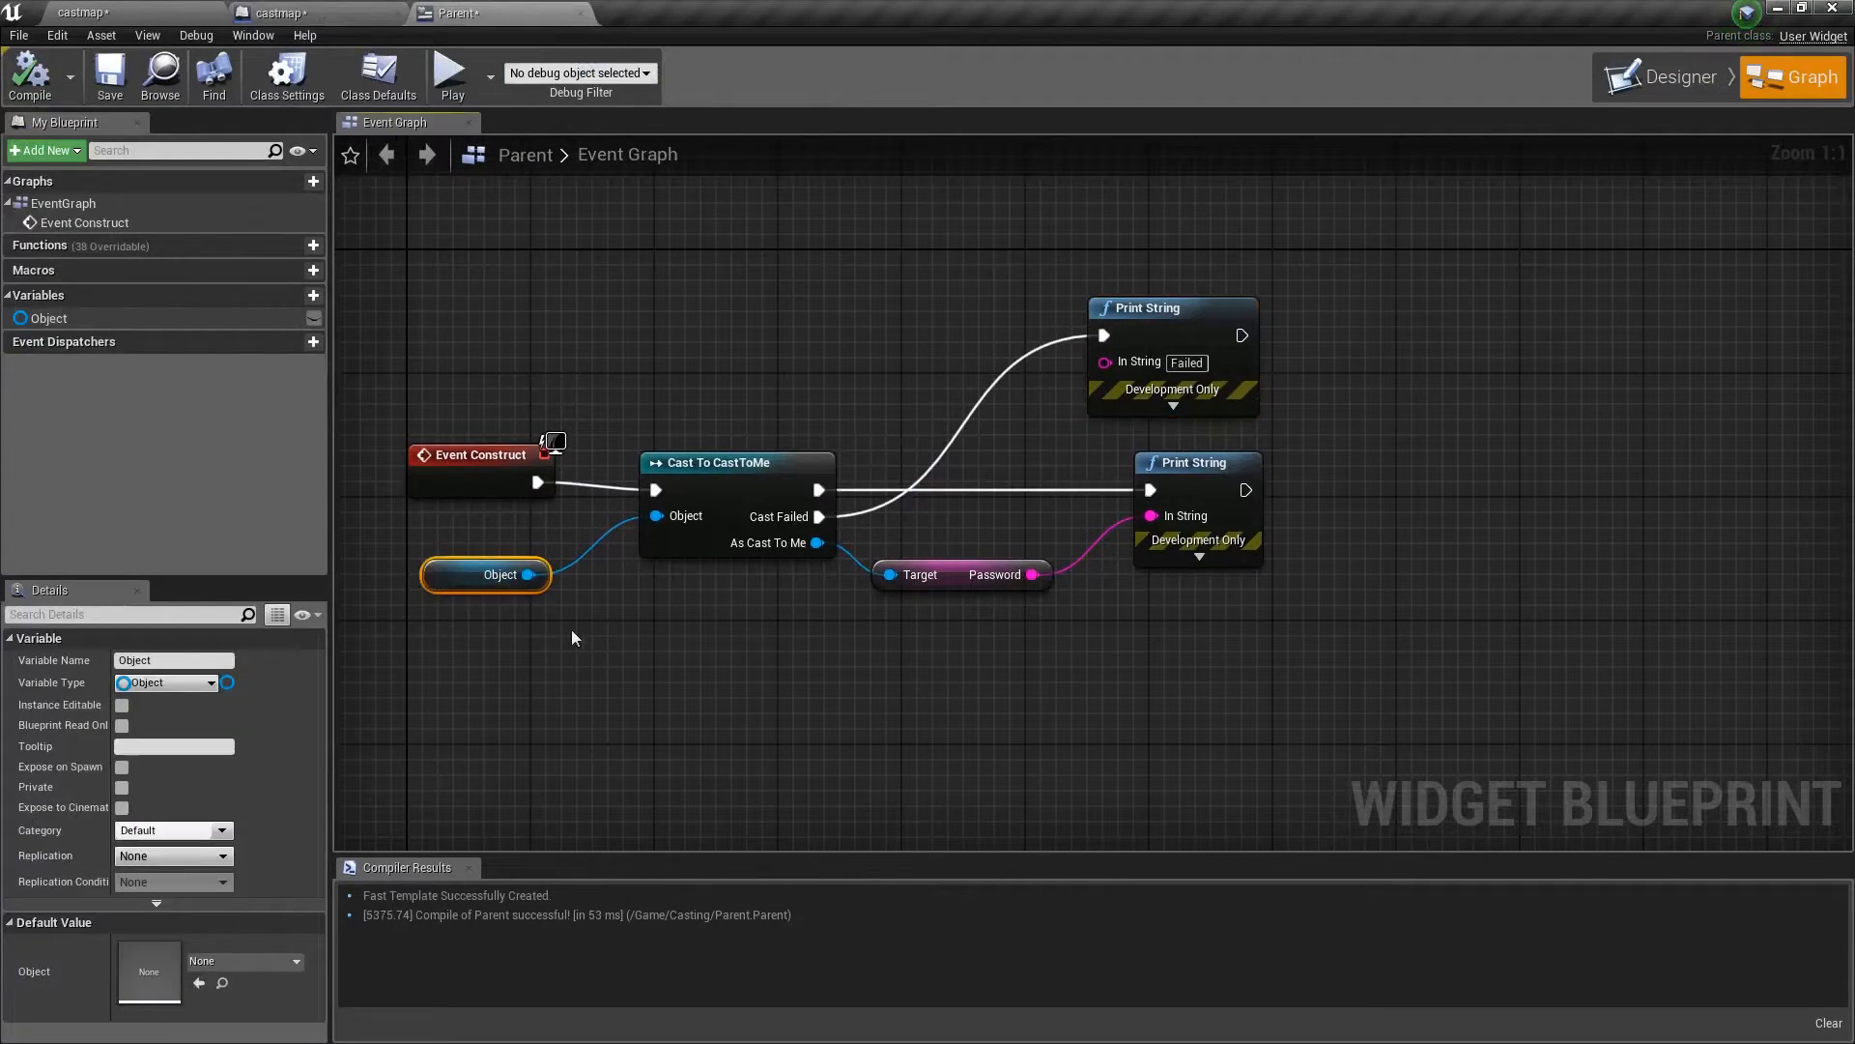
Mark the Object variable Instance Editable and Expose on Spawn, and recompile Parent
left_click(574, 636)
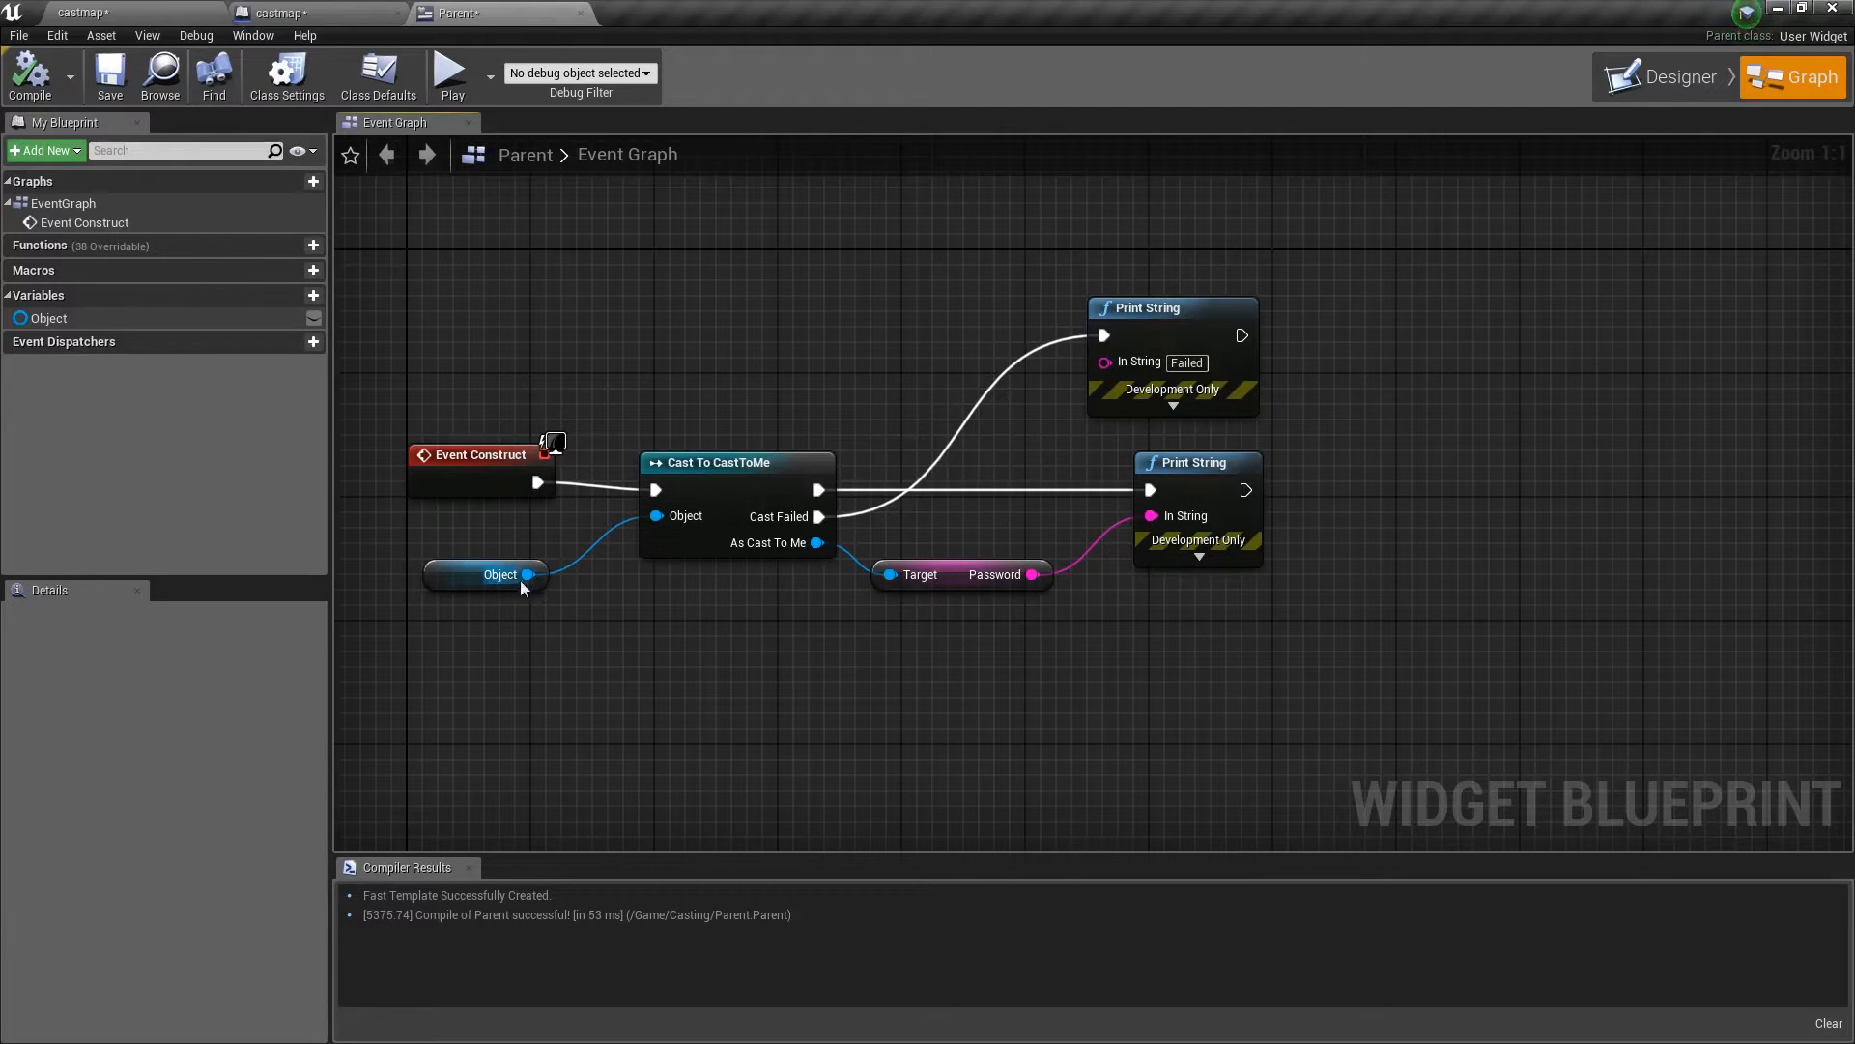
left_click(499, 574)
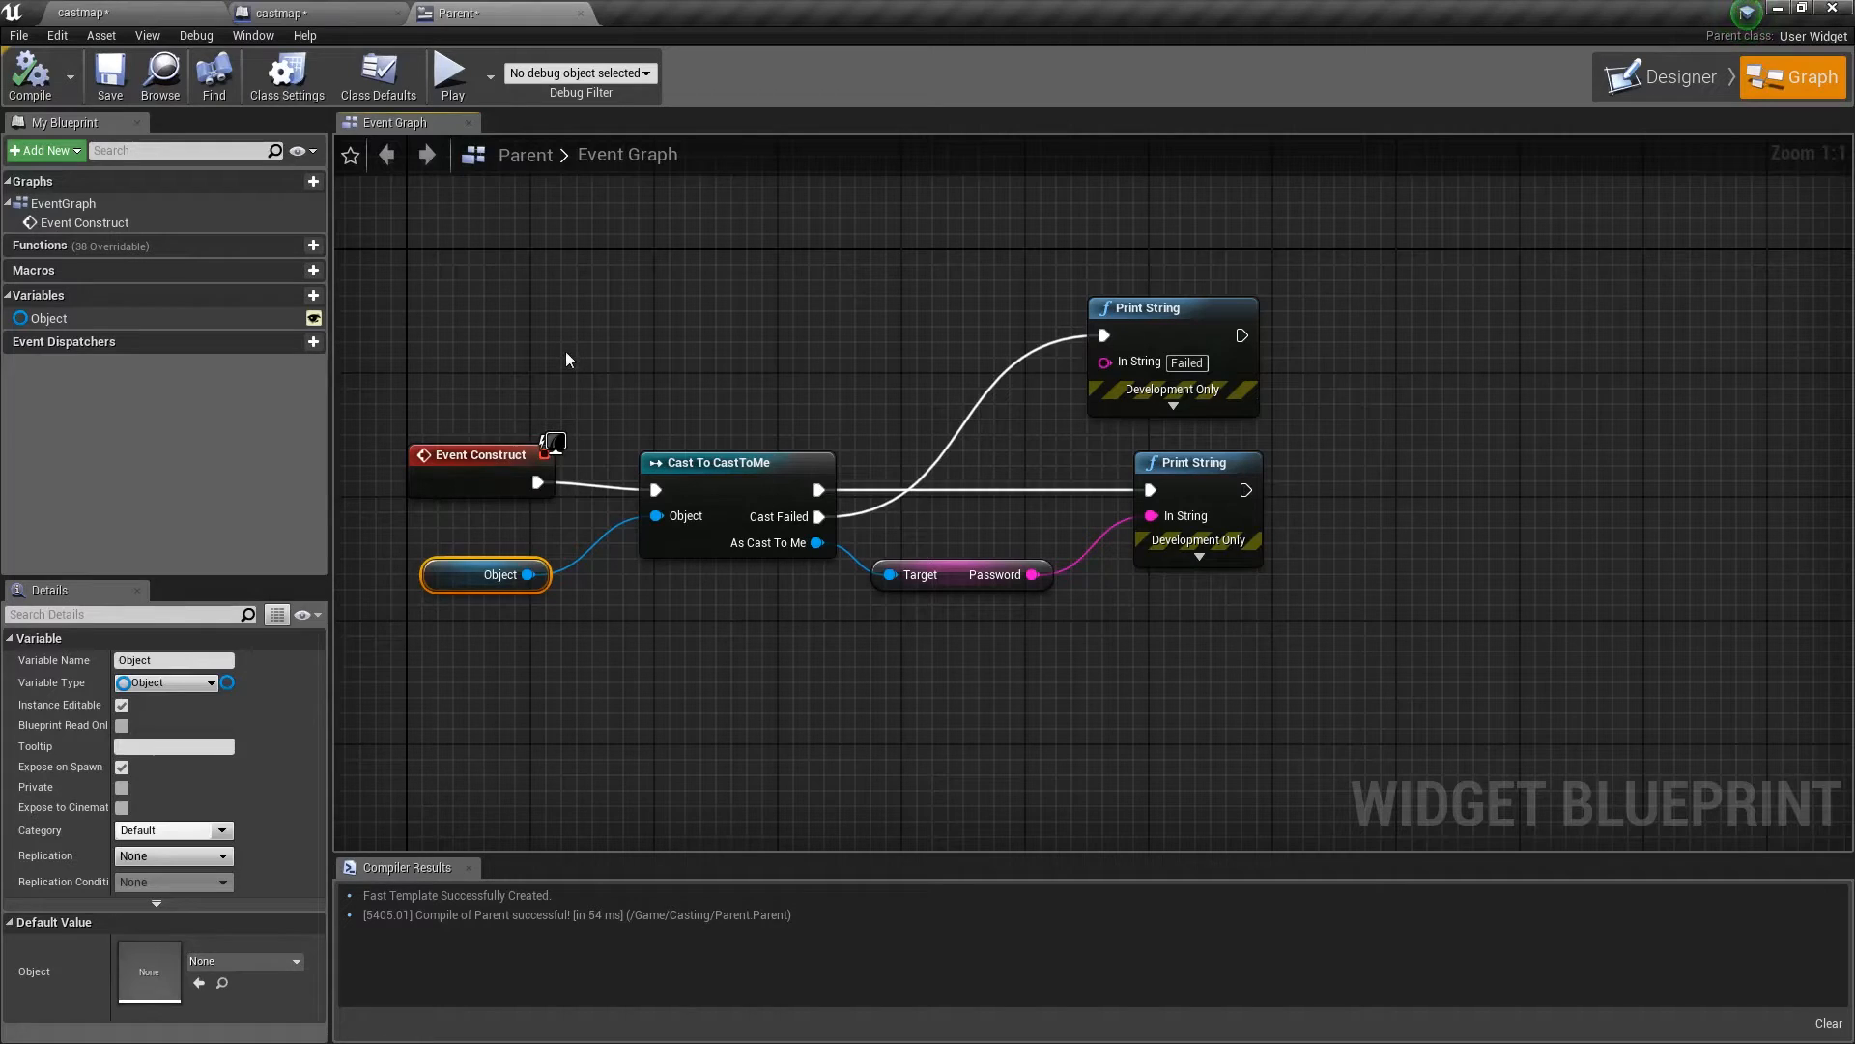
left_click(284, 12)
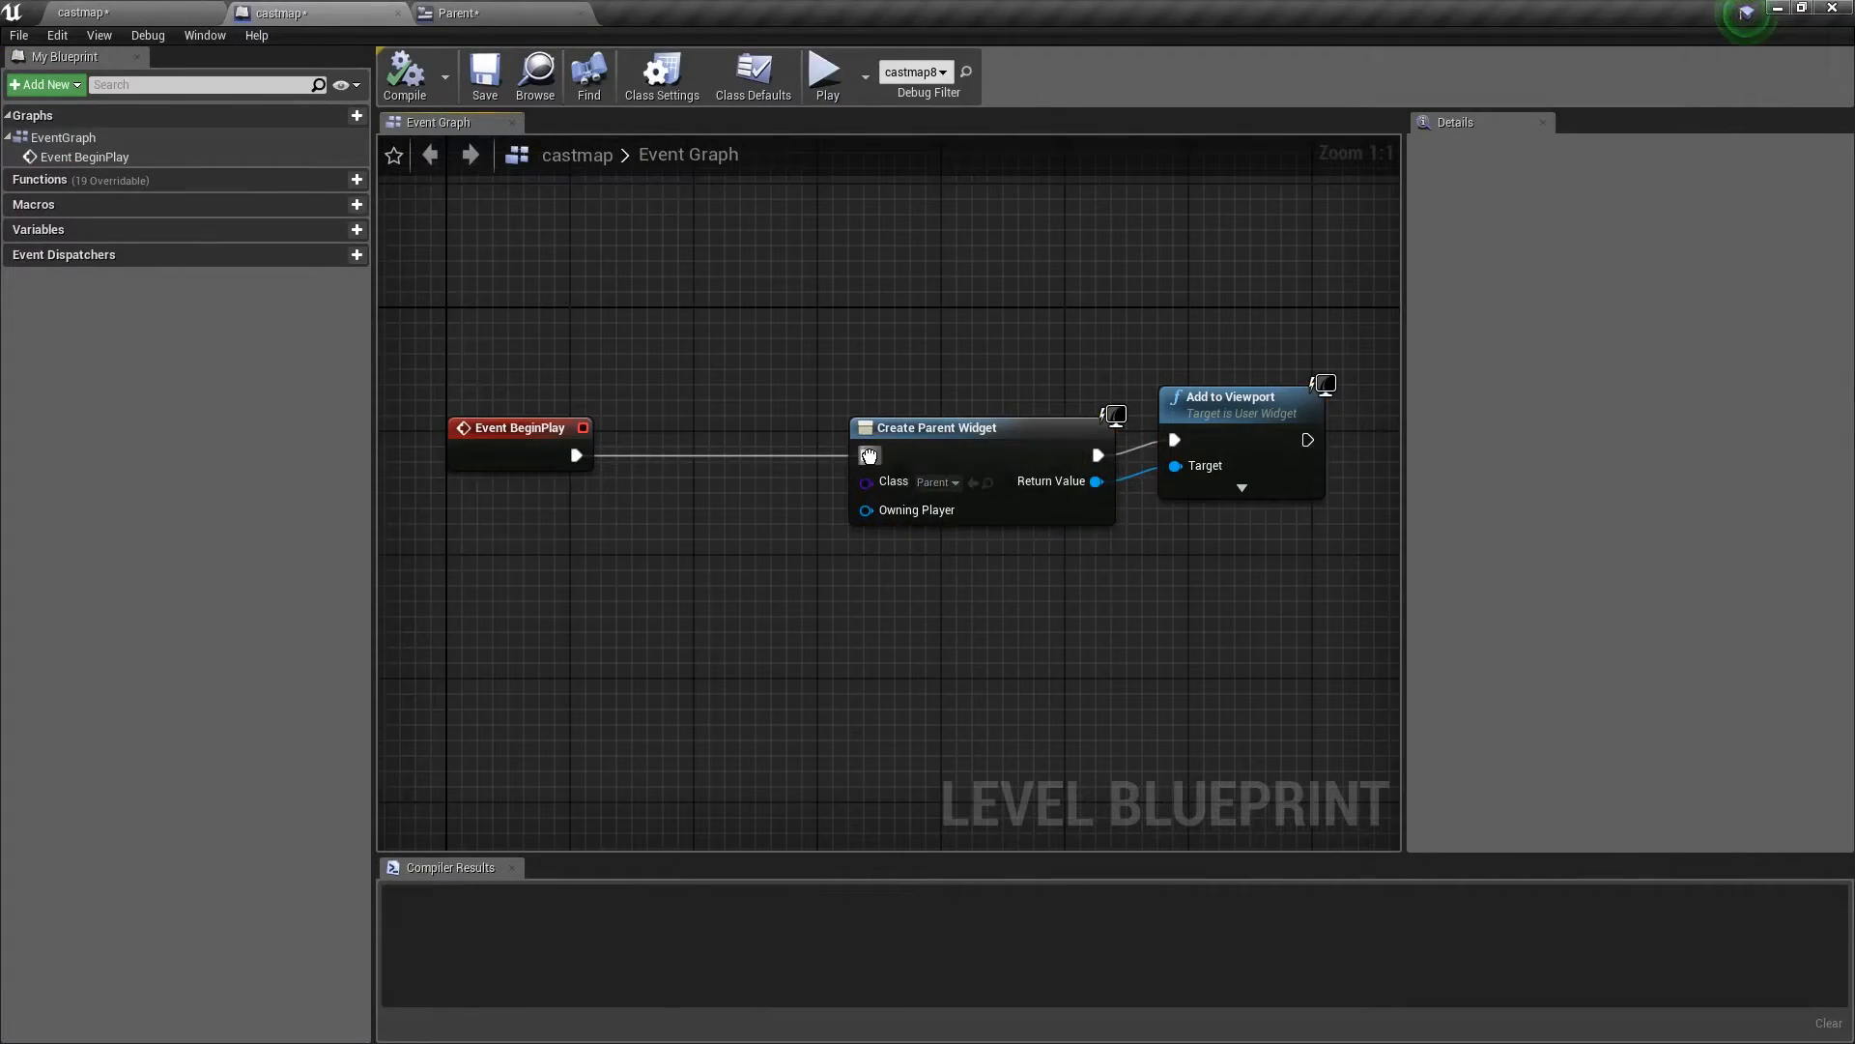
left_click(953, 481)
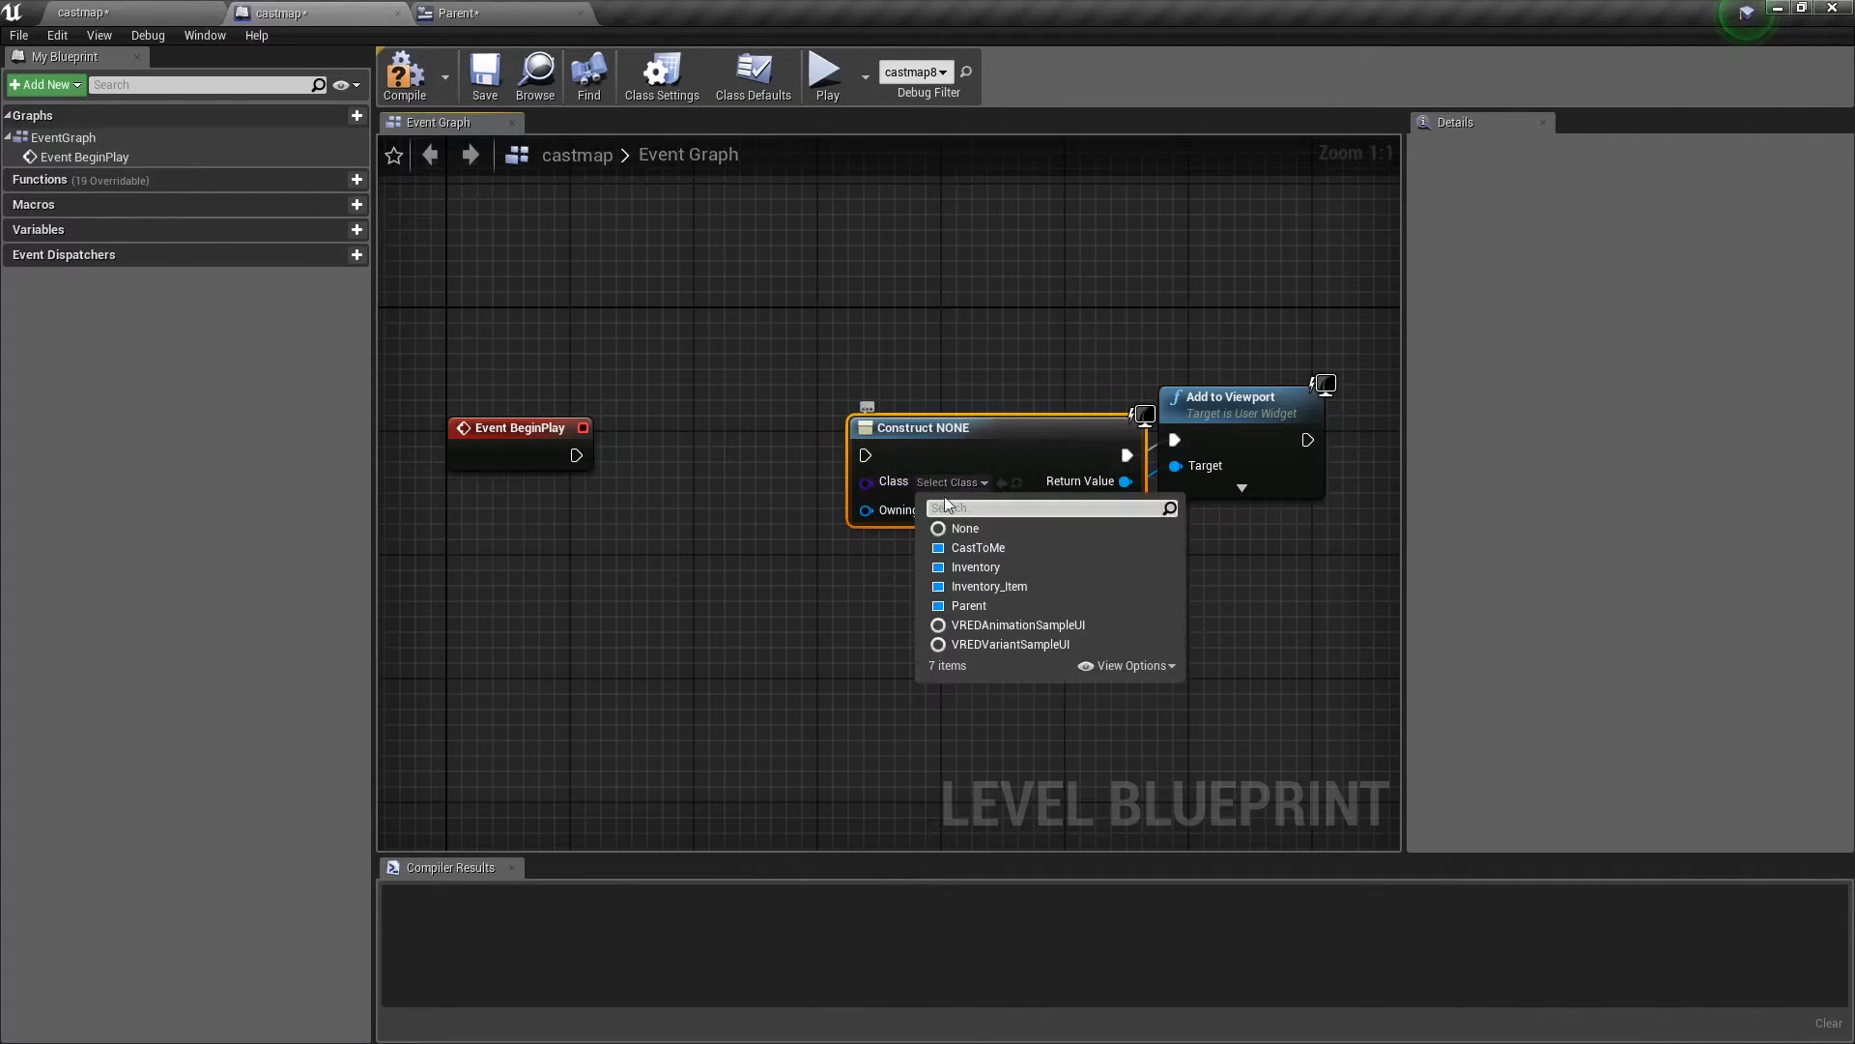
left_click(968, 604)
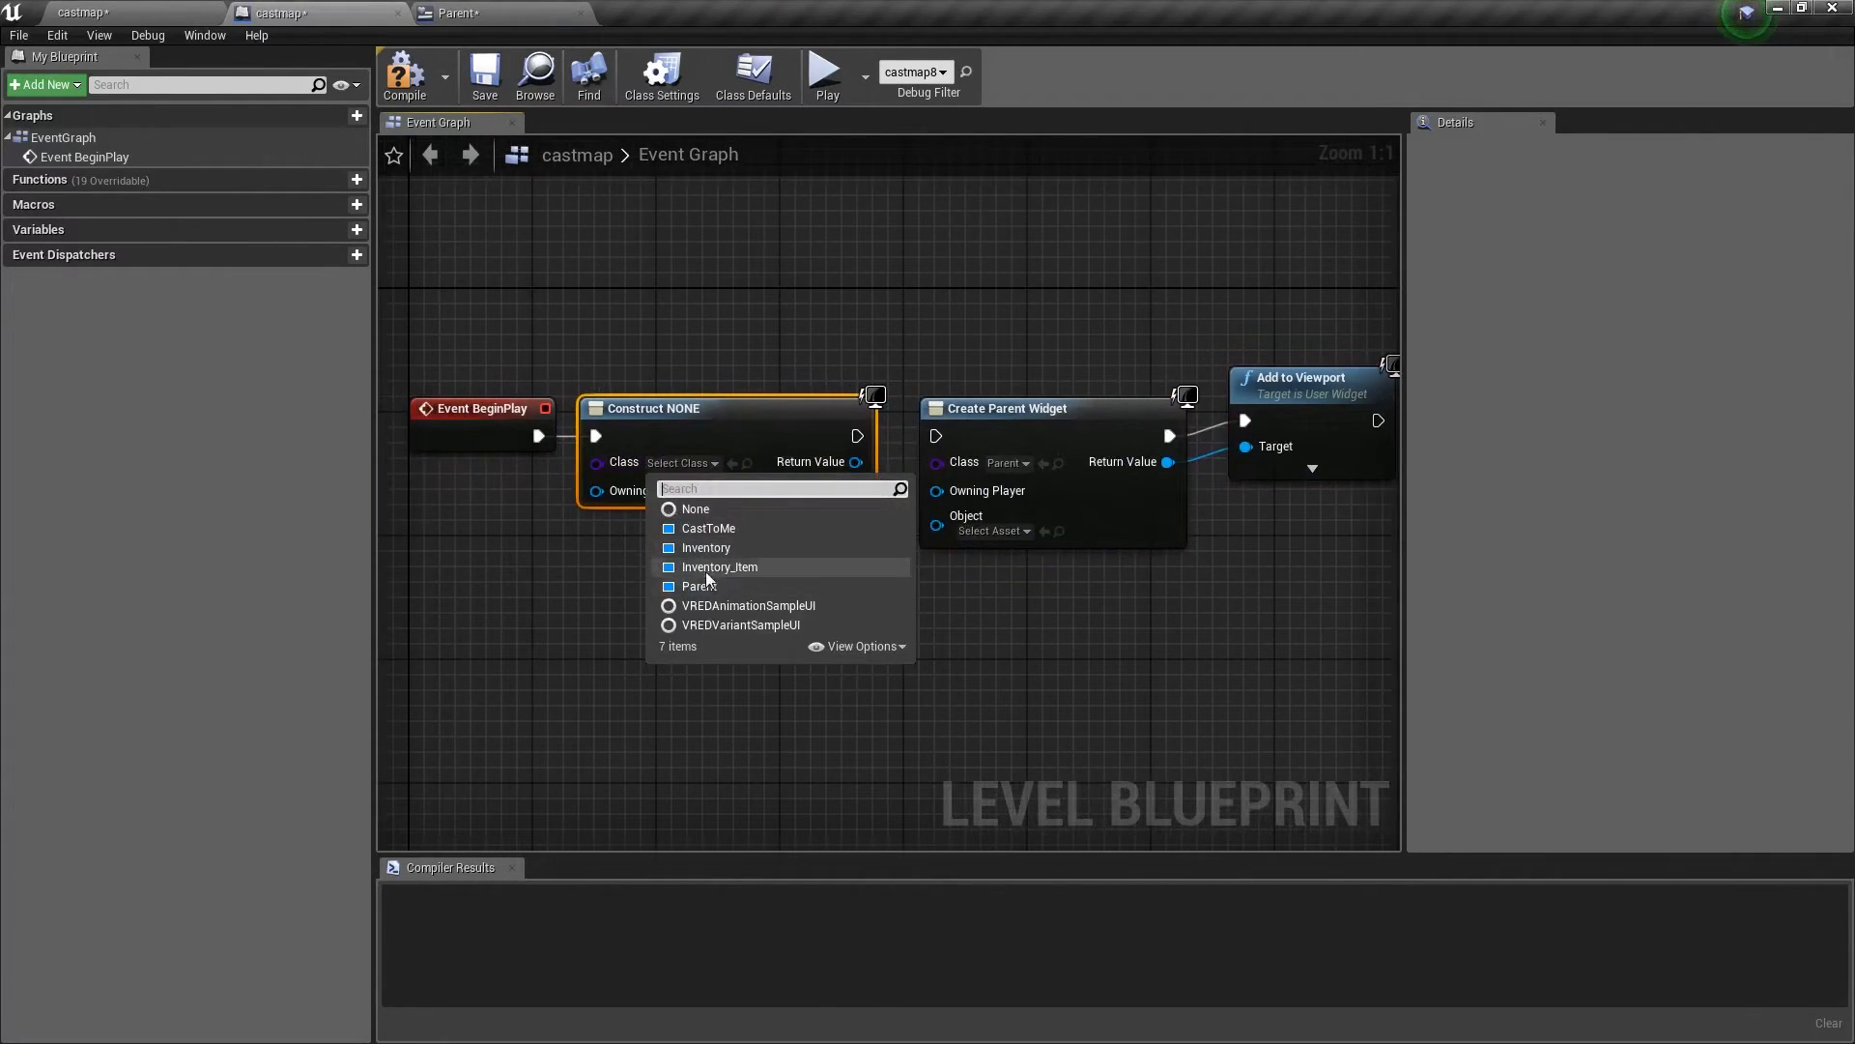
left_click(709, 528)
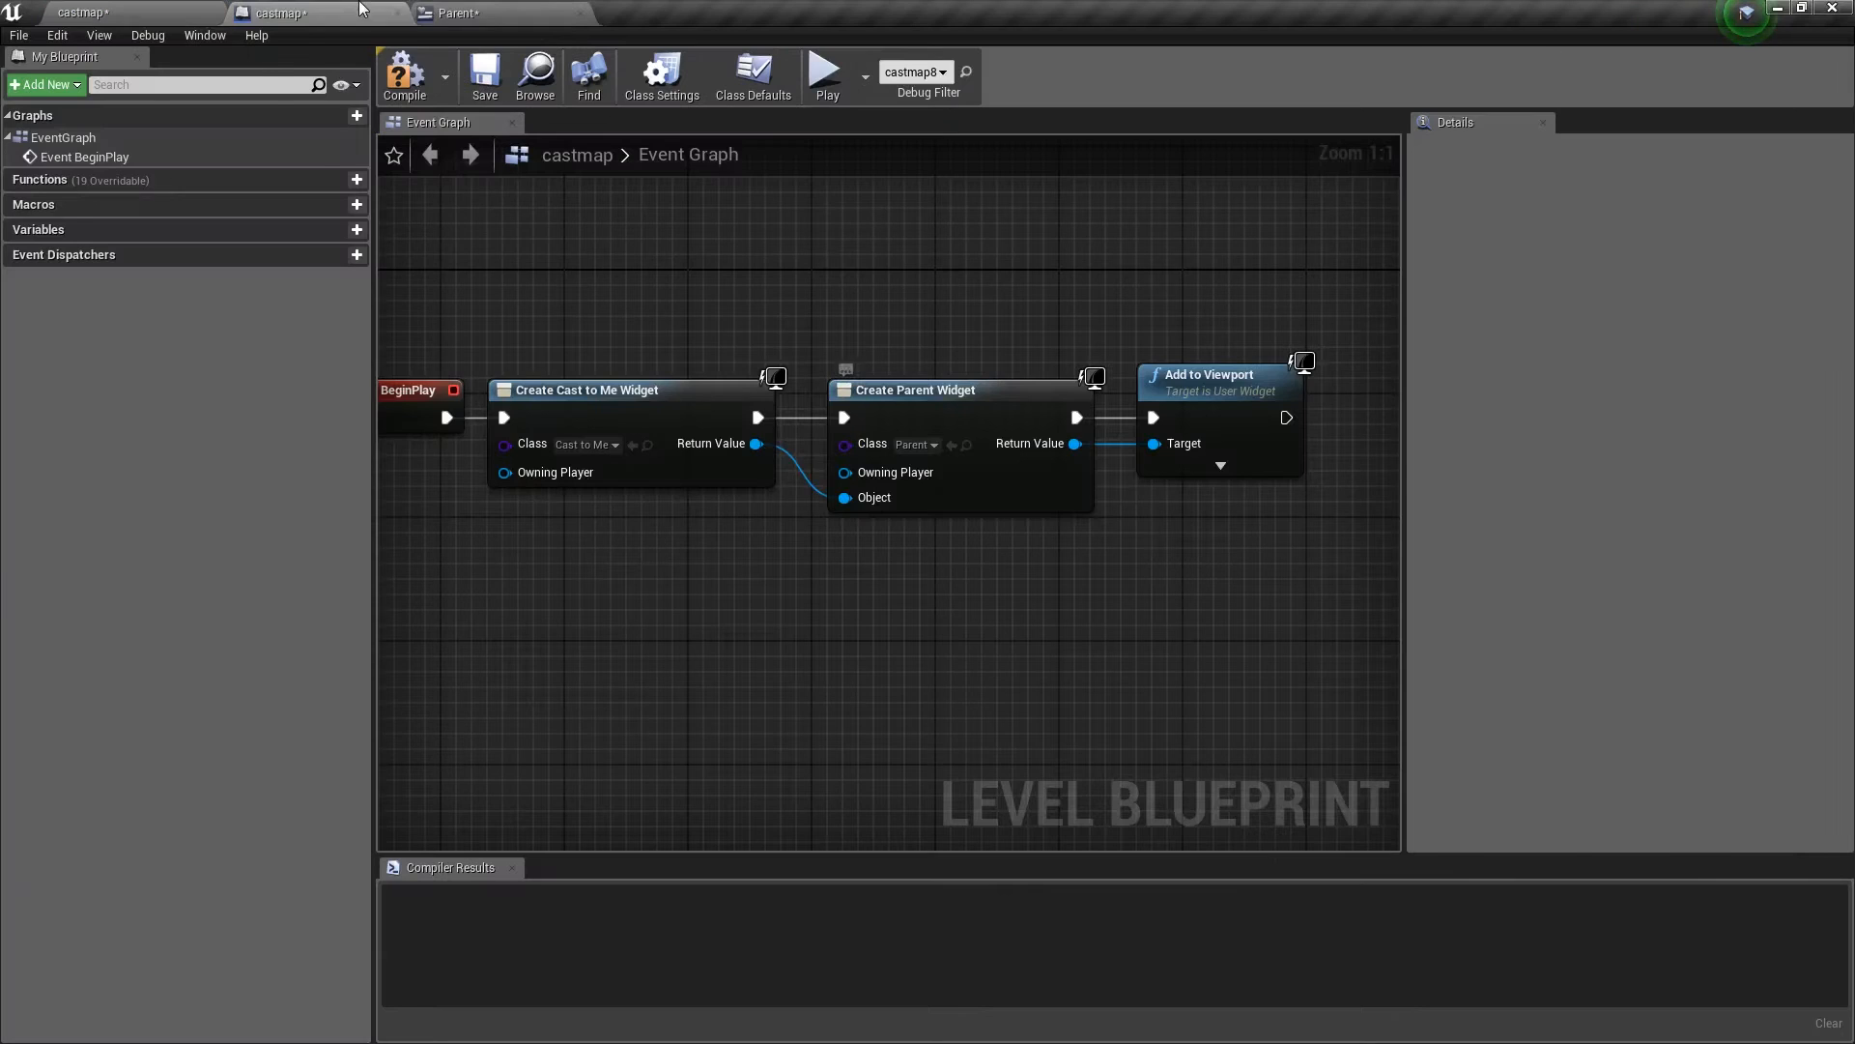
left_click(456, 13)
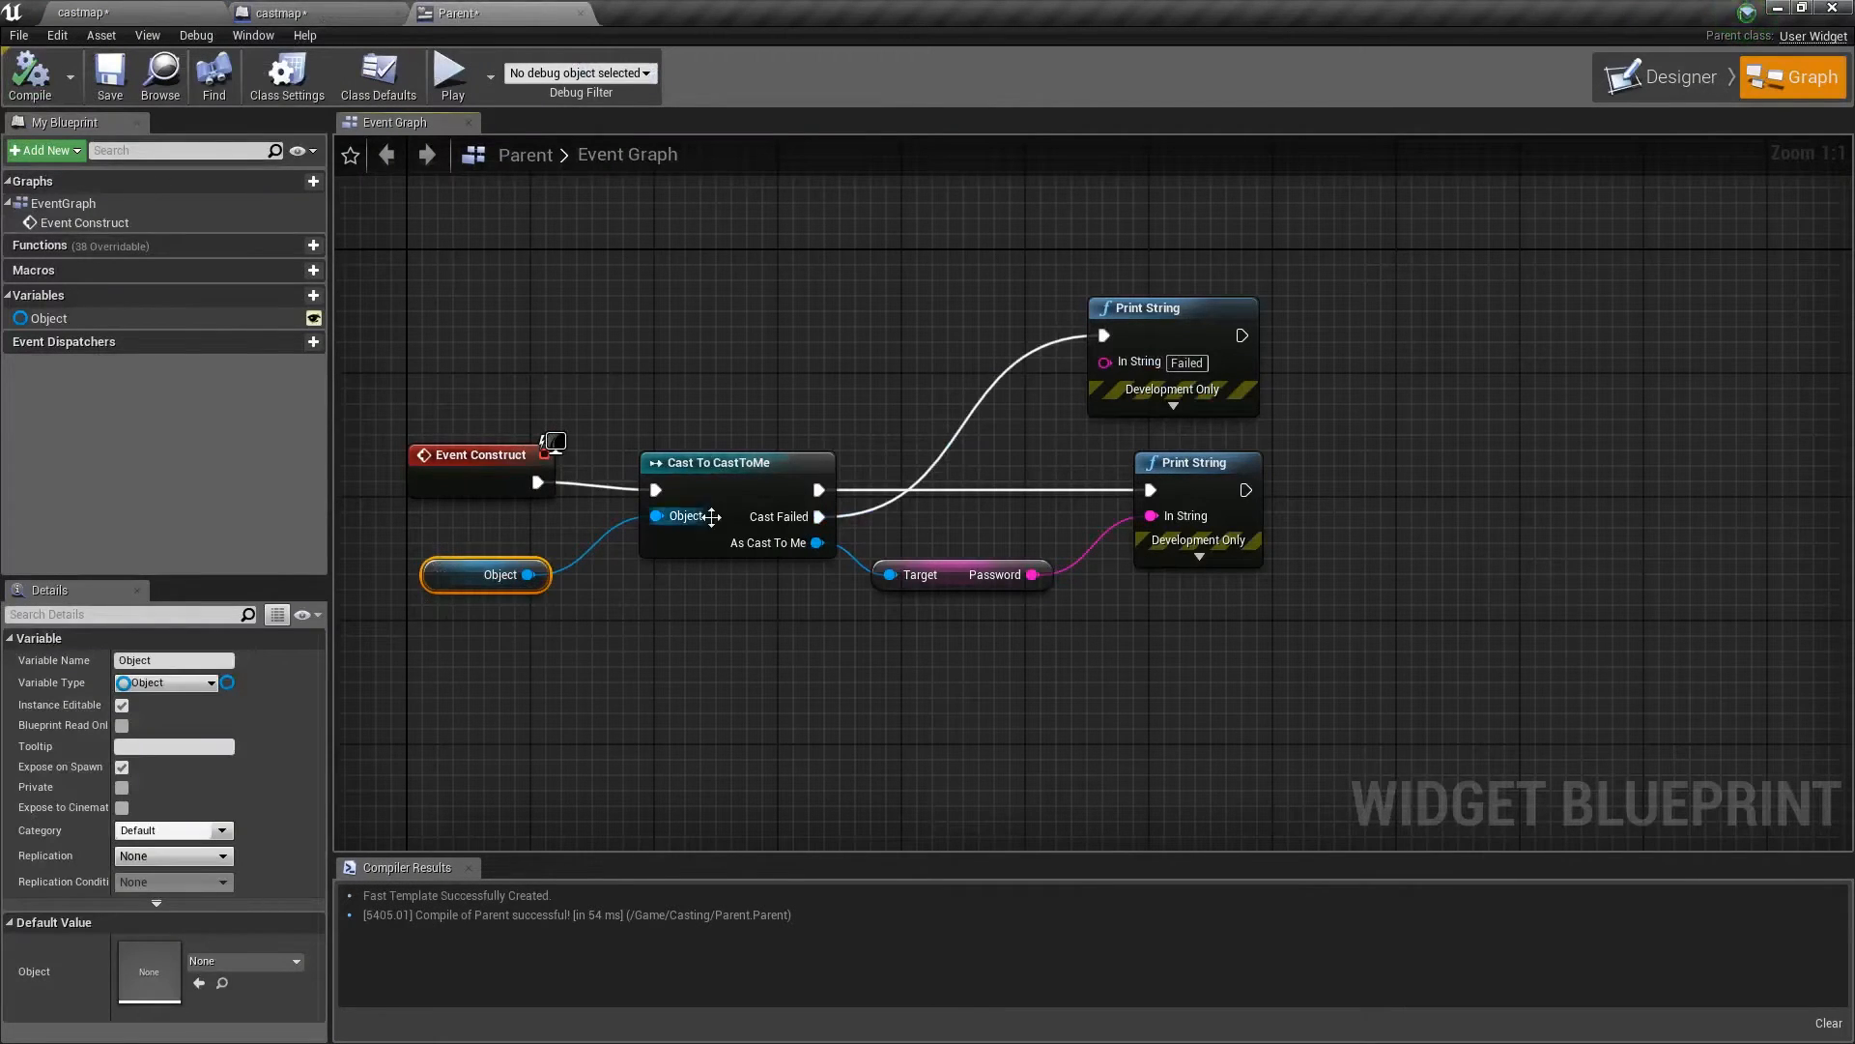
left_click(734, 462)
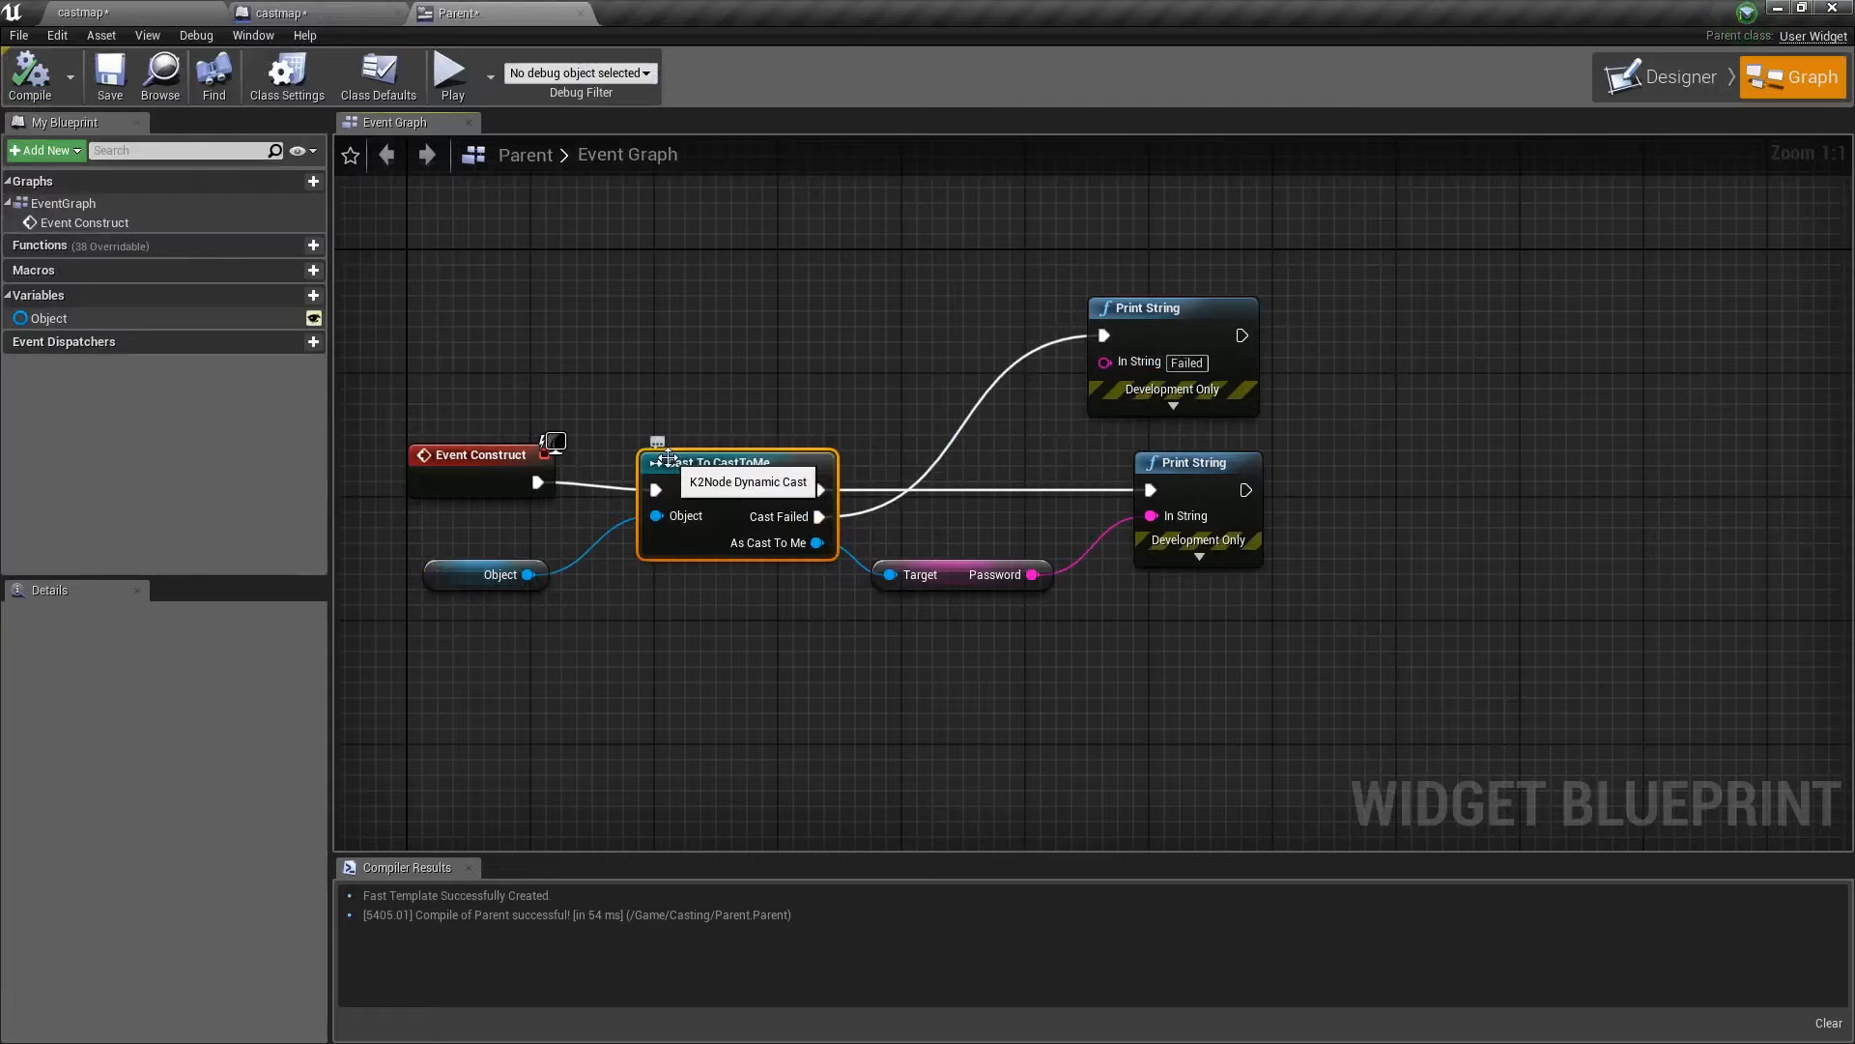
mouse_move(756, 589)
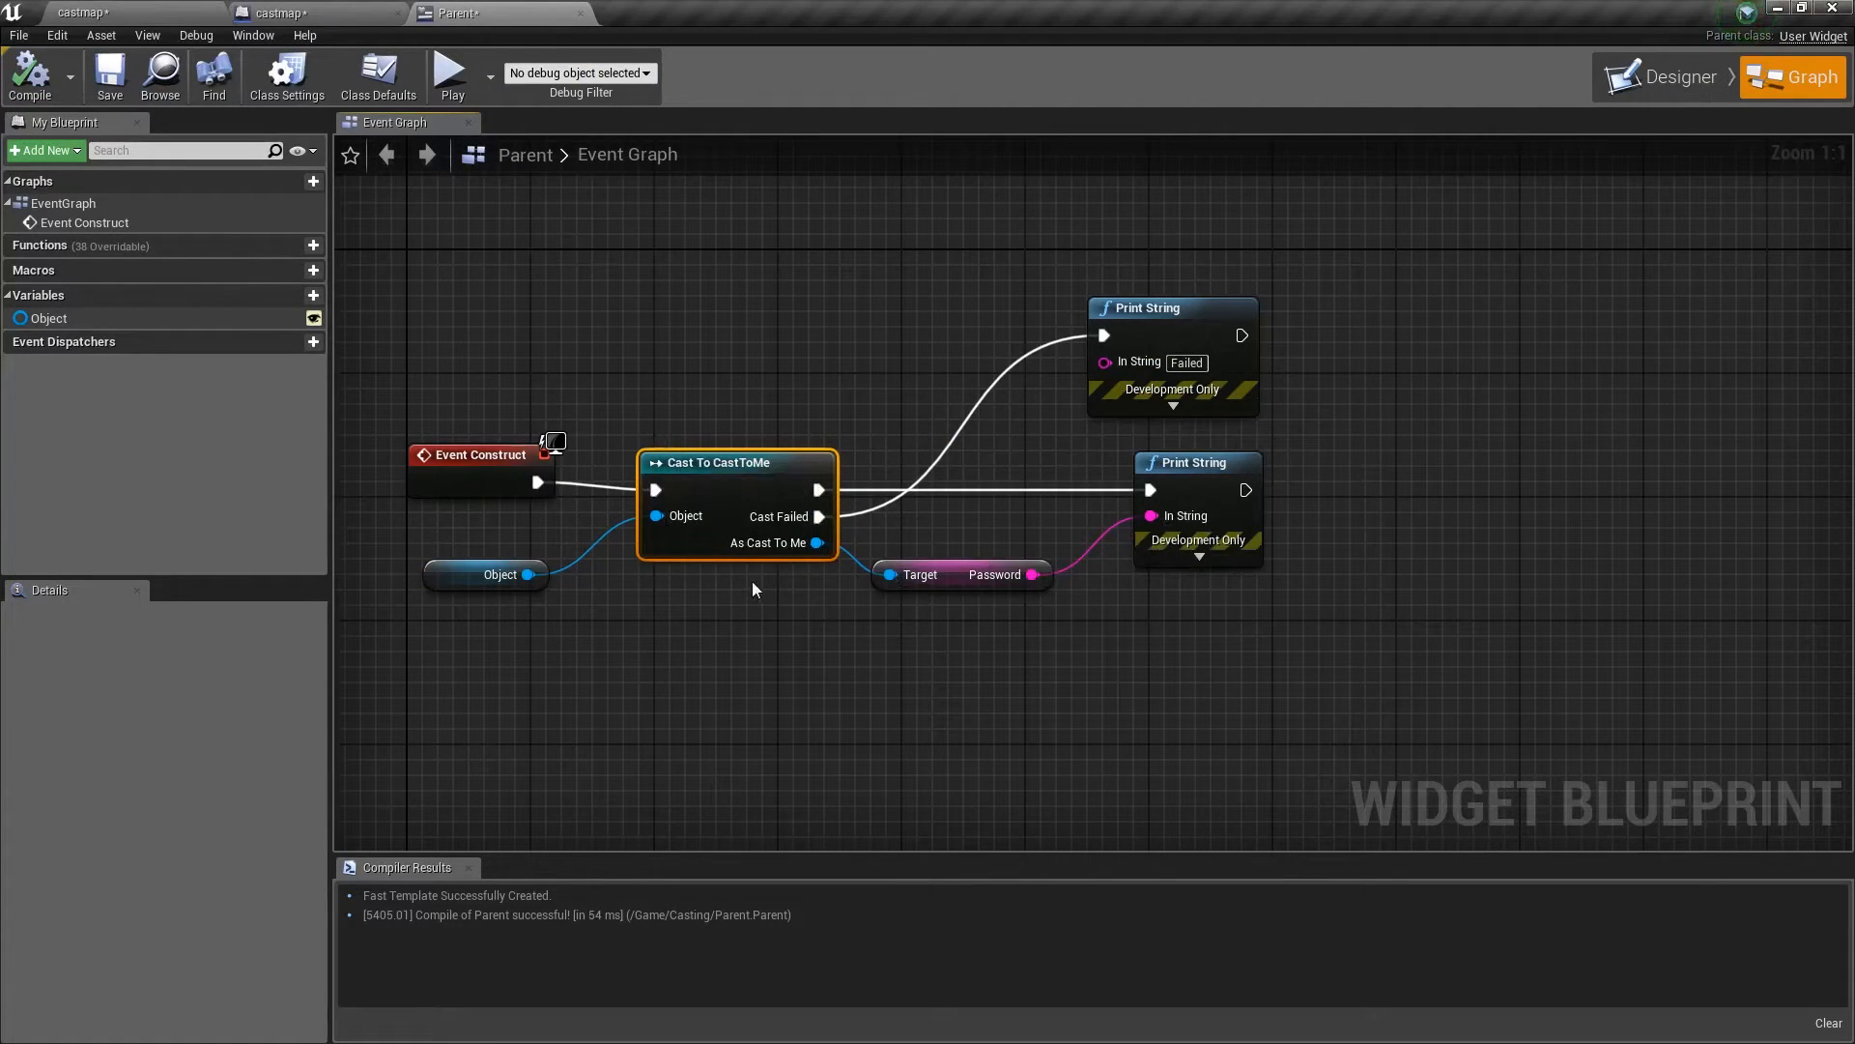
left_click(562, 618)
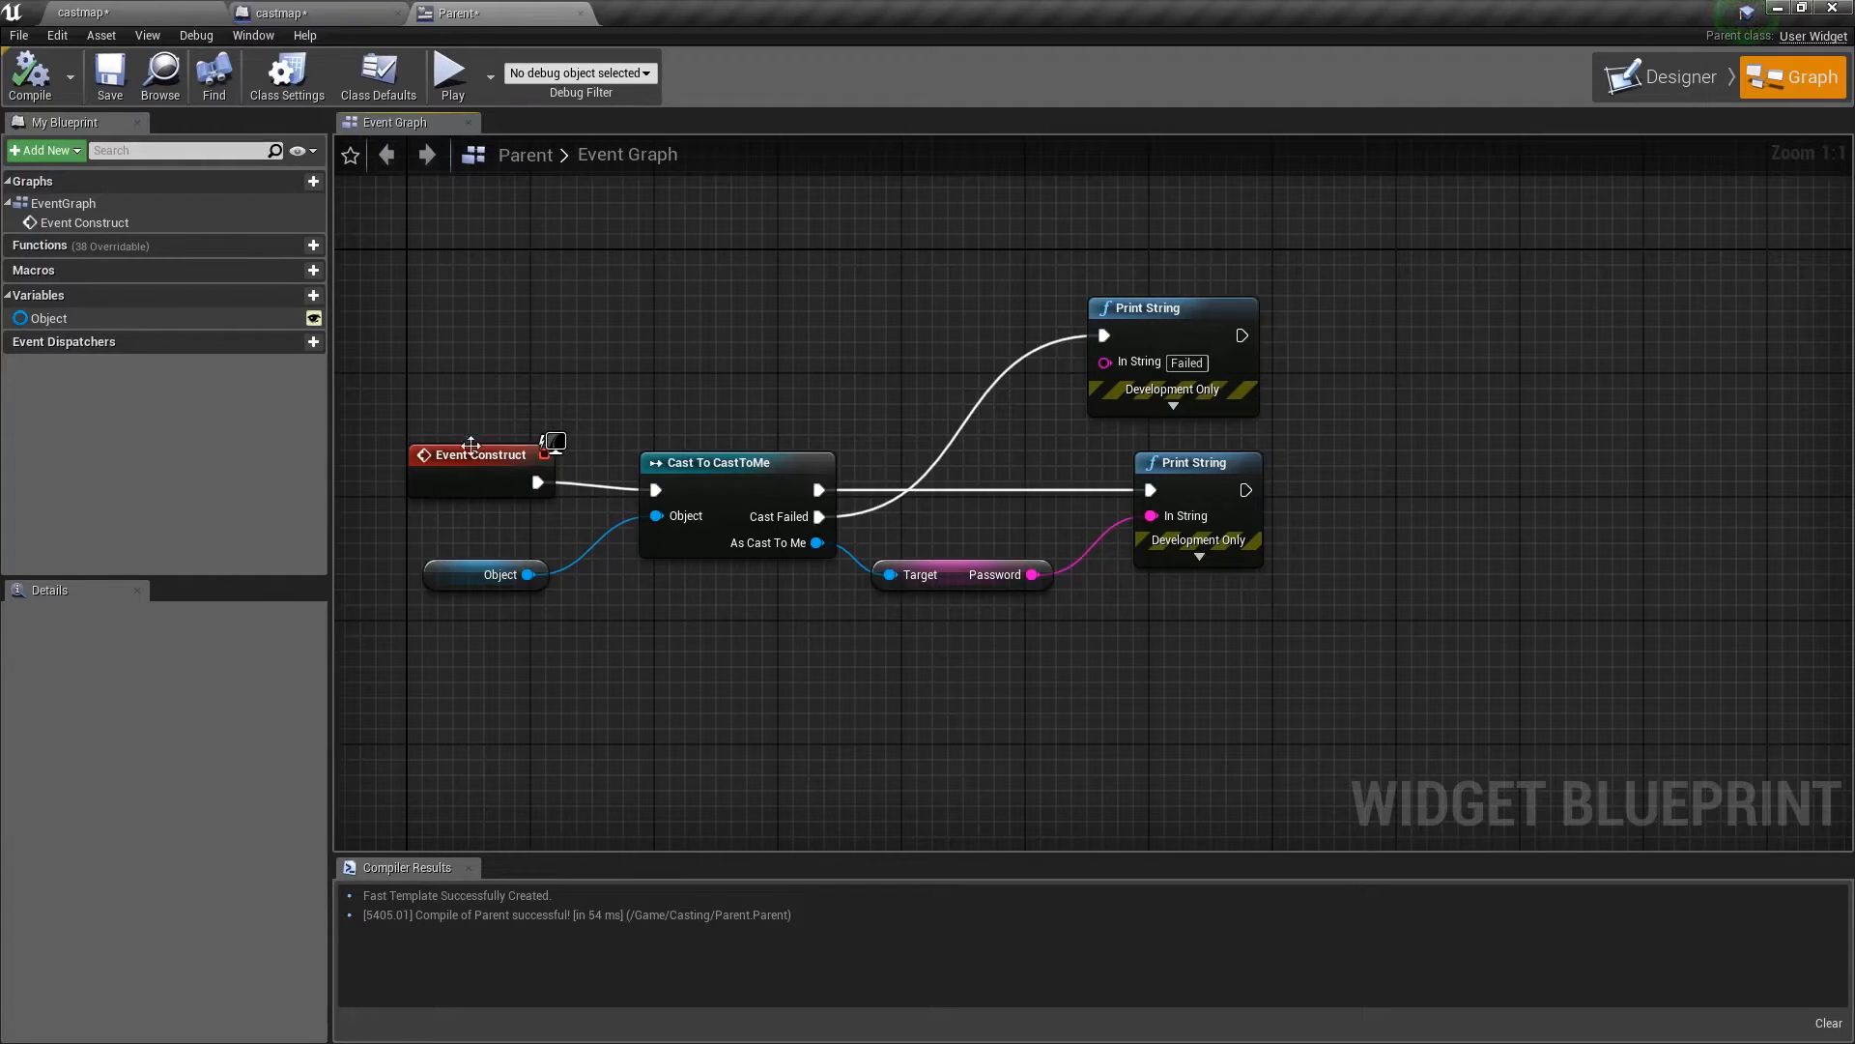
mouse_move(458, 572)
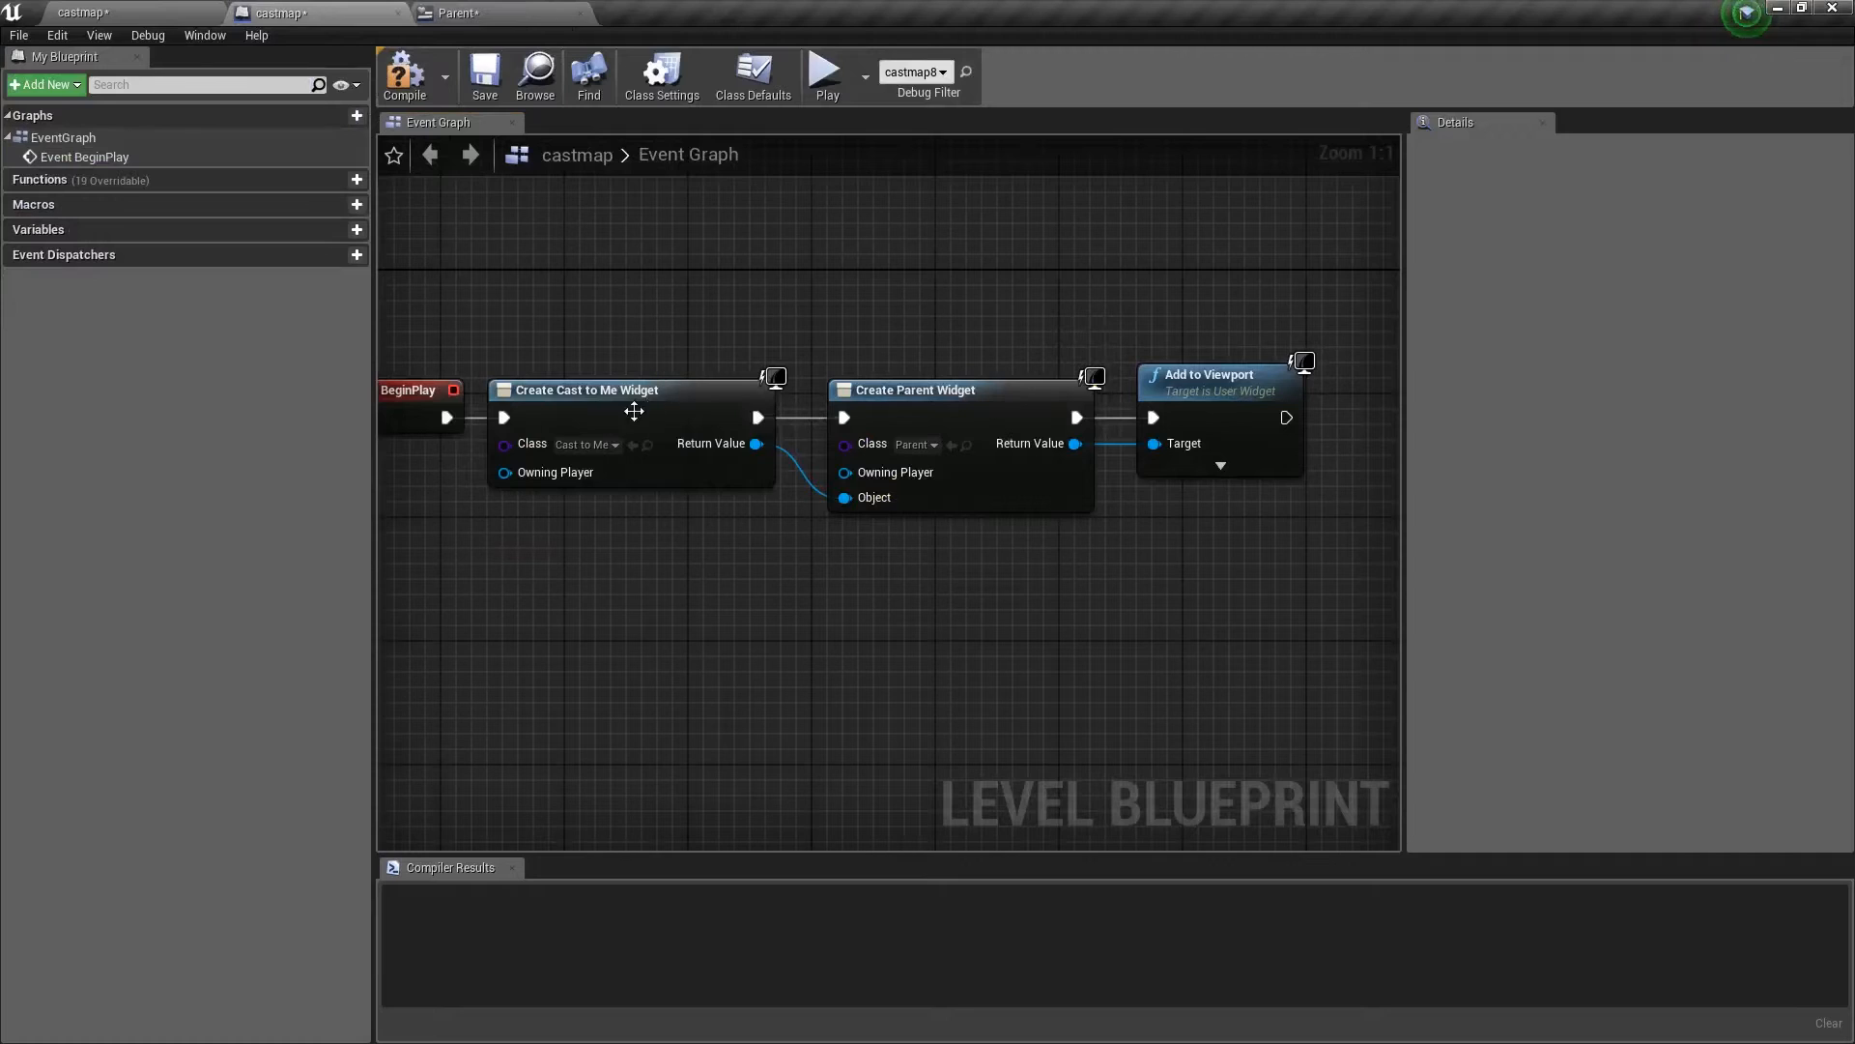
Play the level so the password 'Turtle' is printed on screen
left_click(824, 69)
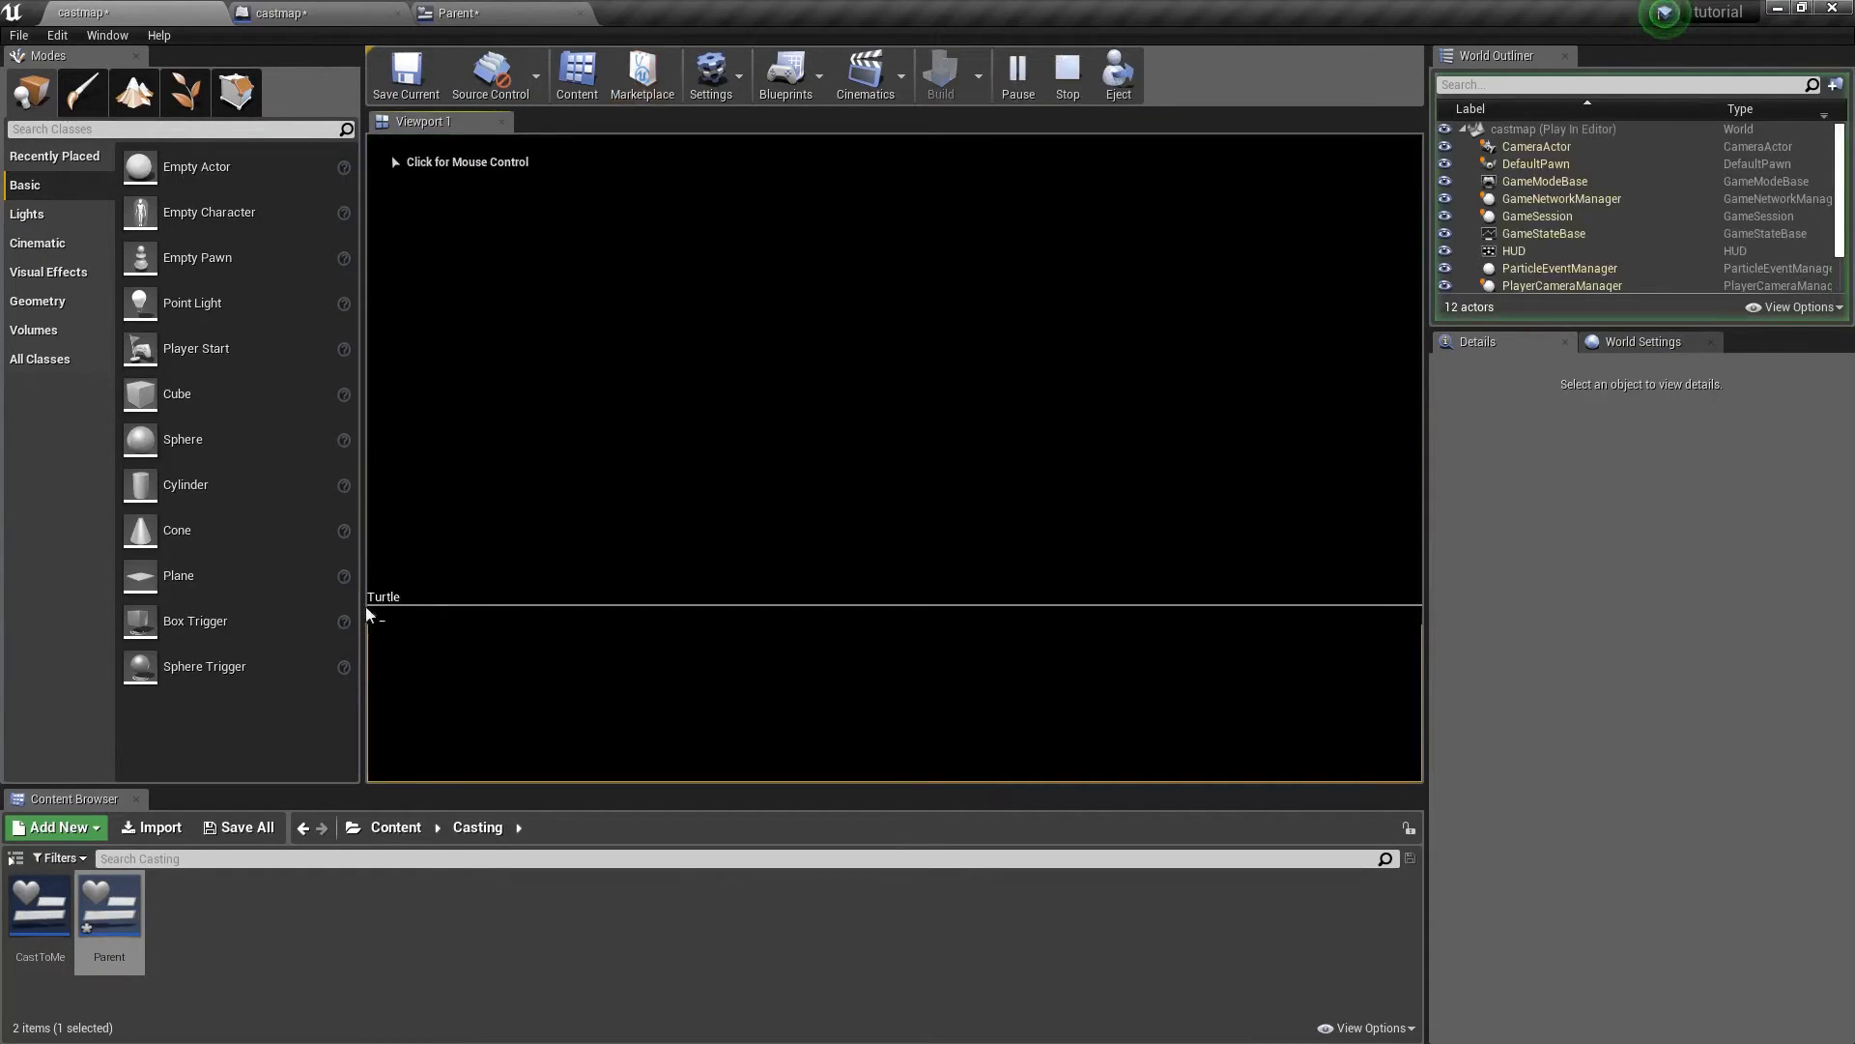
left_click(452, 11)
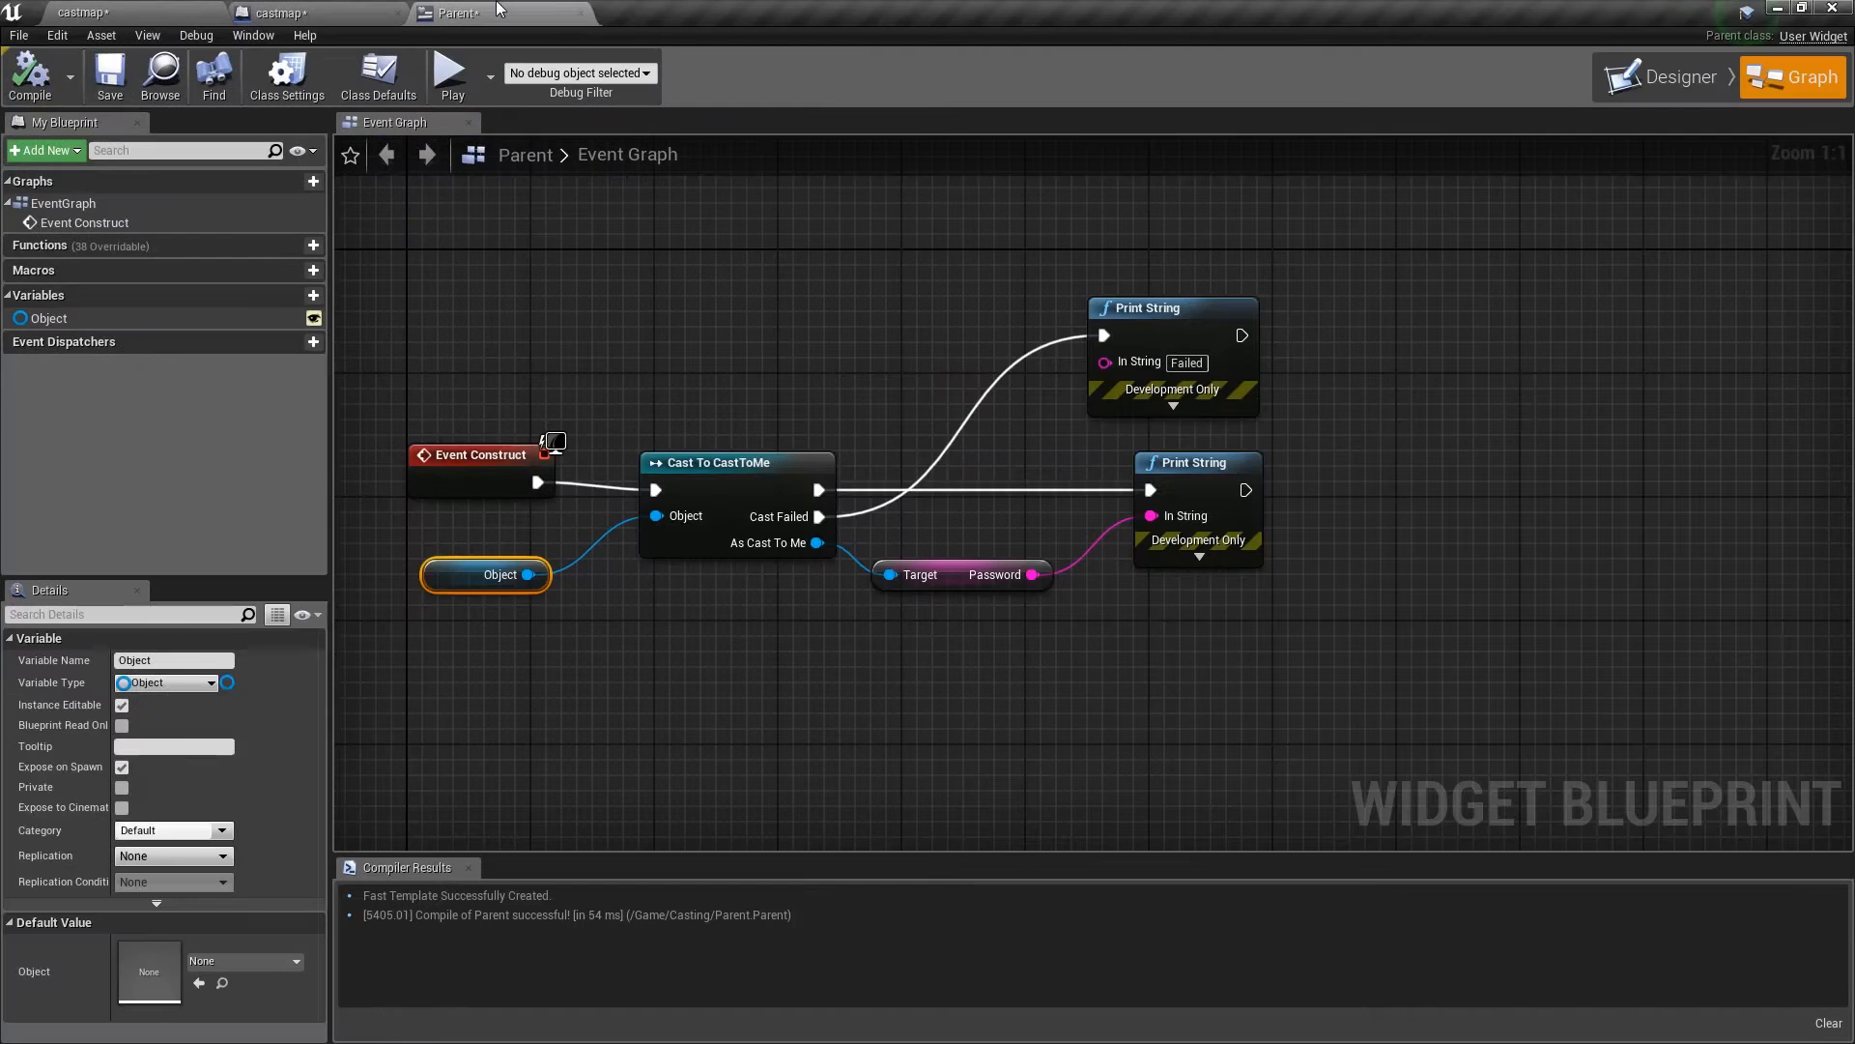
mouse_move(452, 11)
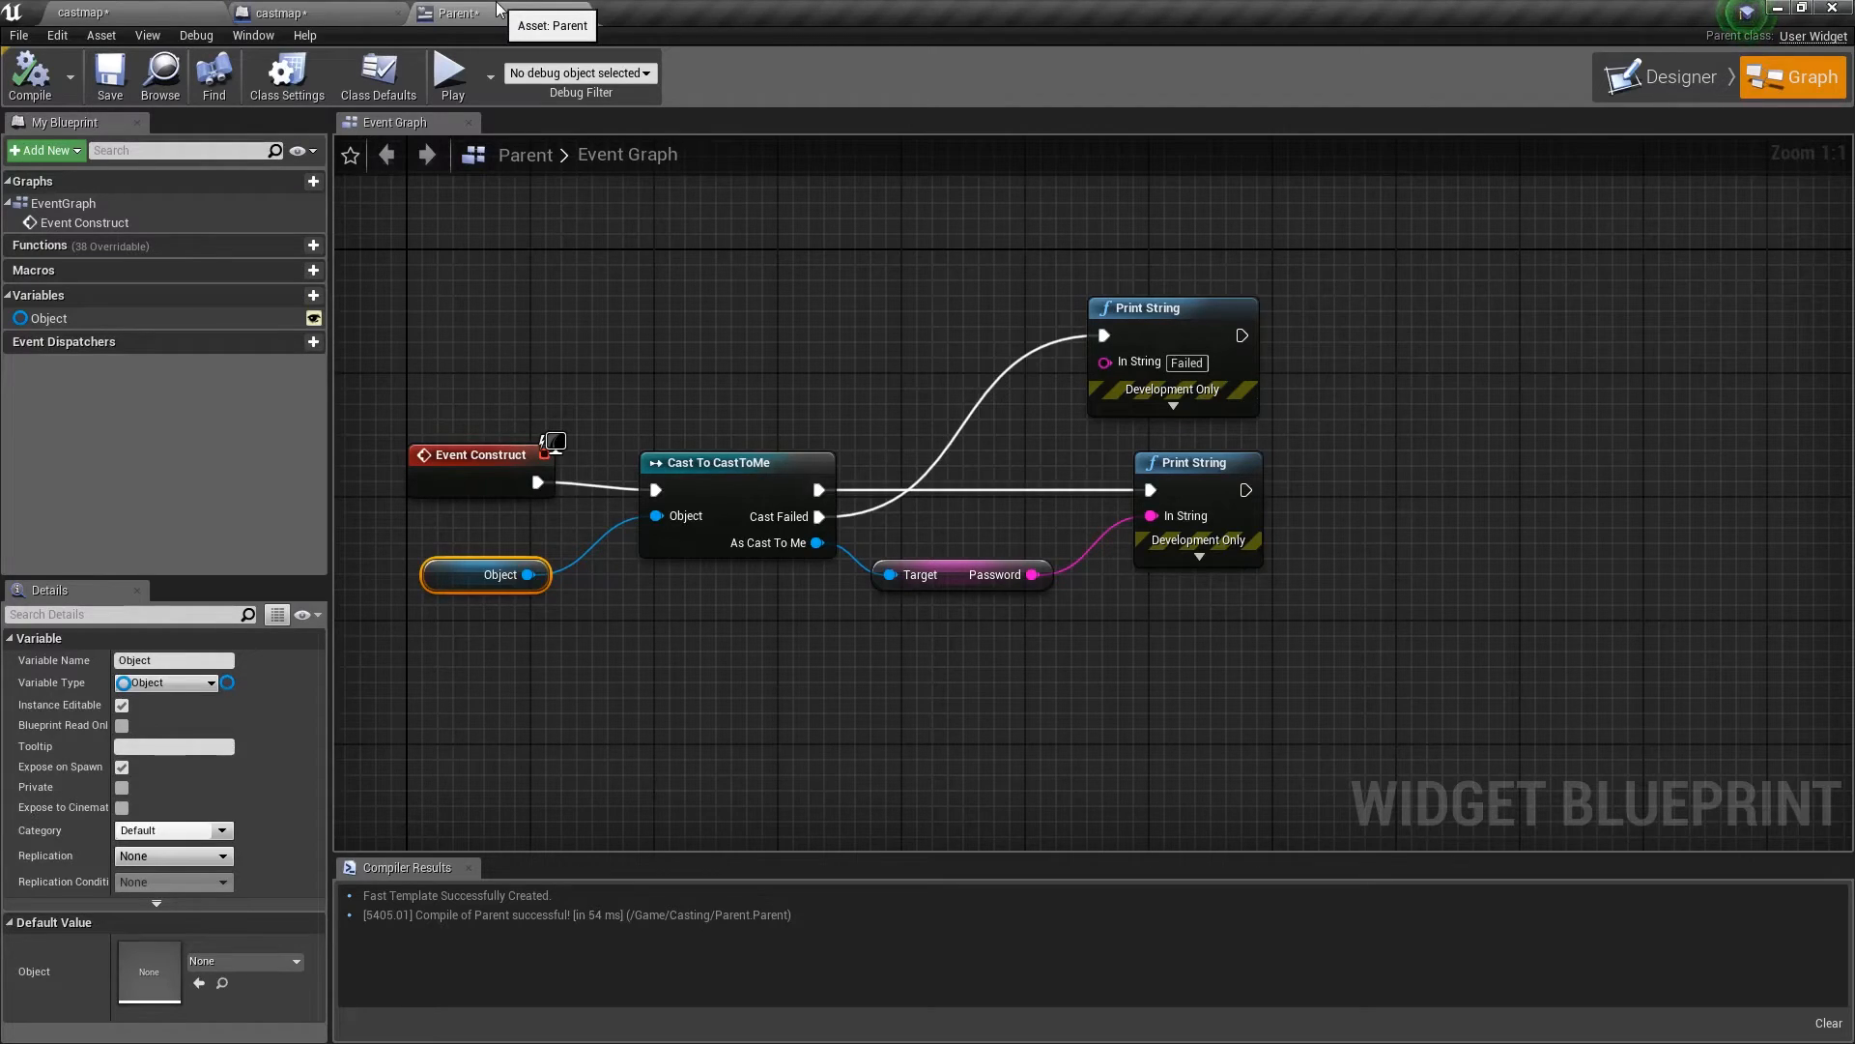
mouse_move(669, 673)
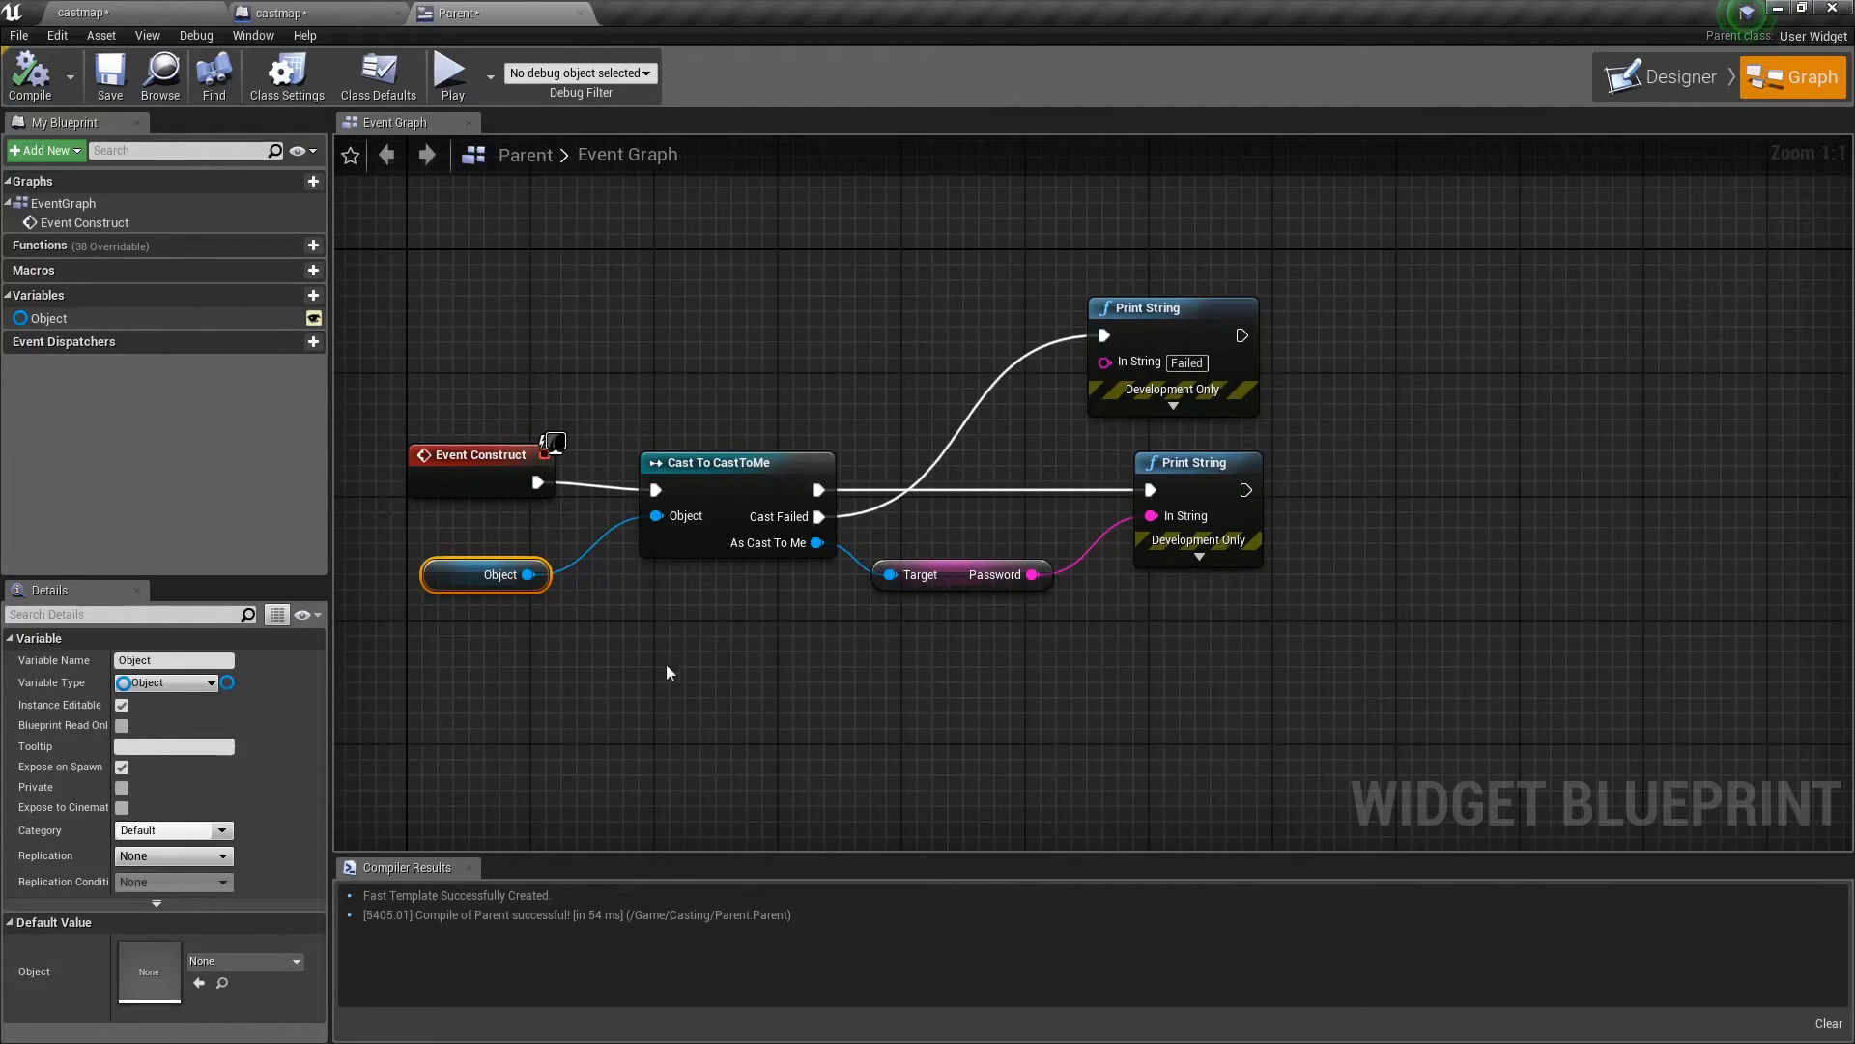
mouse_move(671, 630)
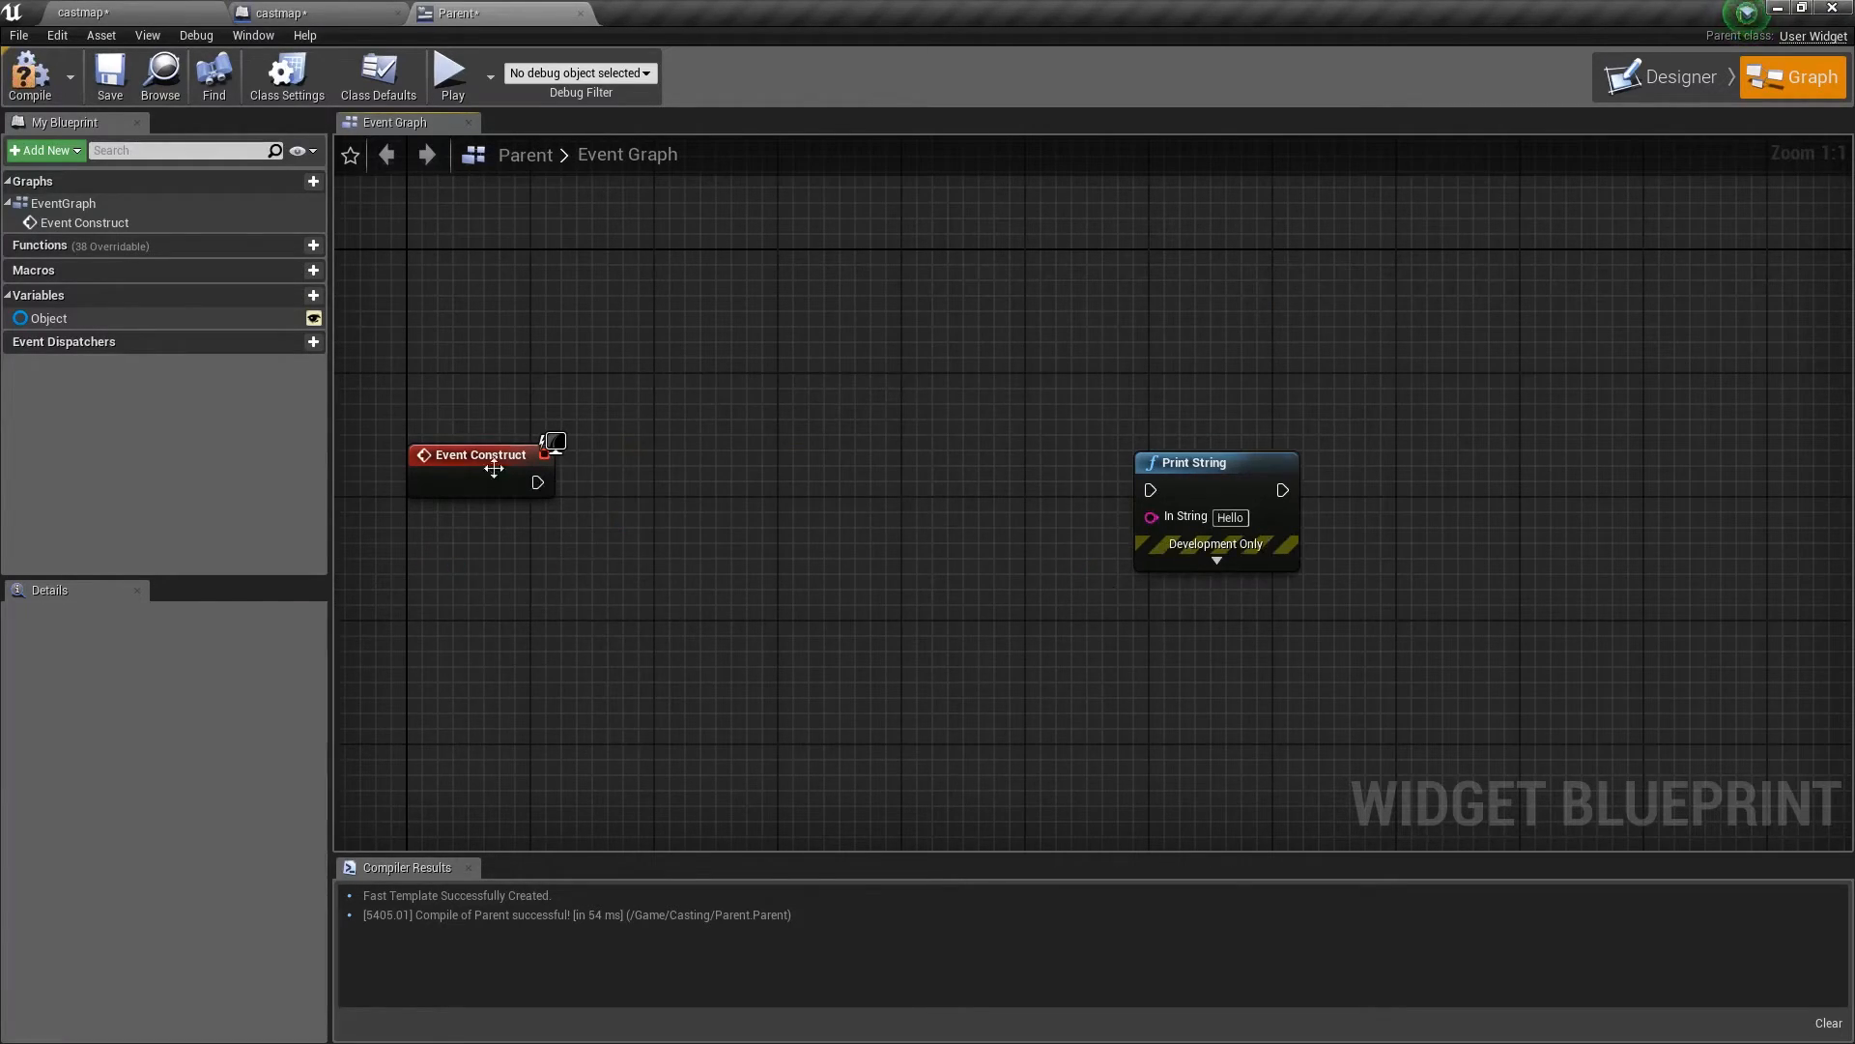
Delete the Create Cast to Me Widget node and refresh Create Parent Widget without its Object input
left_click(284, 14)
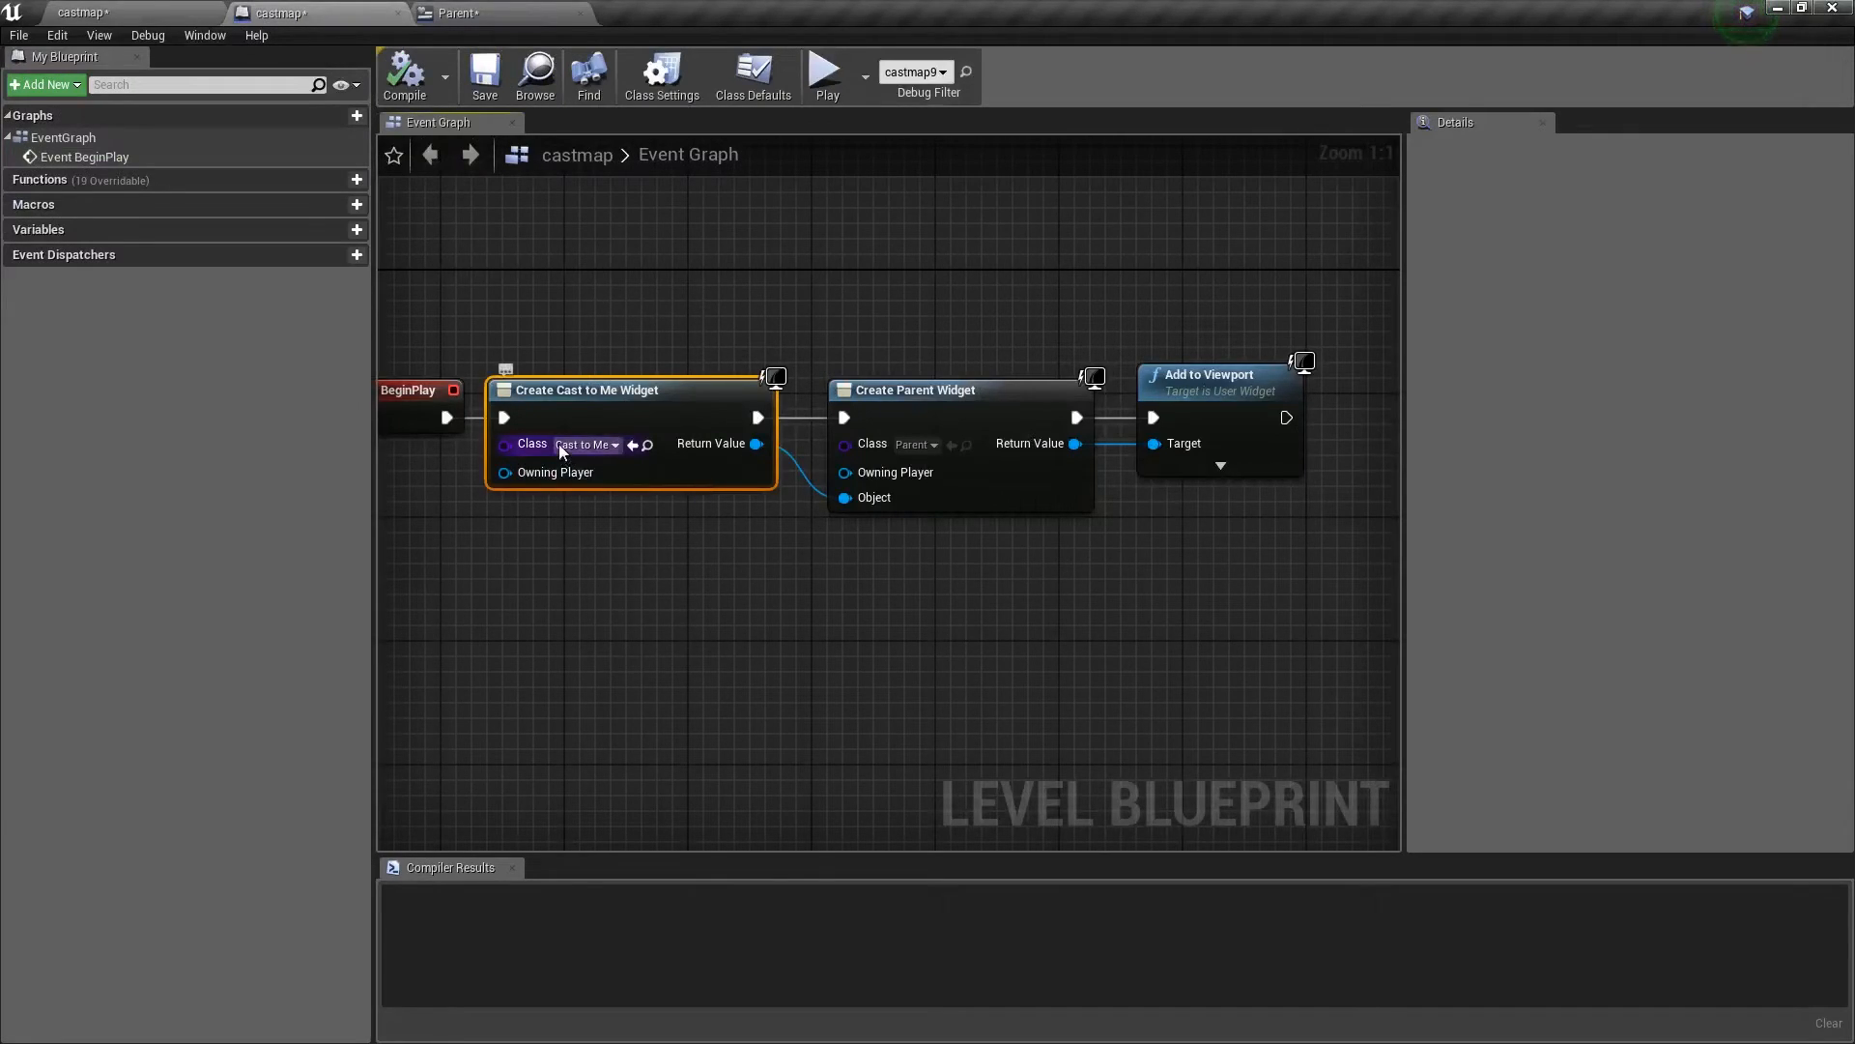
key("Delete")
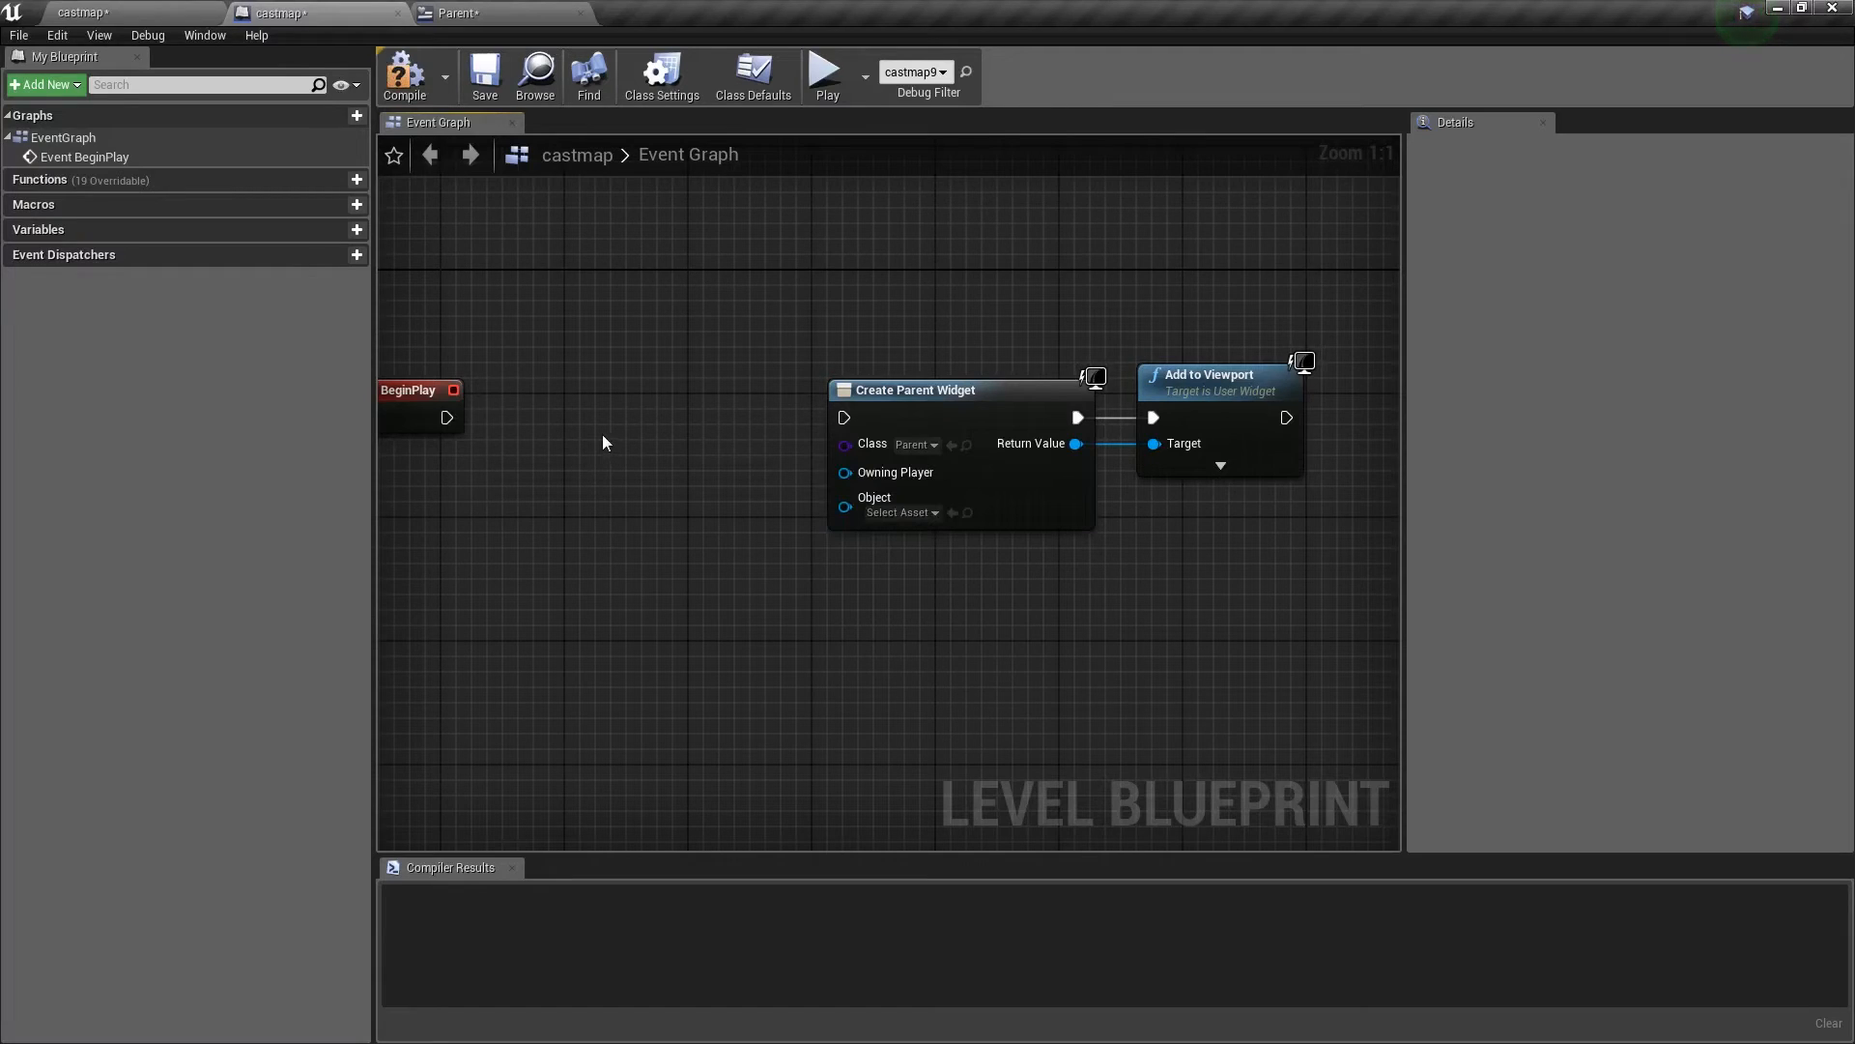
mouse_move(990, 474)
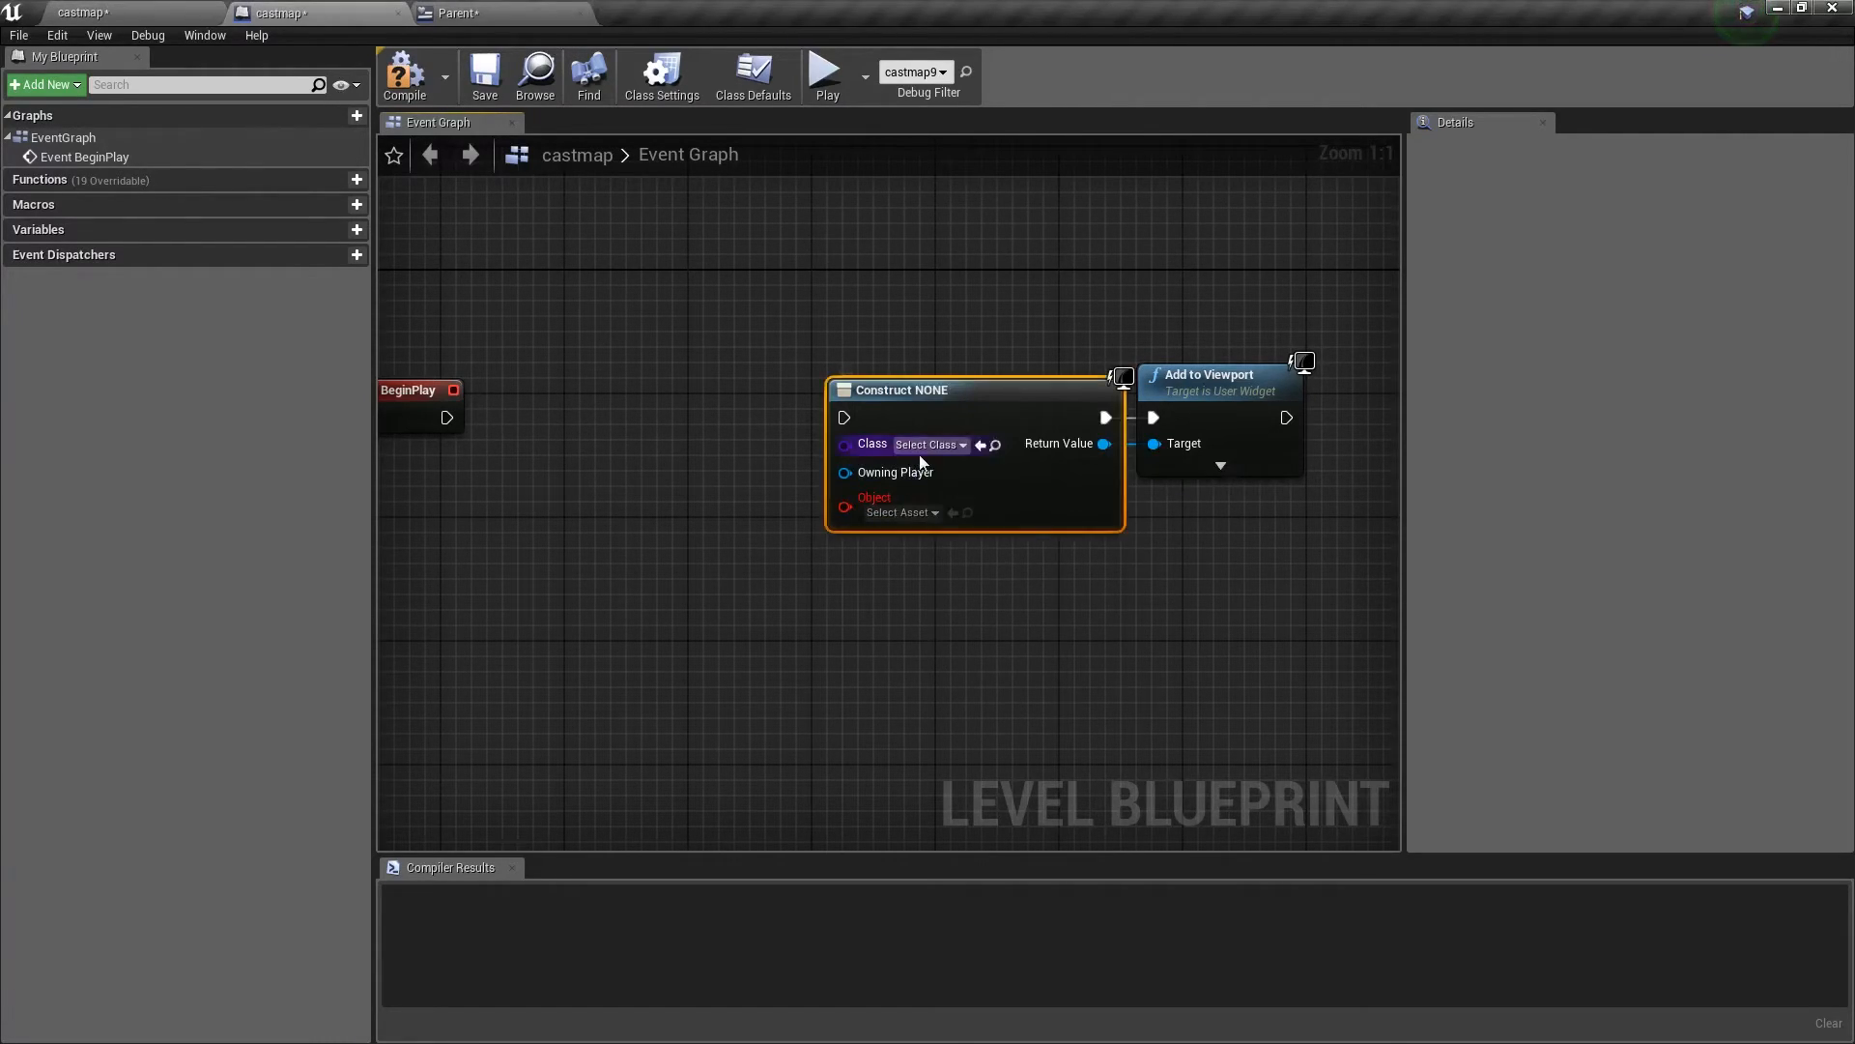
left_click(929, 444)
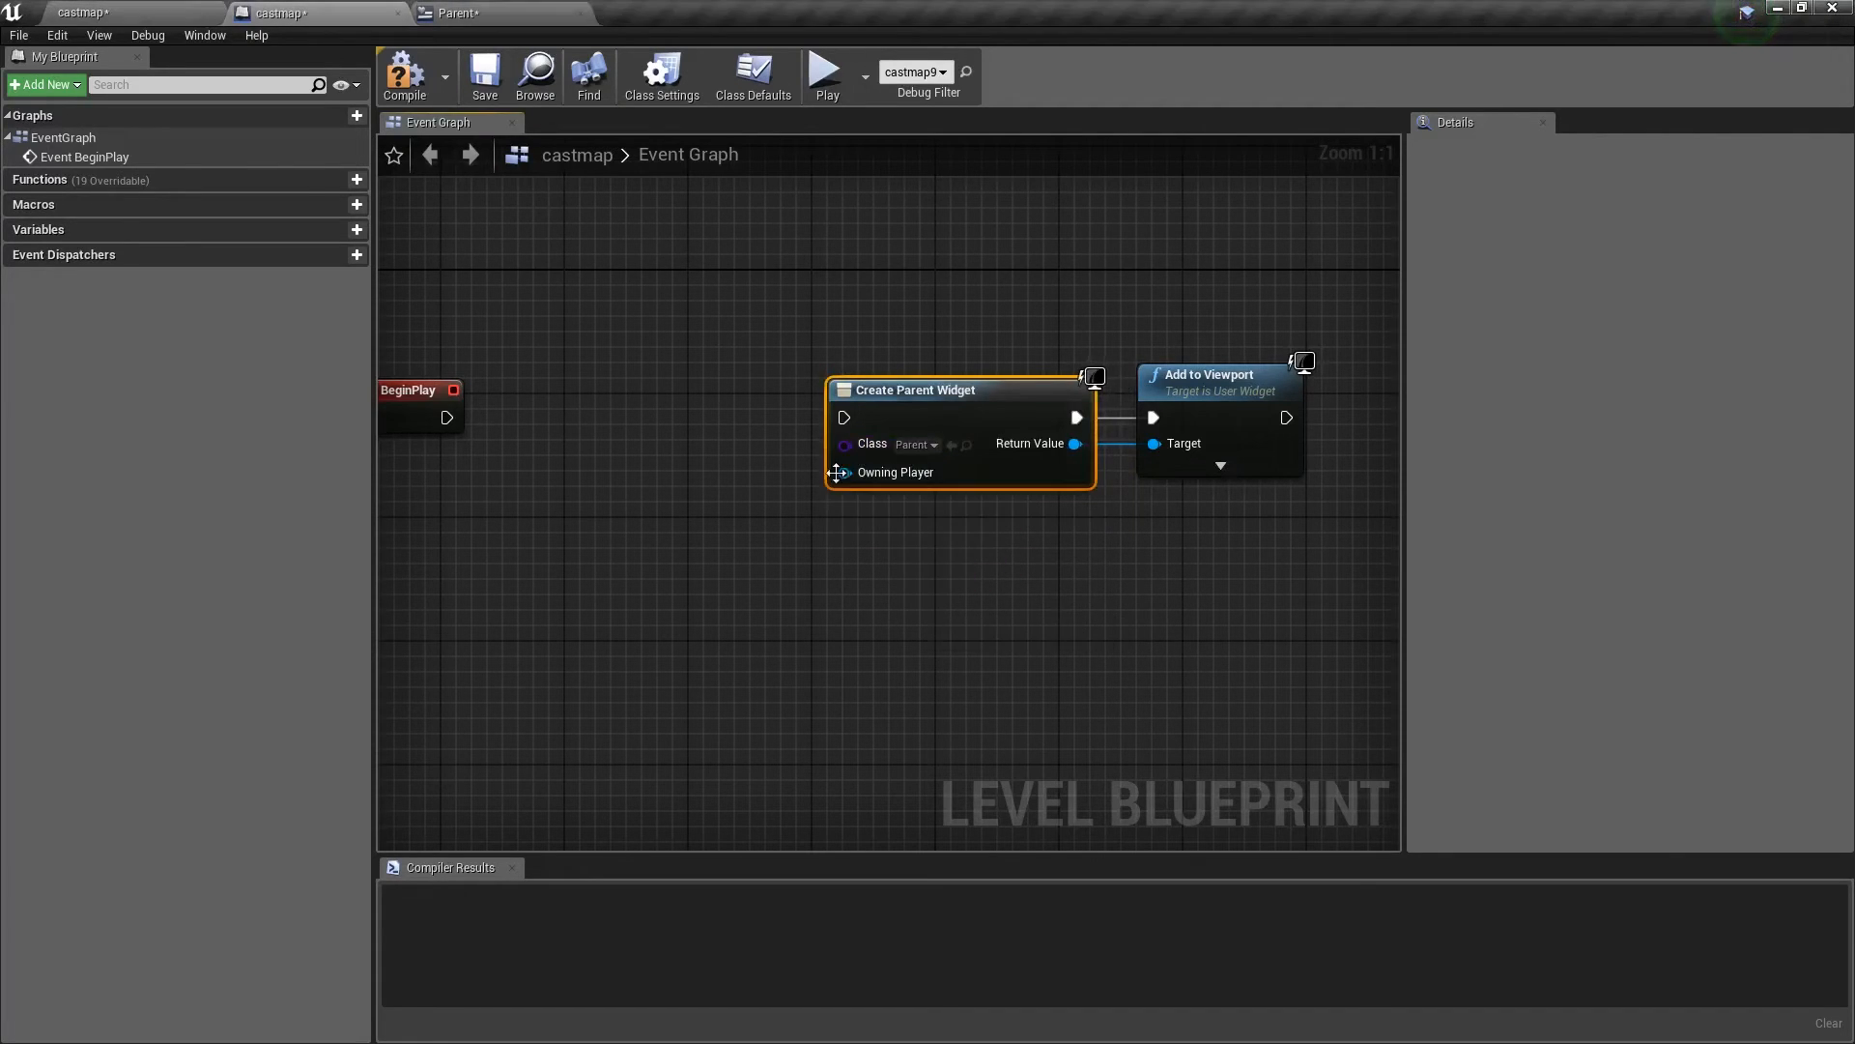
left_click(456, 13)
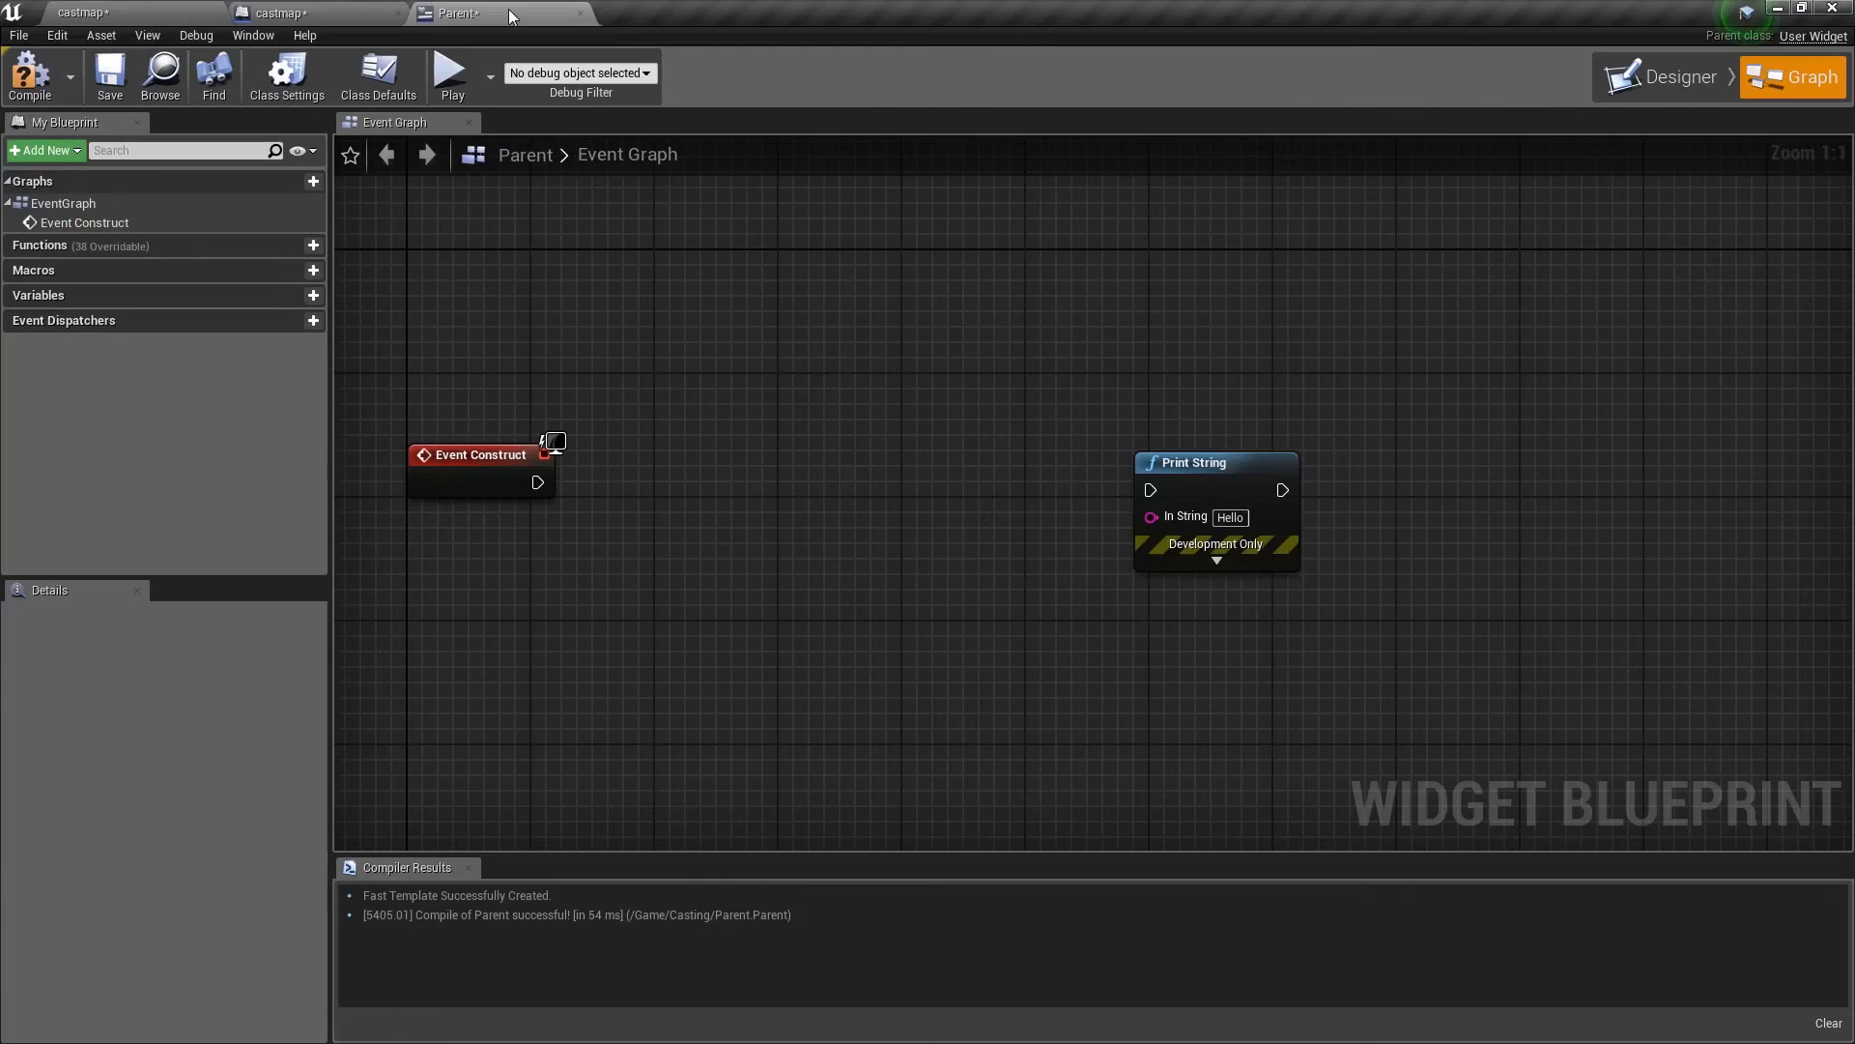
mouse_move(542, 481)
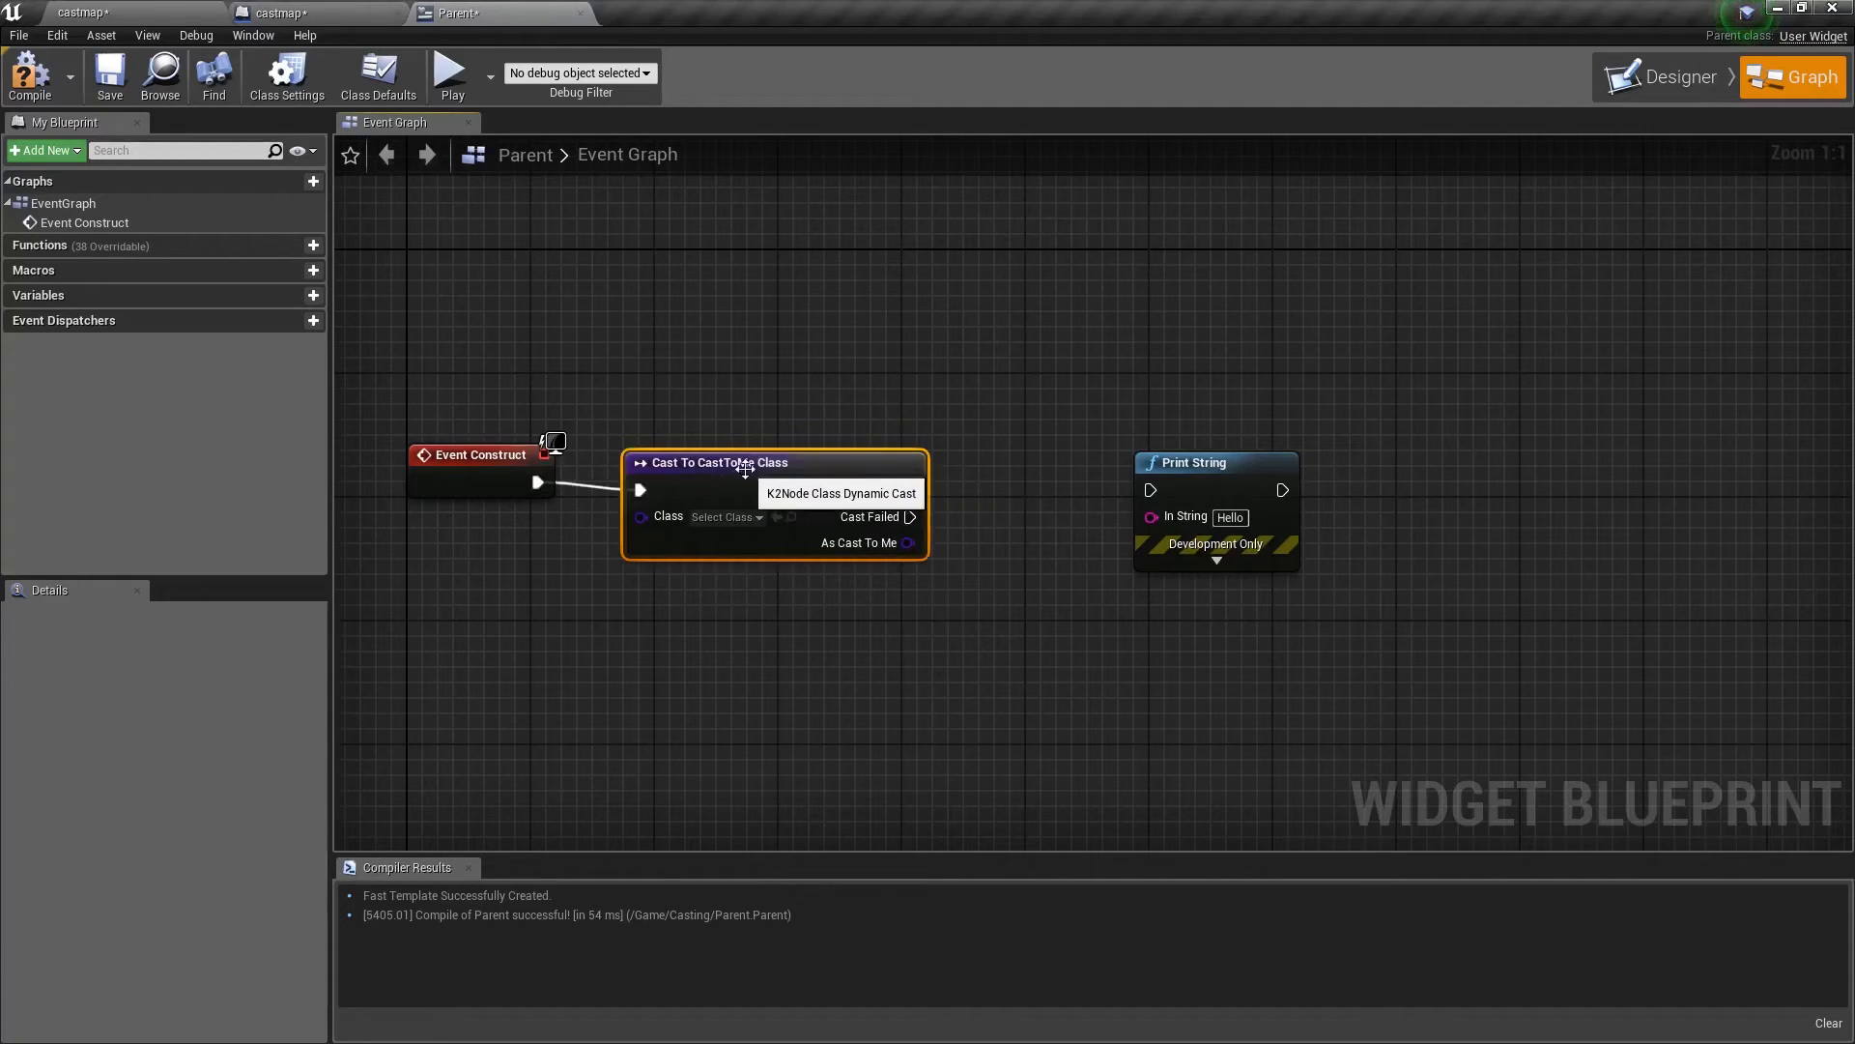
Set the Cast To CastToMe Class node's Class dropdown to CastToMe
left_click(721, 516)
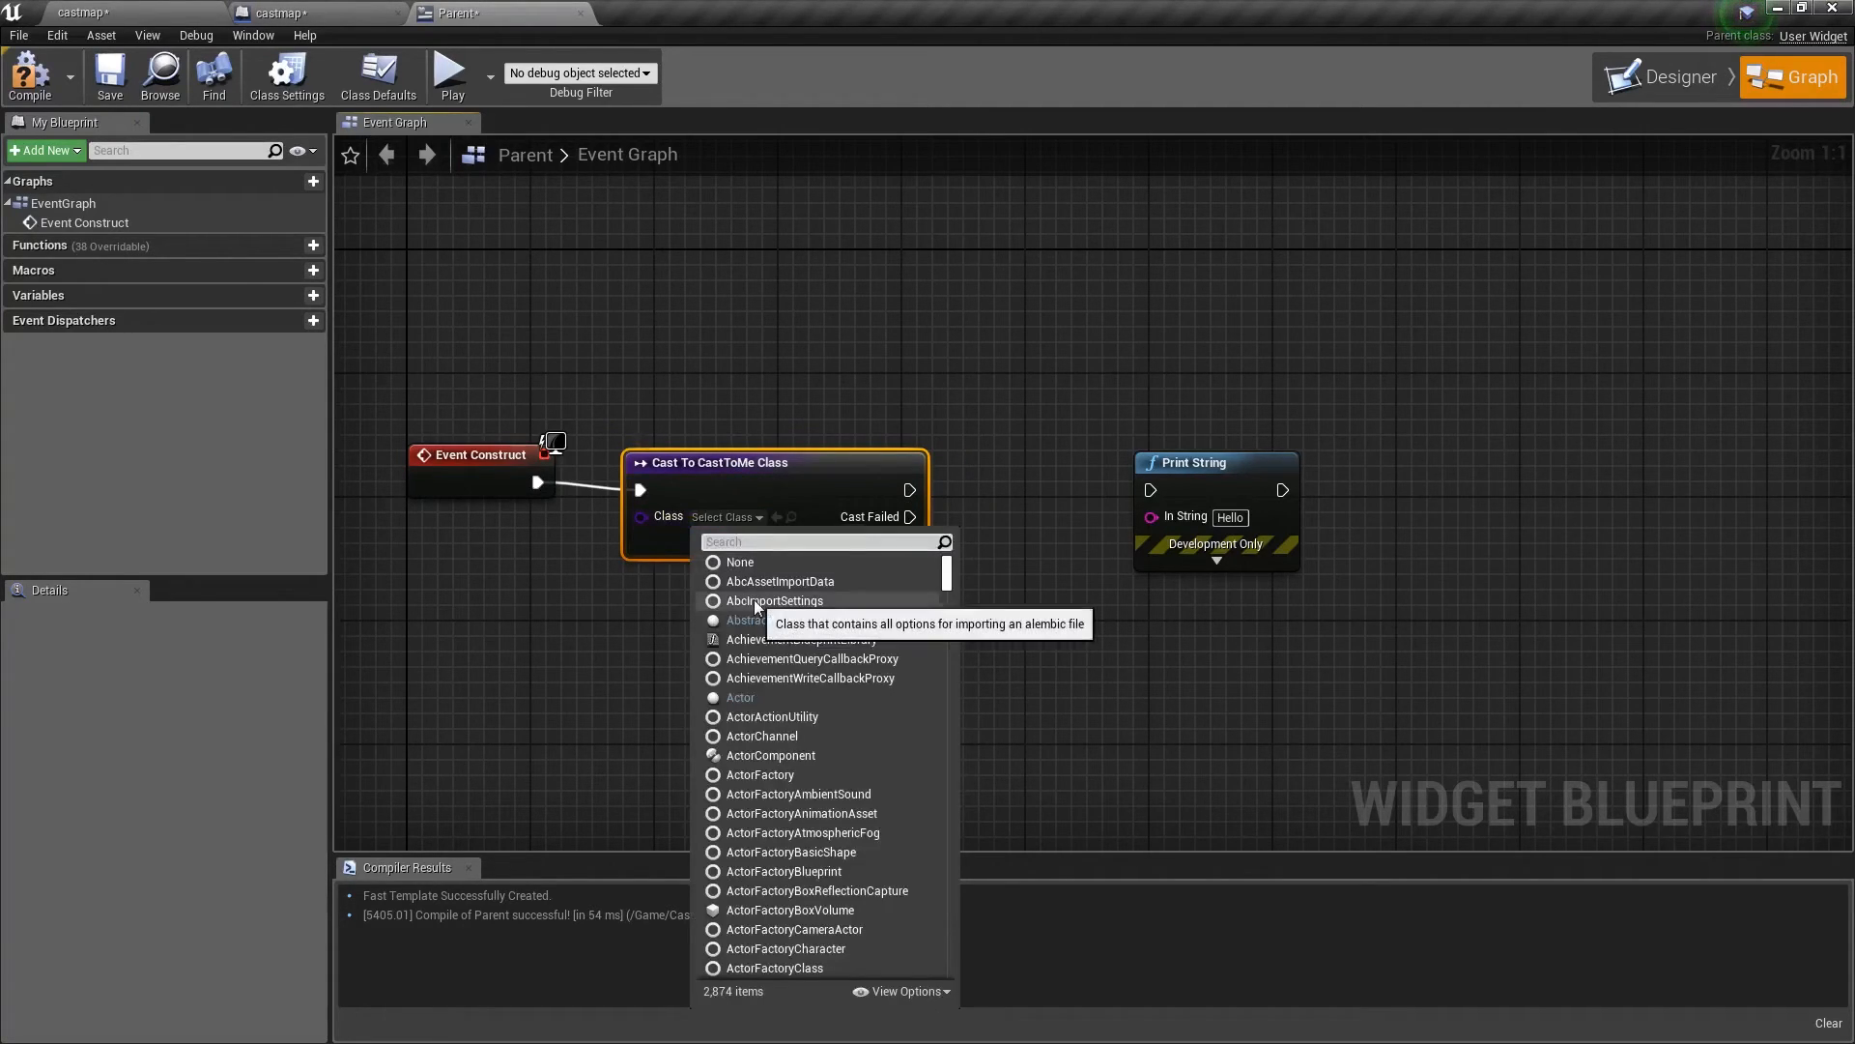
type("castt")
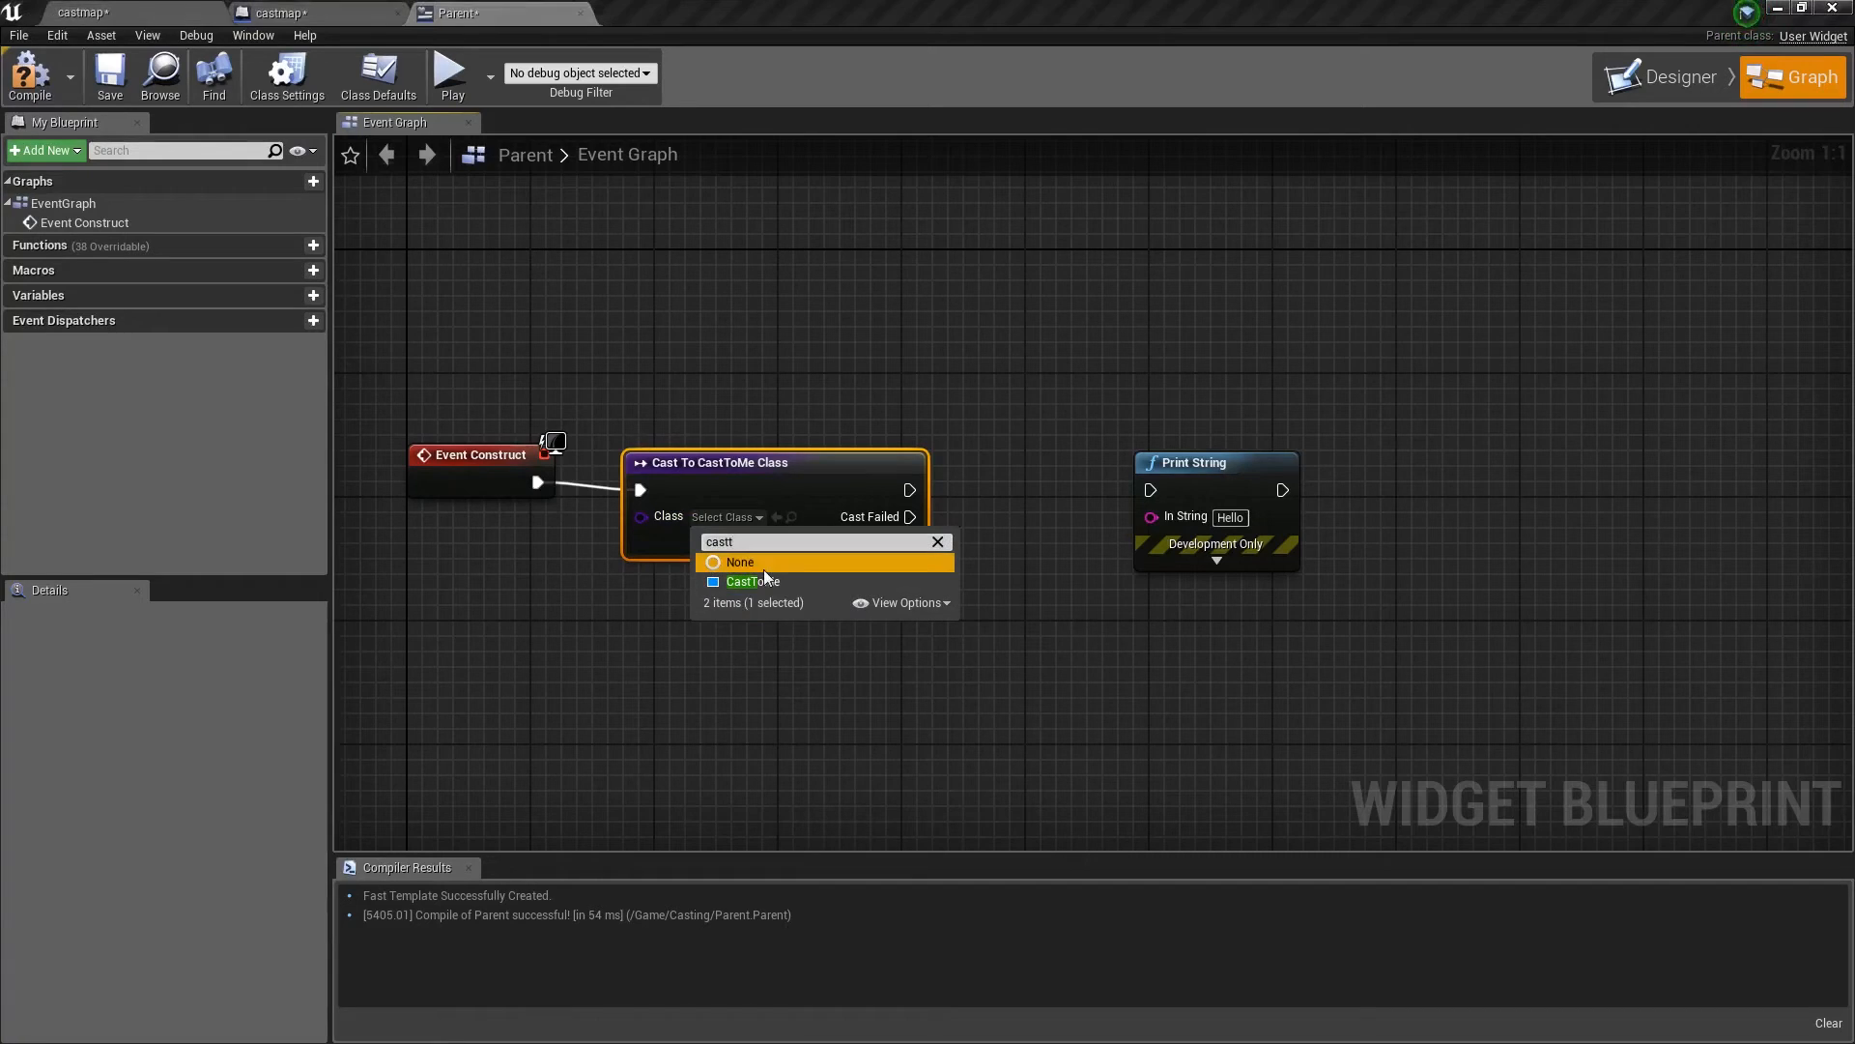
left_click(752, 582)
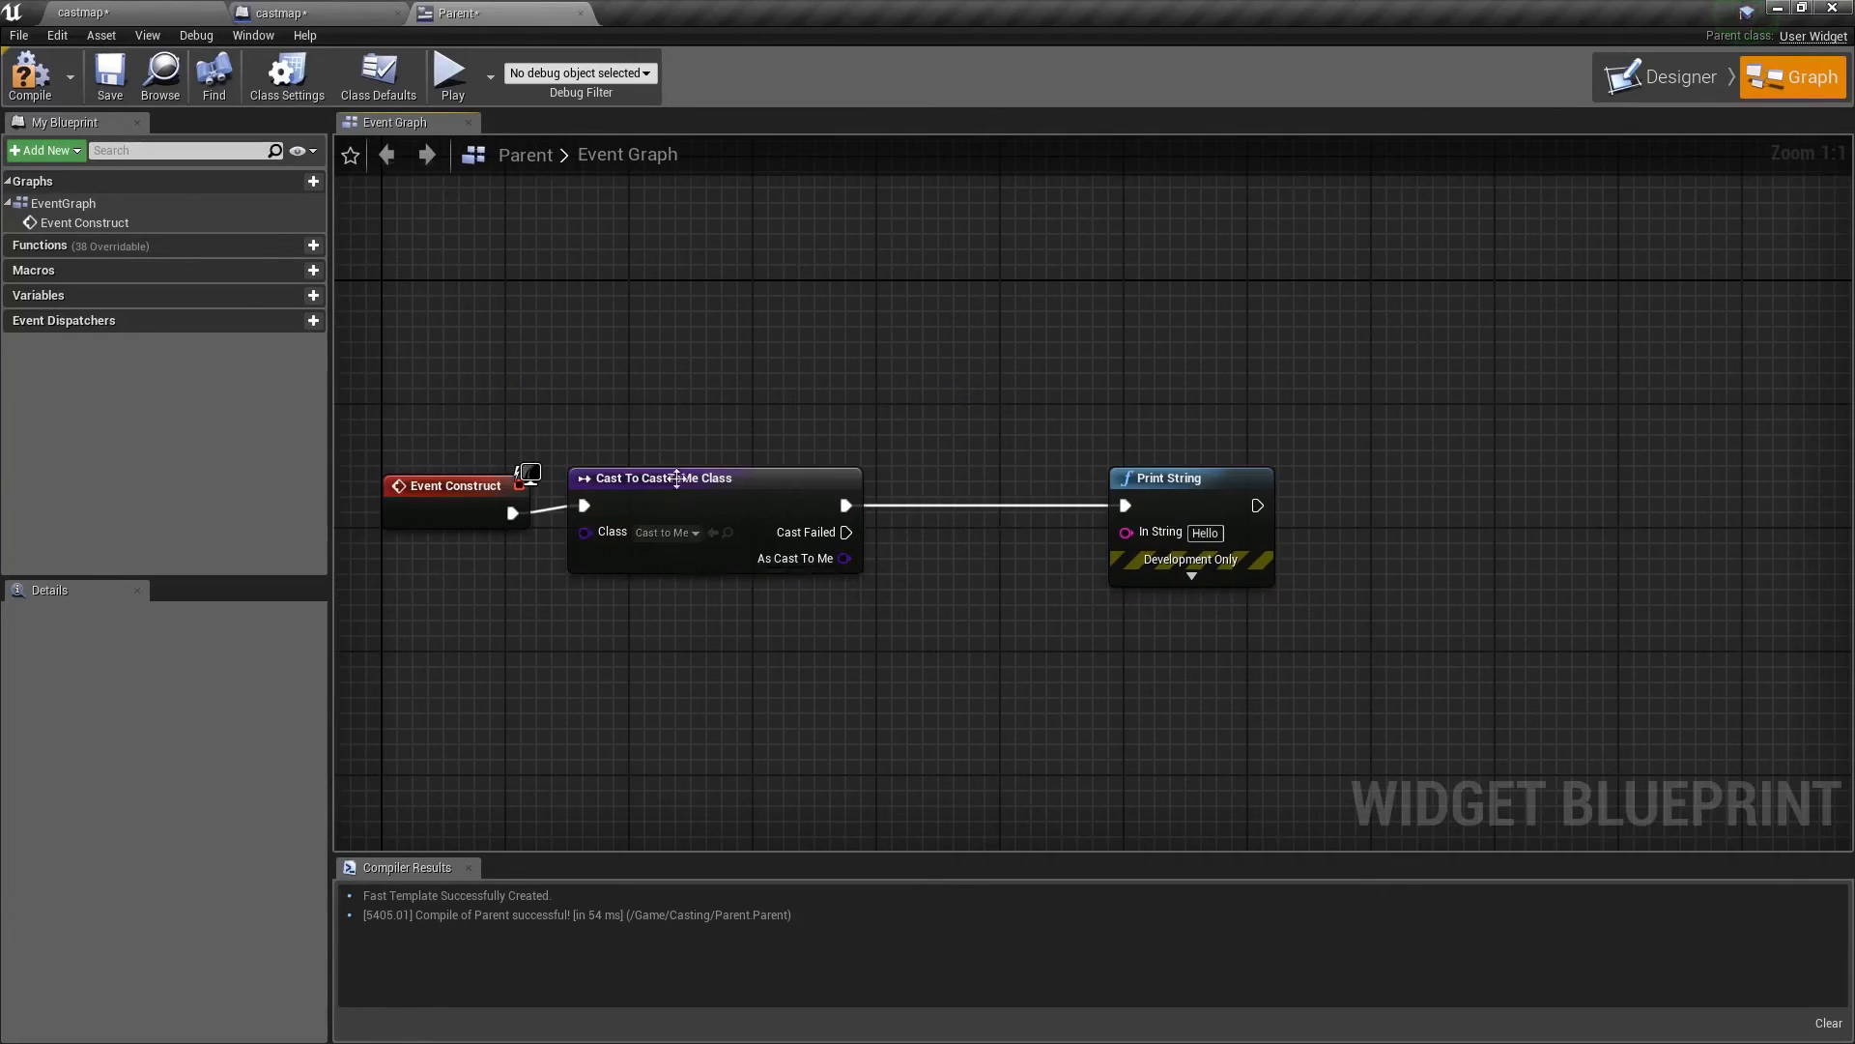
left_click(284, 14)
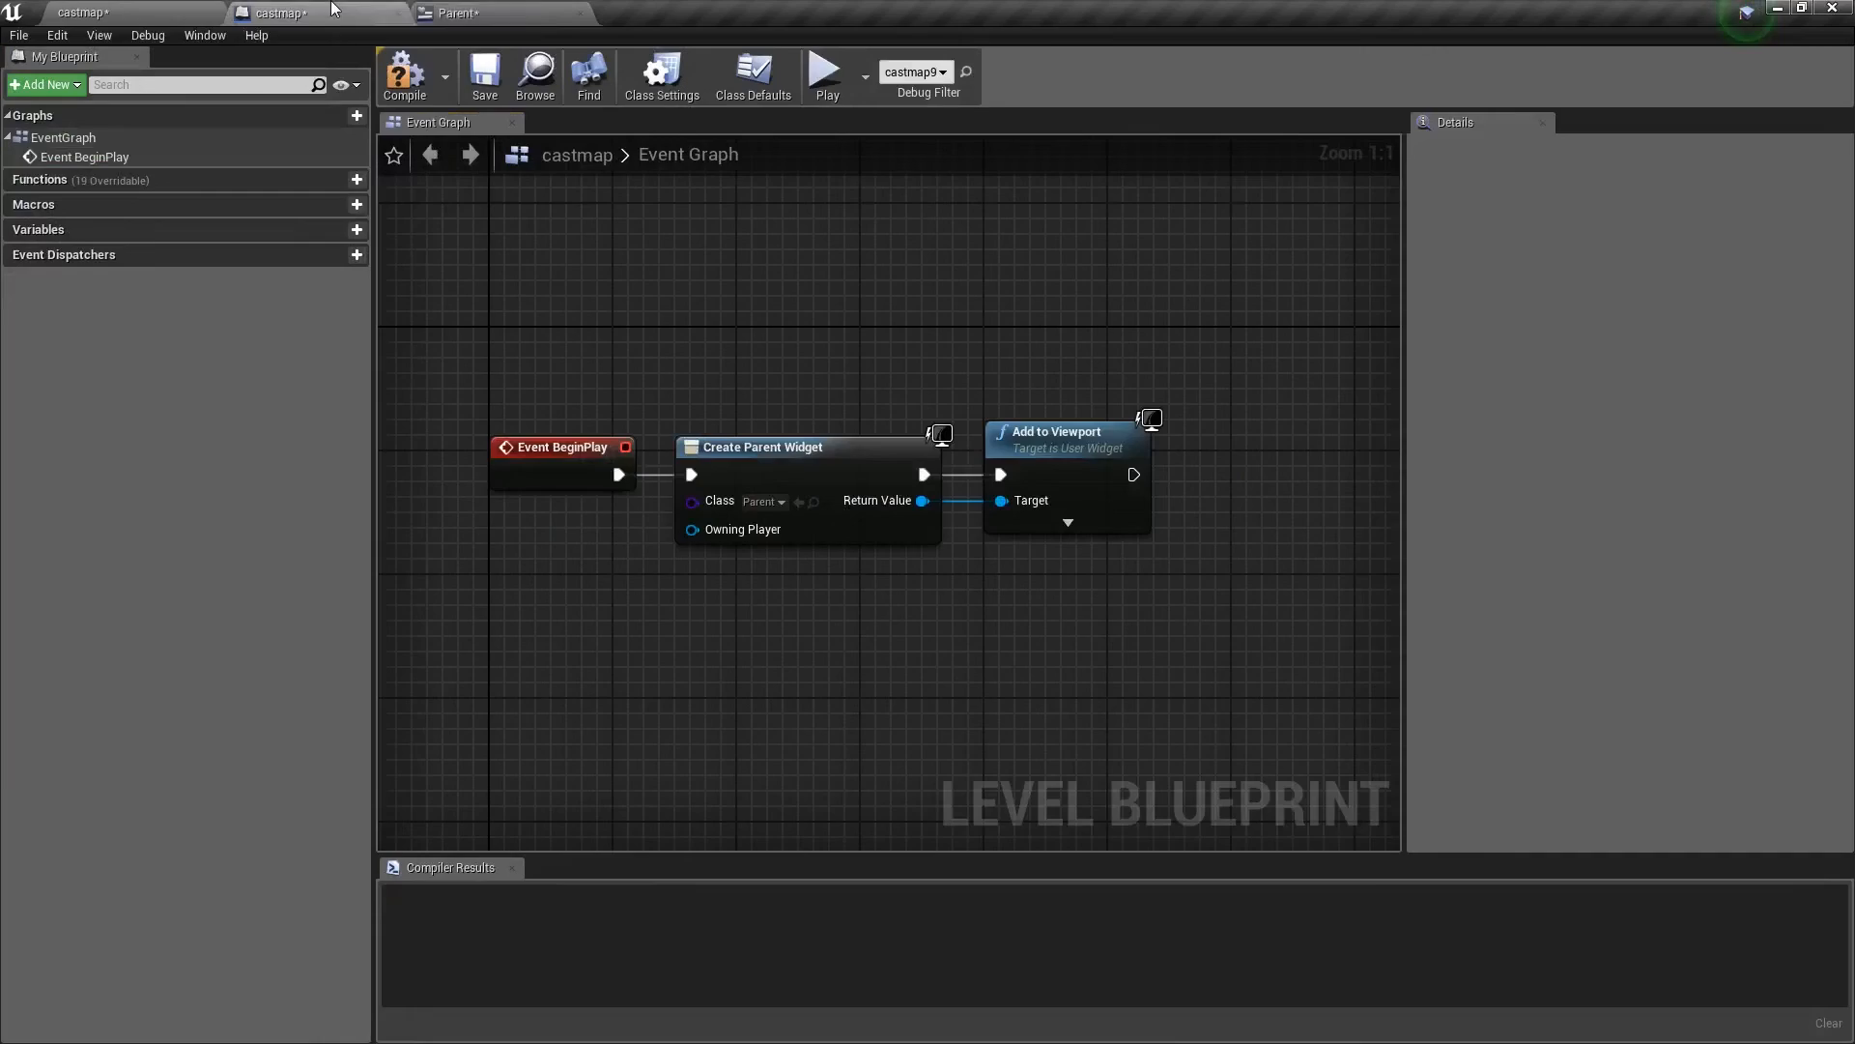
Inspect CastToMe's Password variable in its graph, then return to the Parent widget
left_click(645, 13)
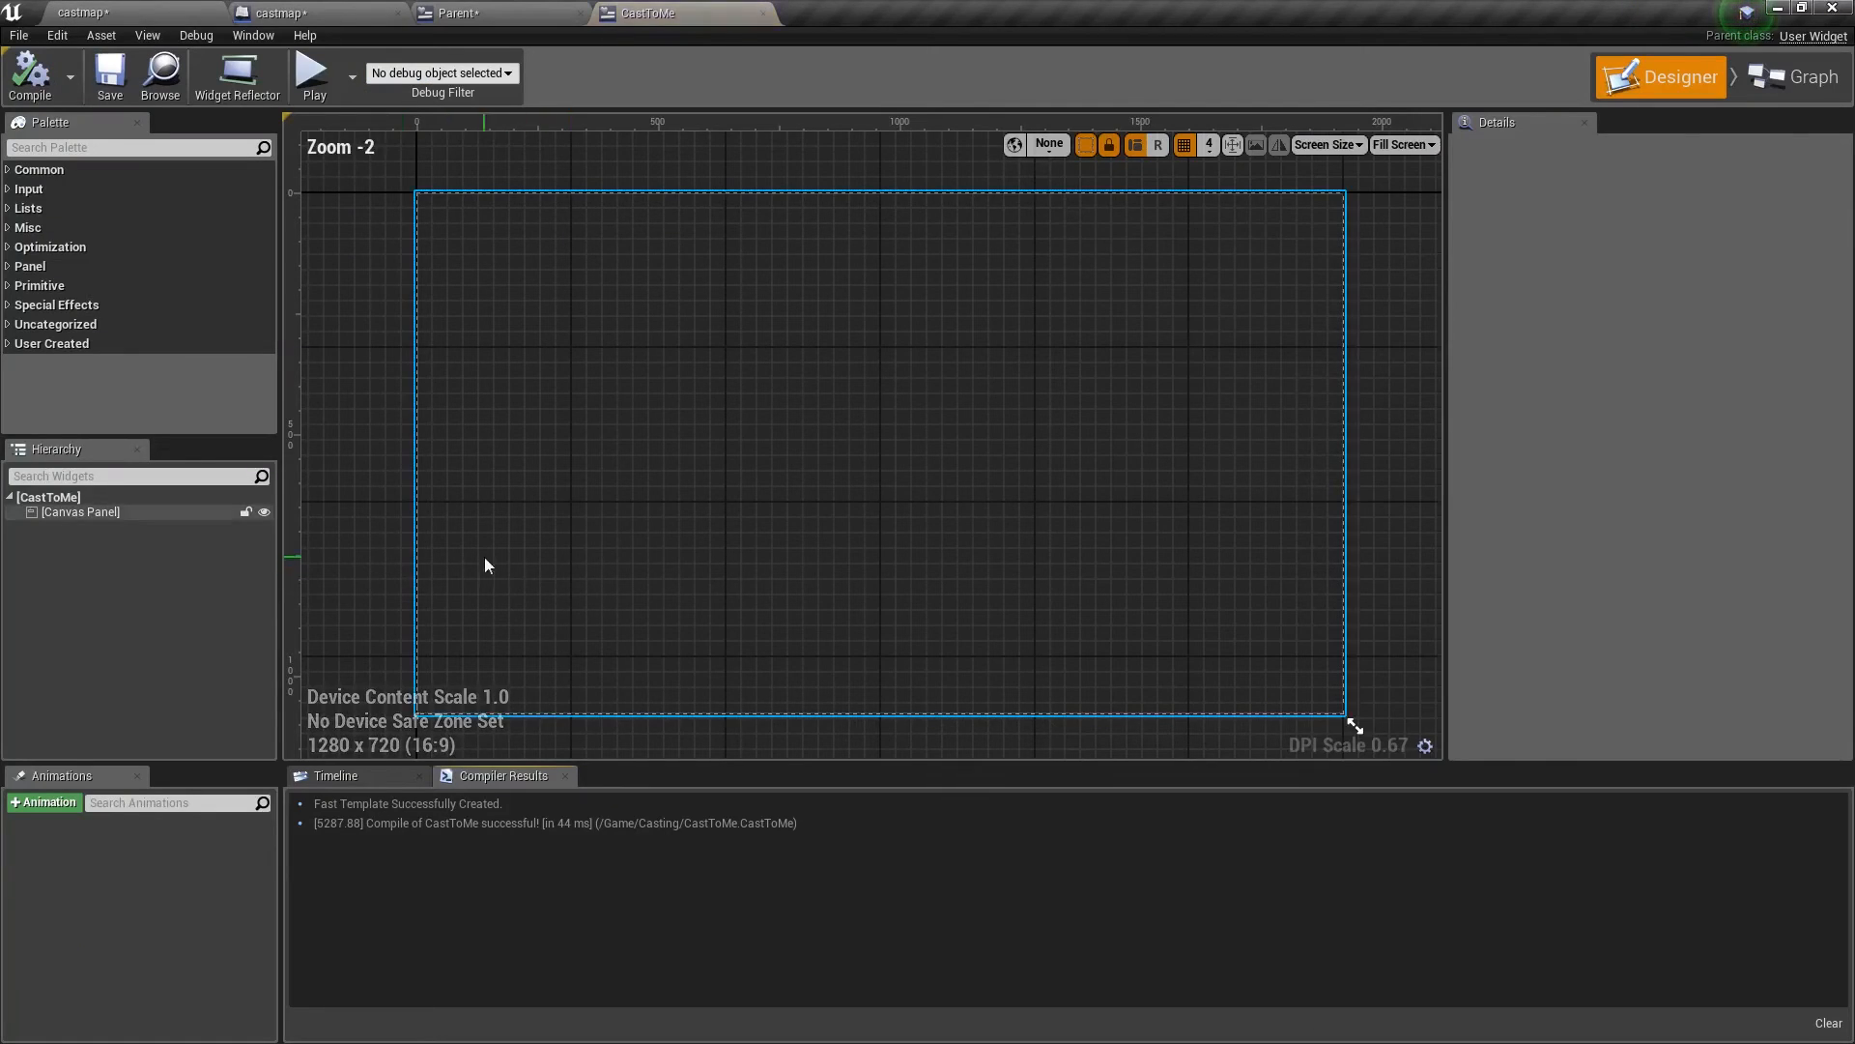
left_click(1799, 75)
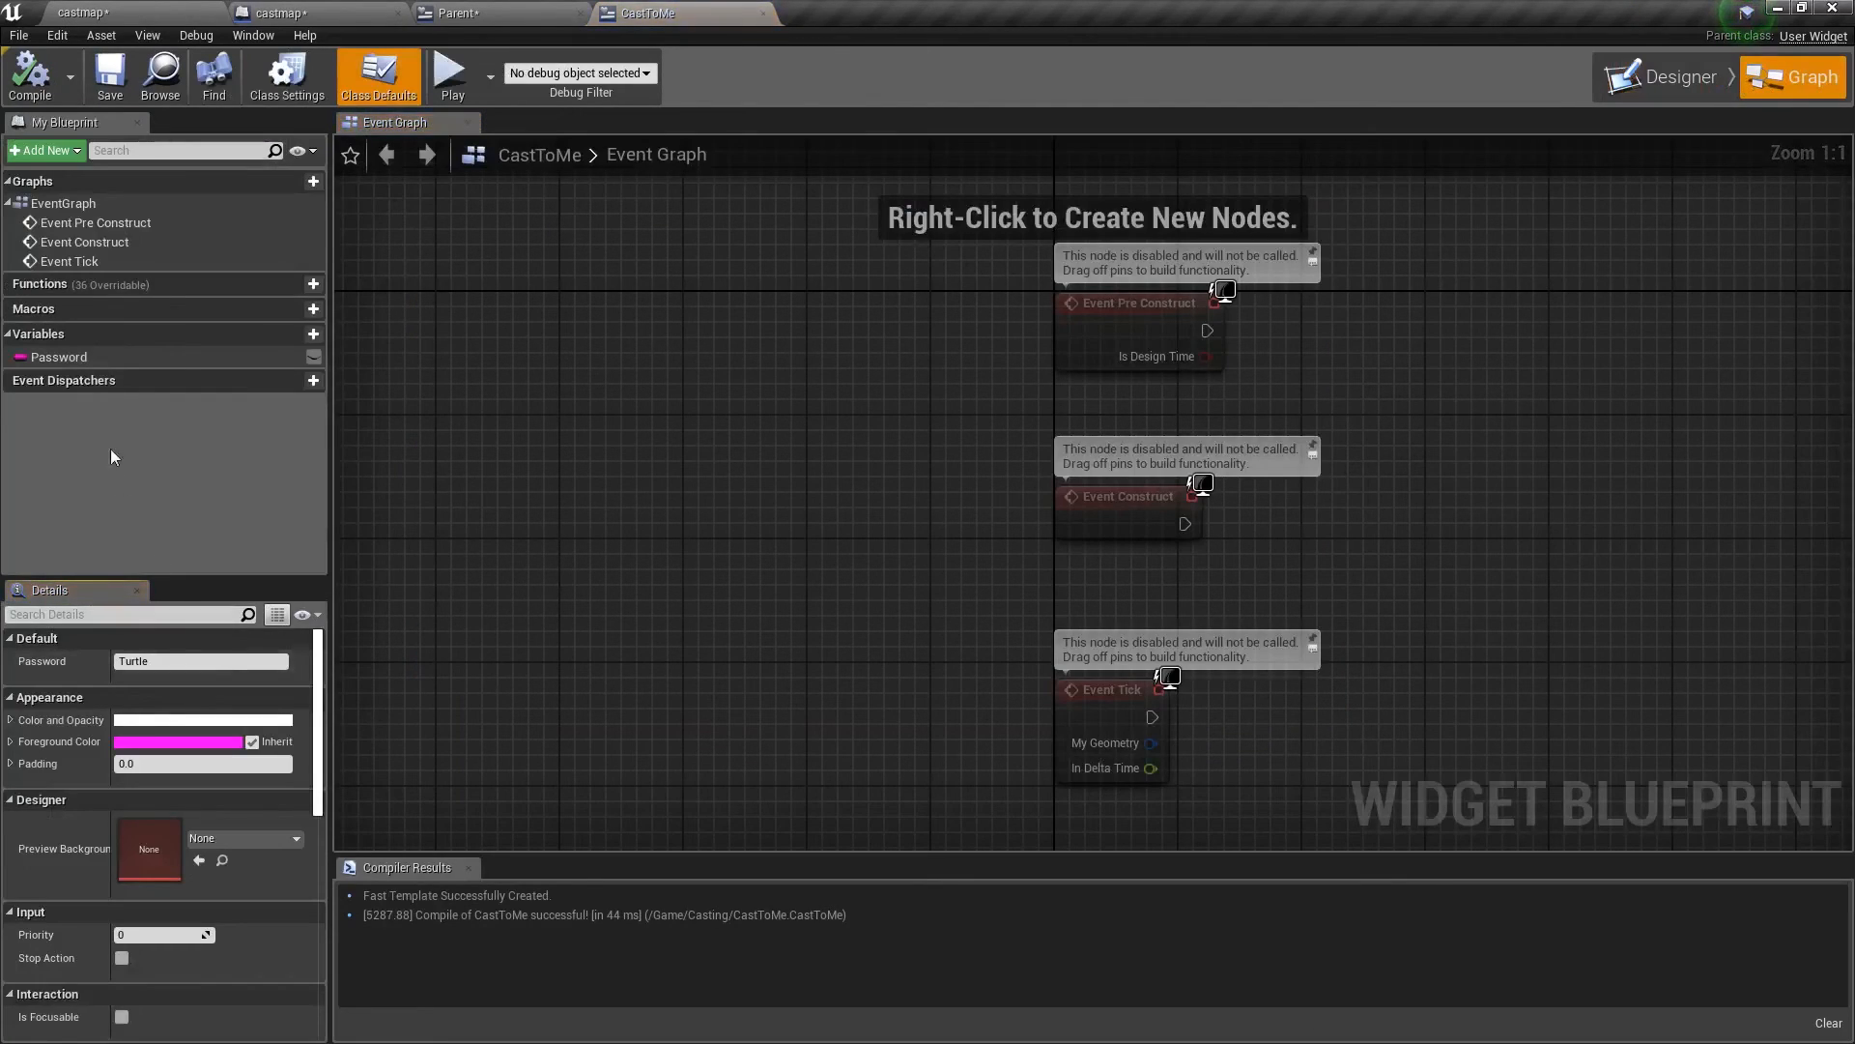
left_click(56, 356)
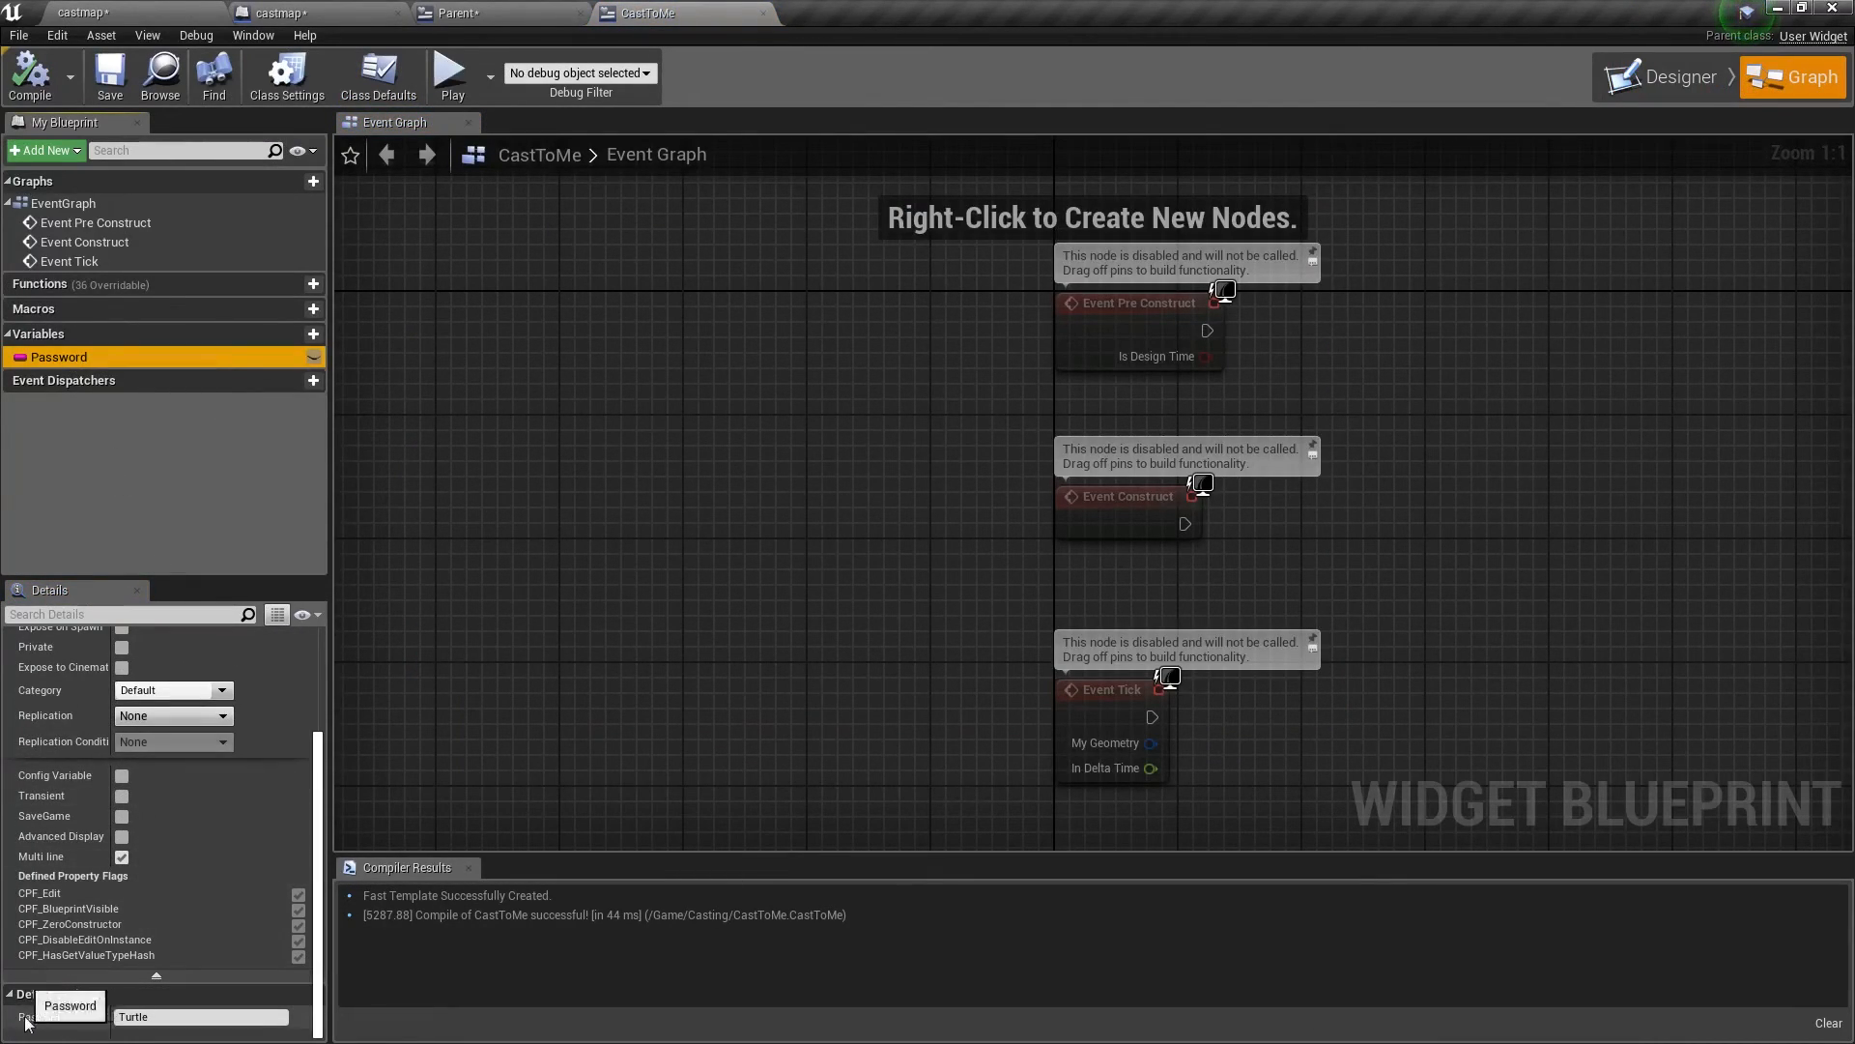
left_click(445, 12)
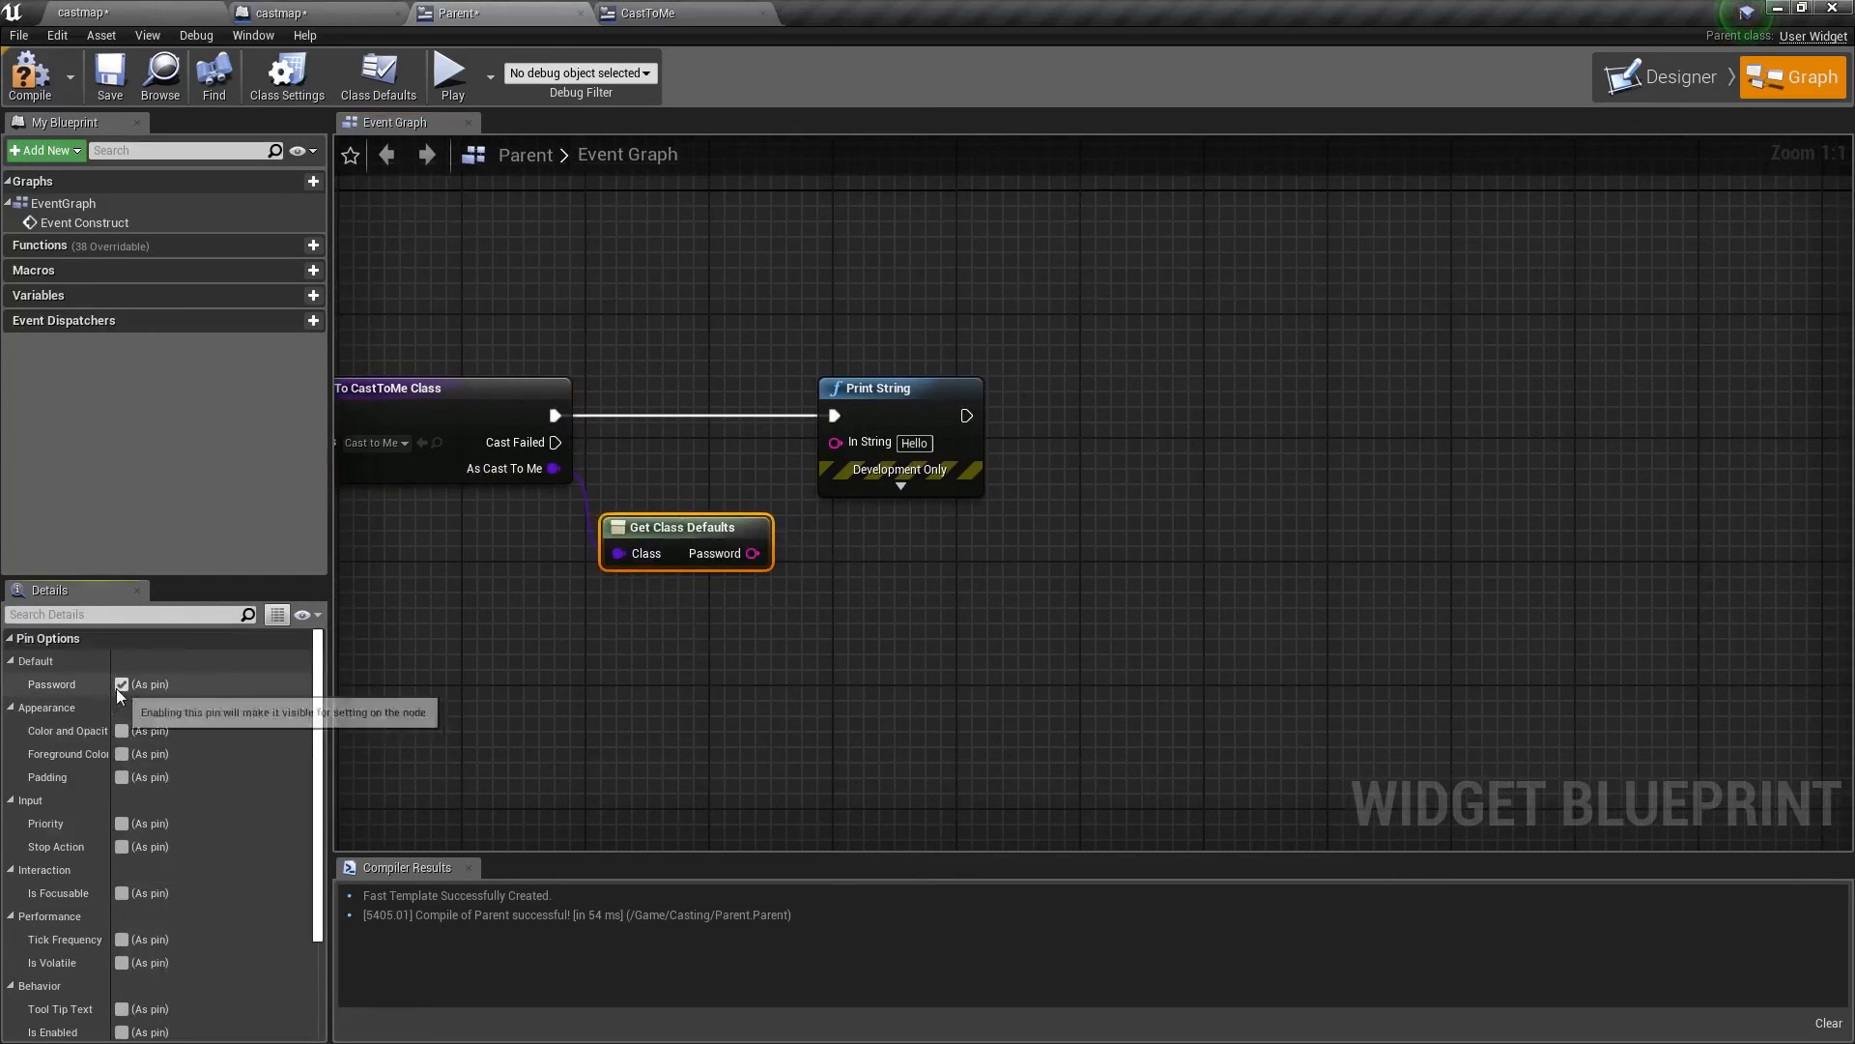
Toggle Get Class Defaults pin options so it outputs Color And Opacity instead of Password
left_click(122, 684)
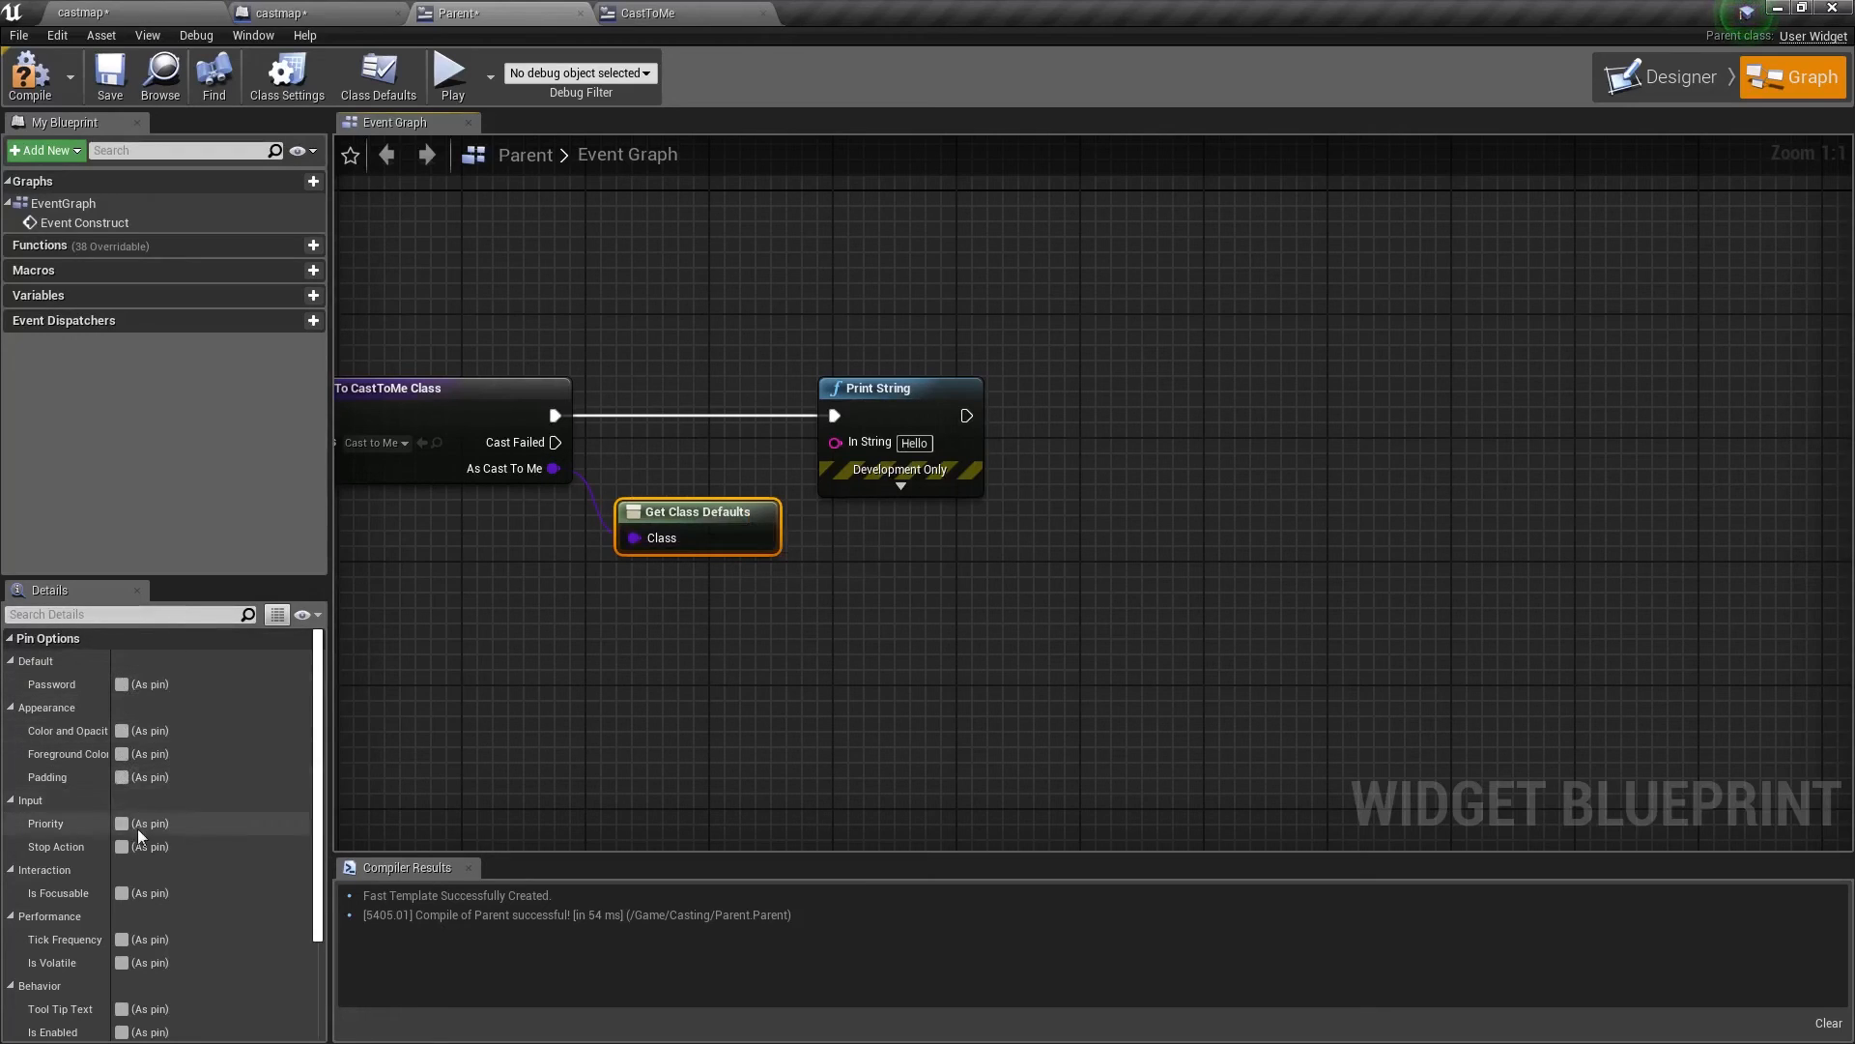
mouse_move(124, 762)
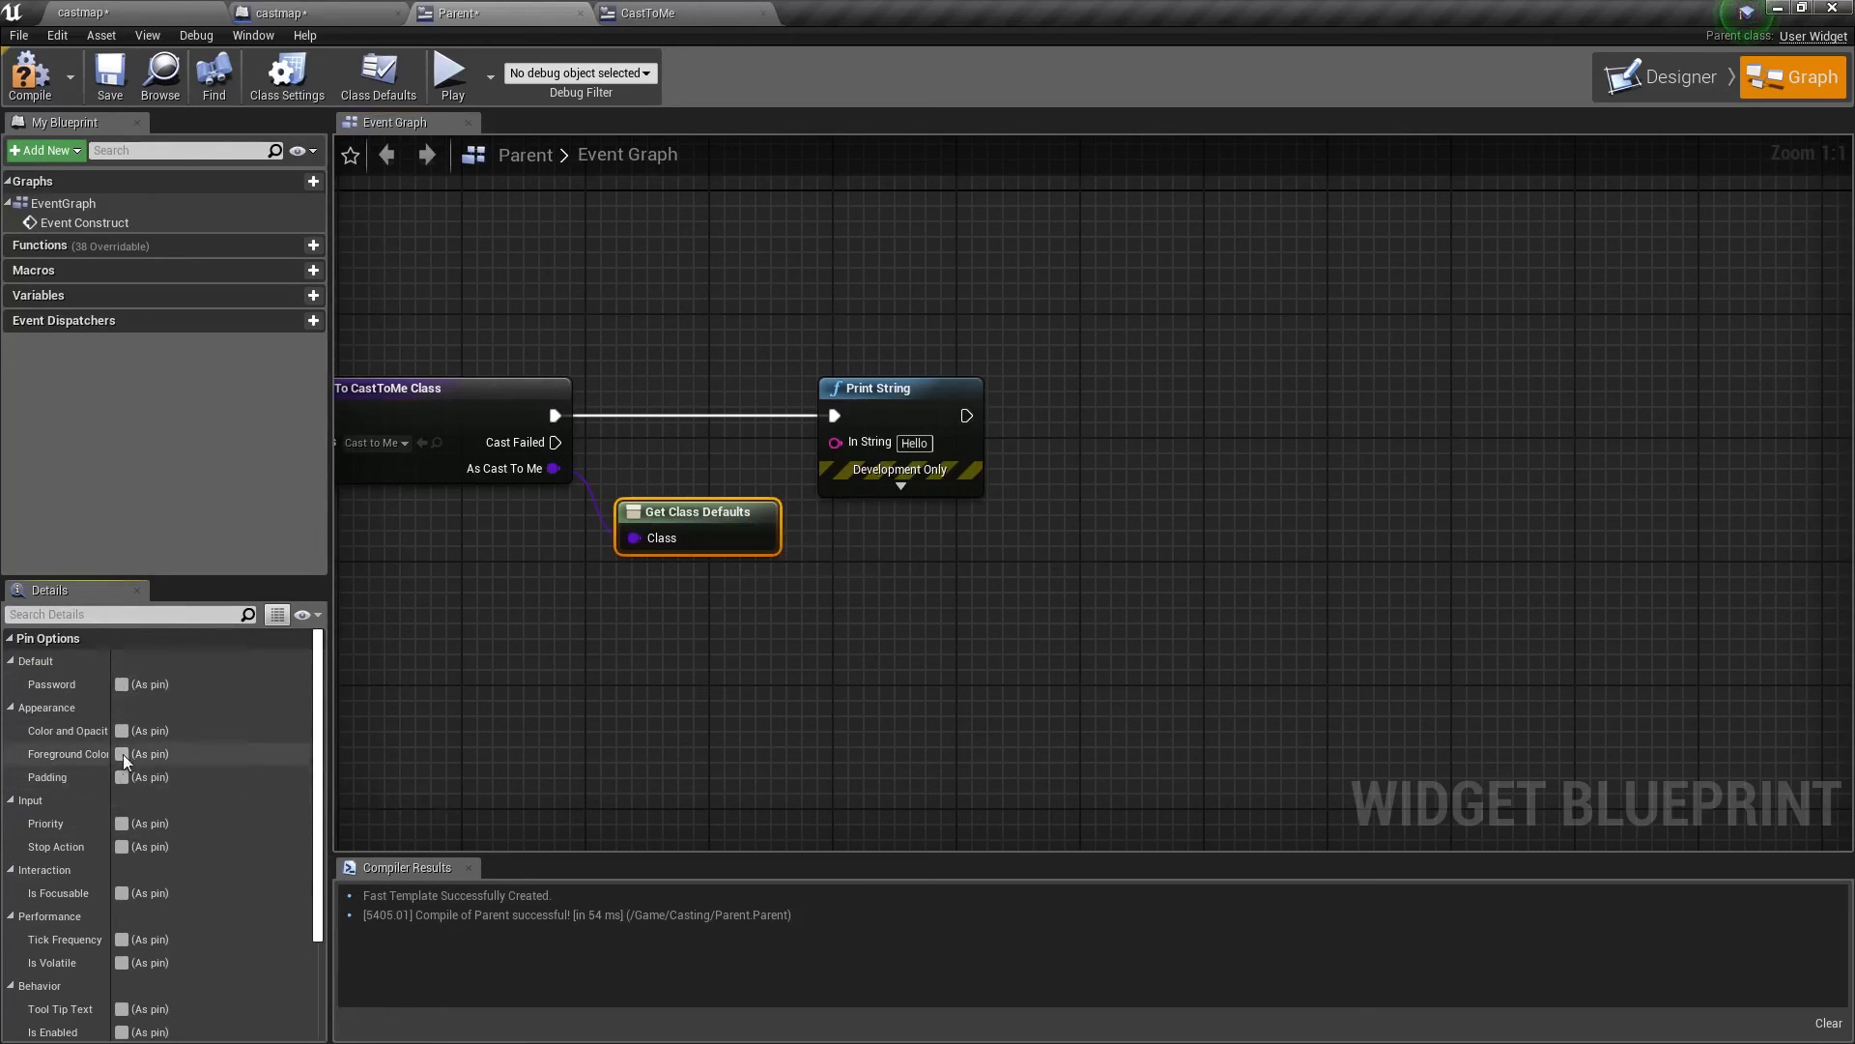
left_click(122, 731)
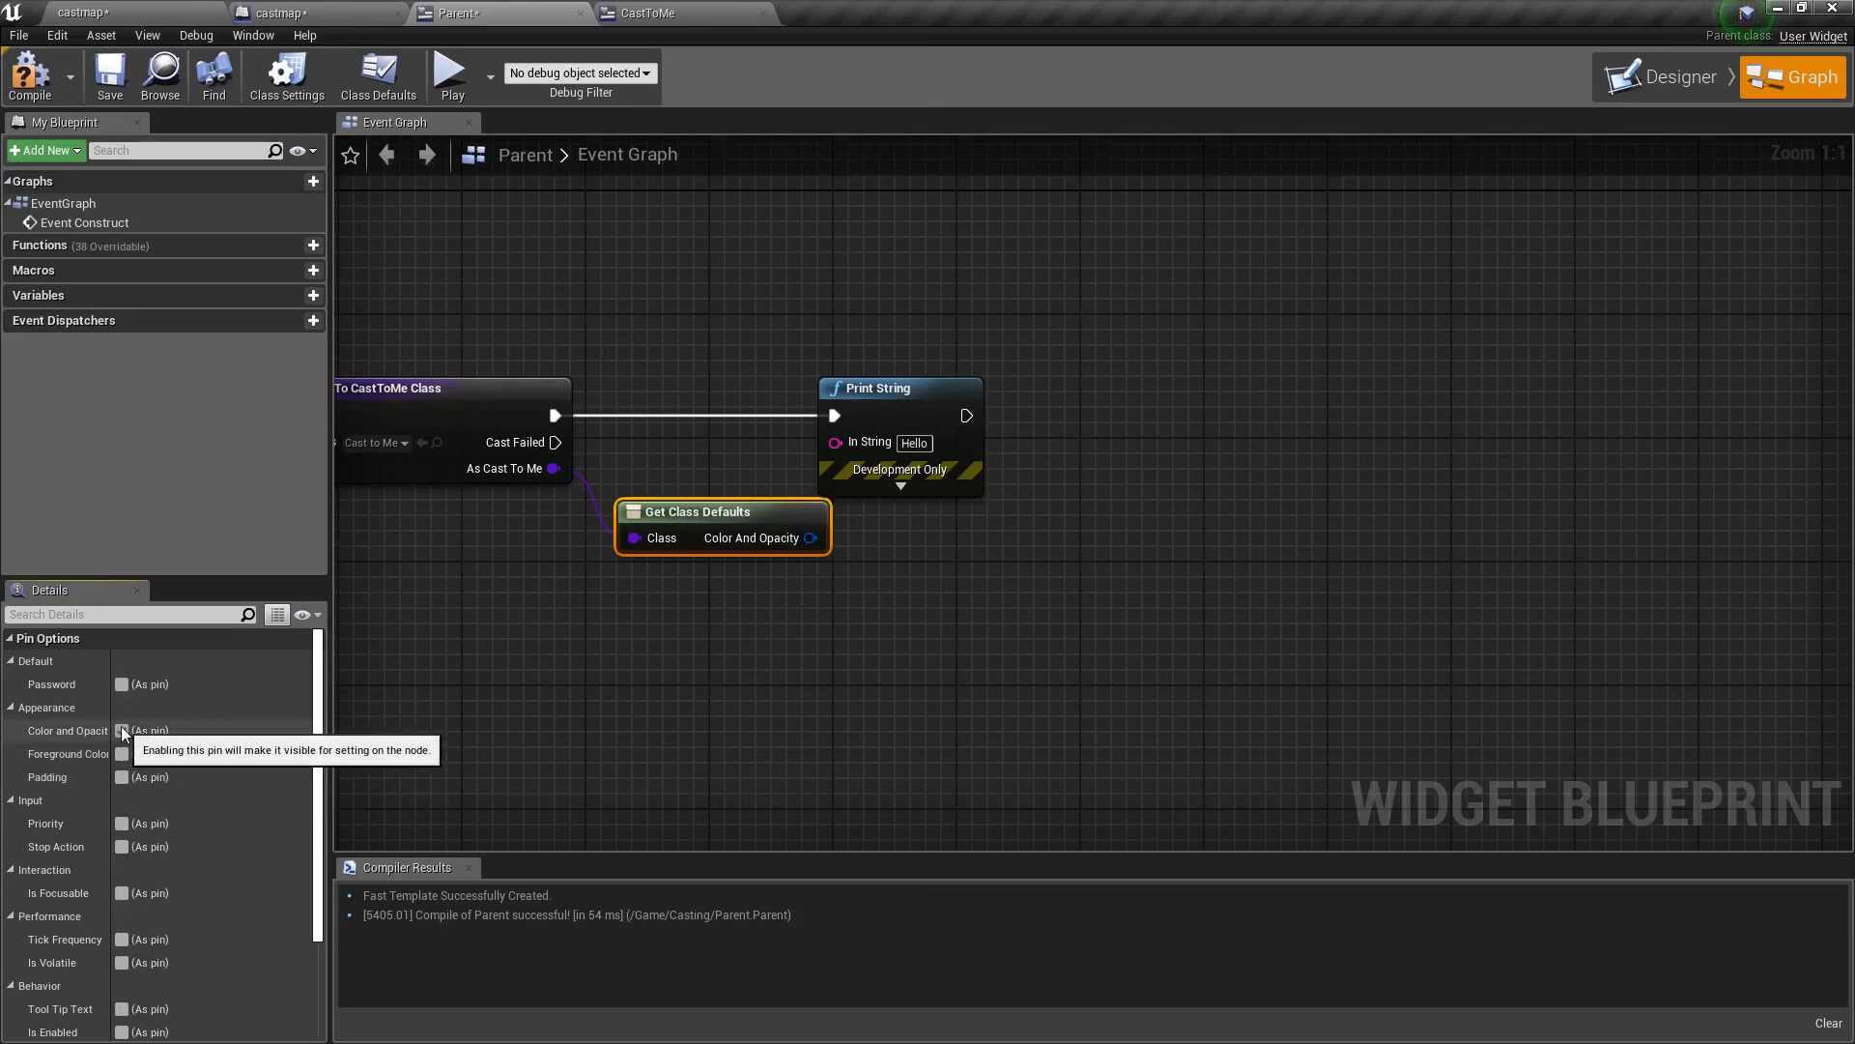
left_click(121, 684)
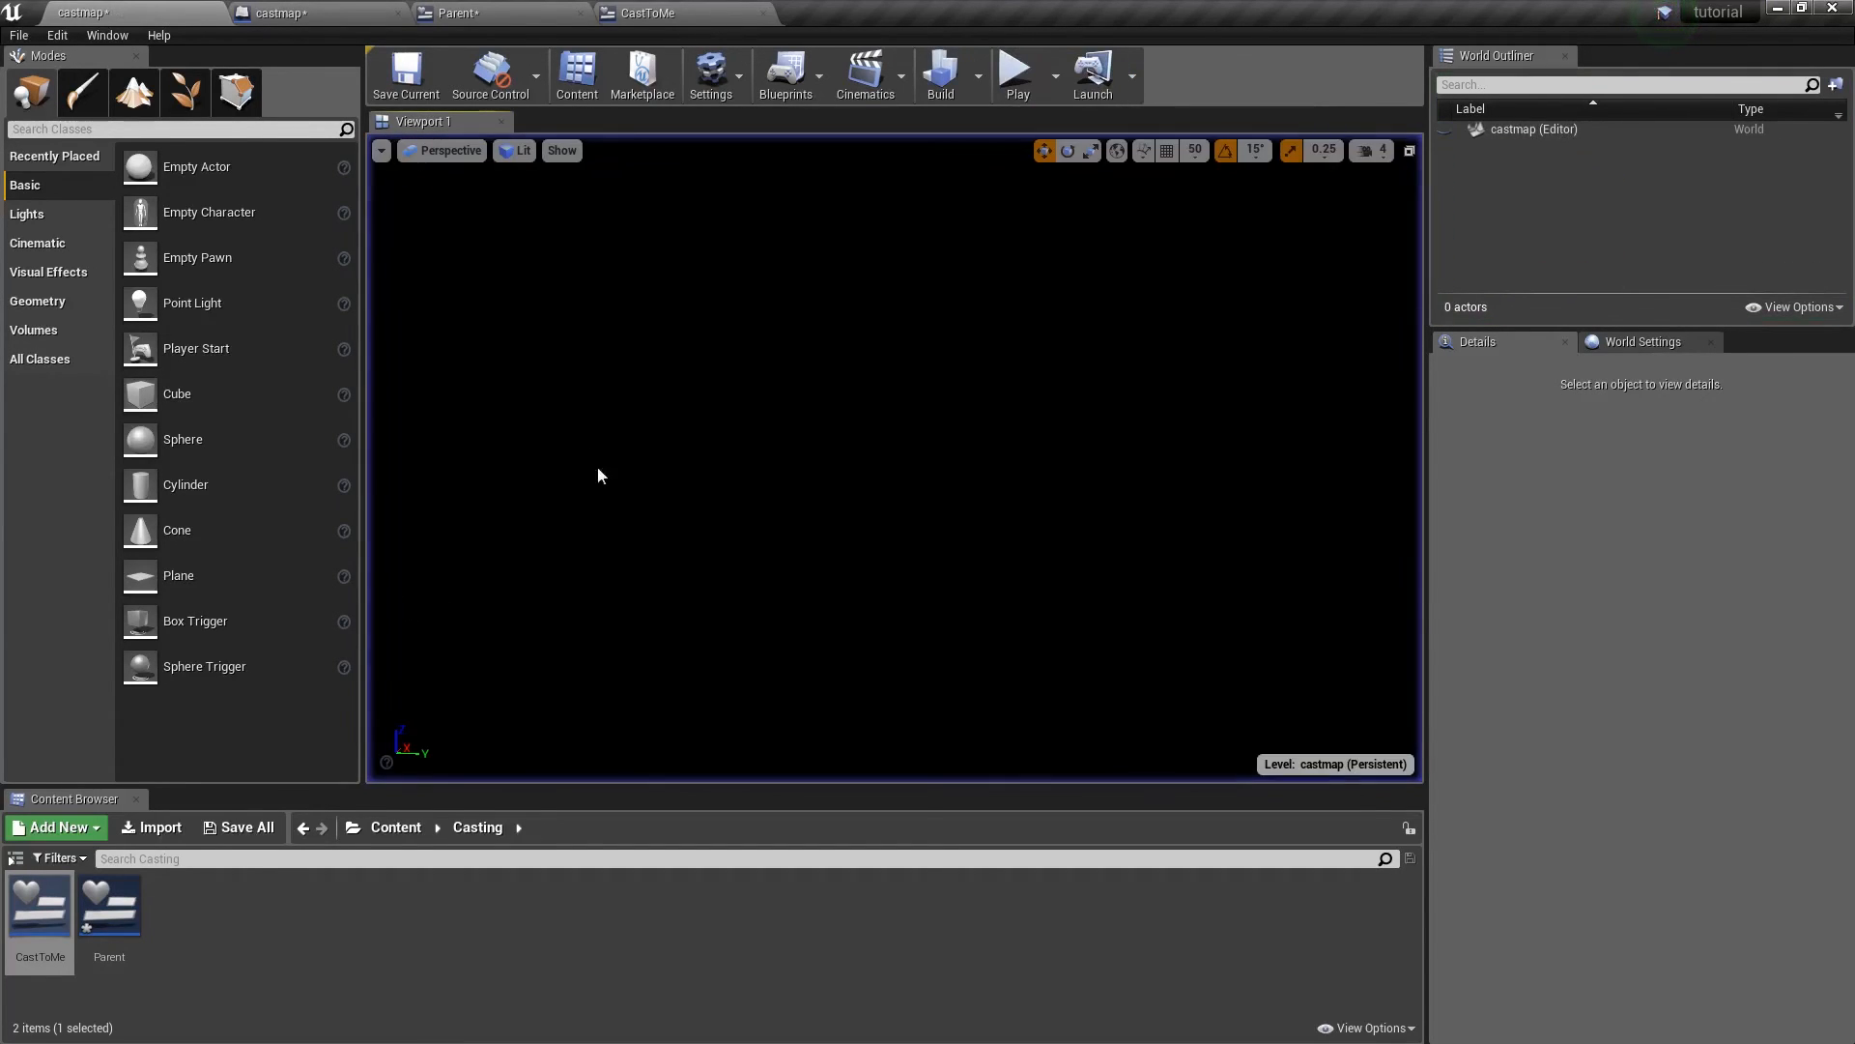
Wire Get Class Defaults' Password into Print String in Parent, then show the castmap level blueprint
left_click(462, 14)
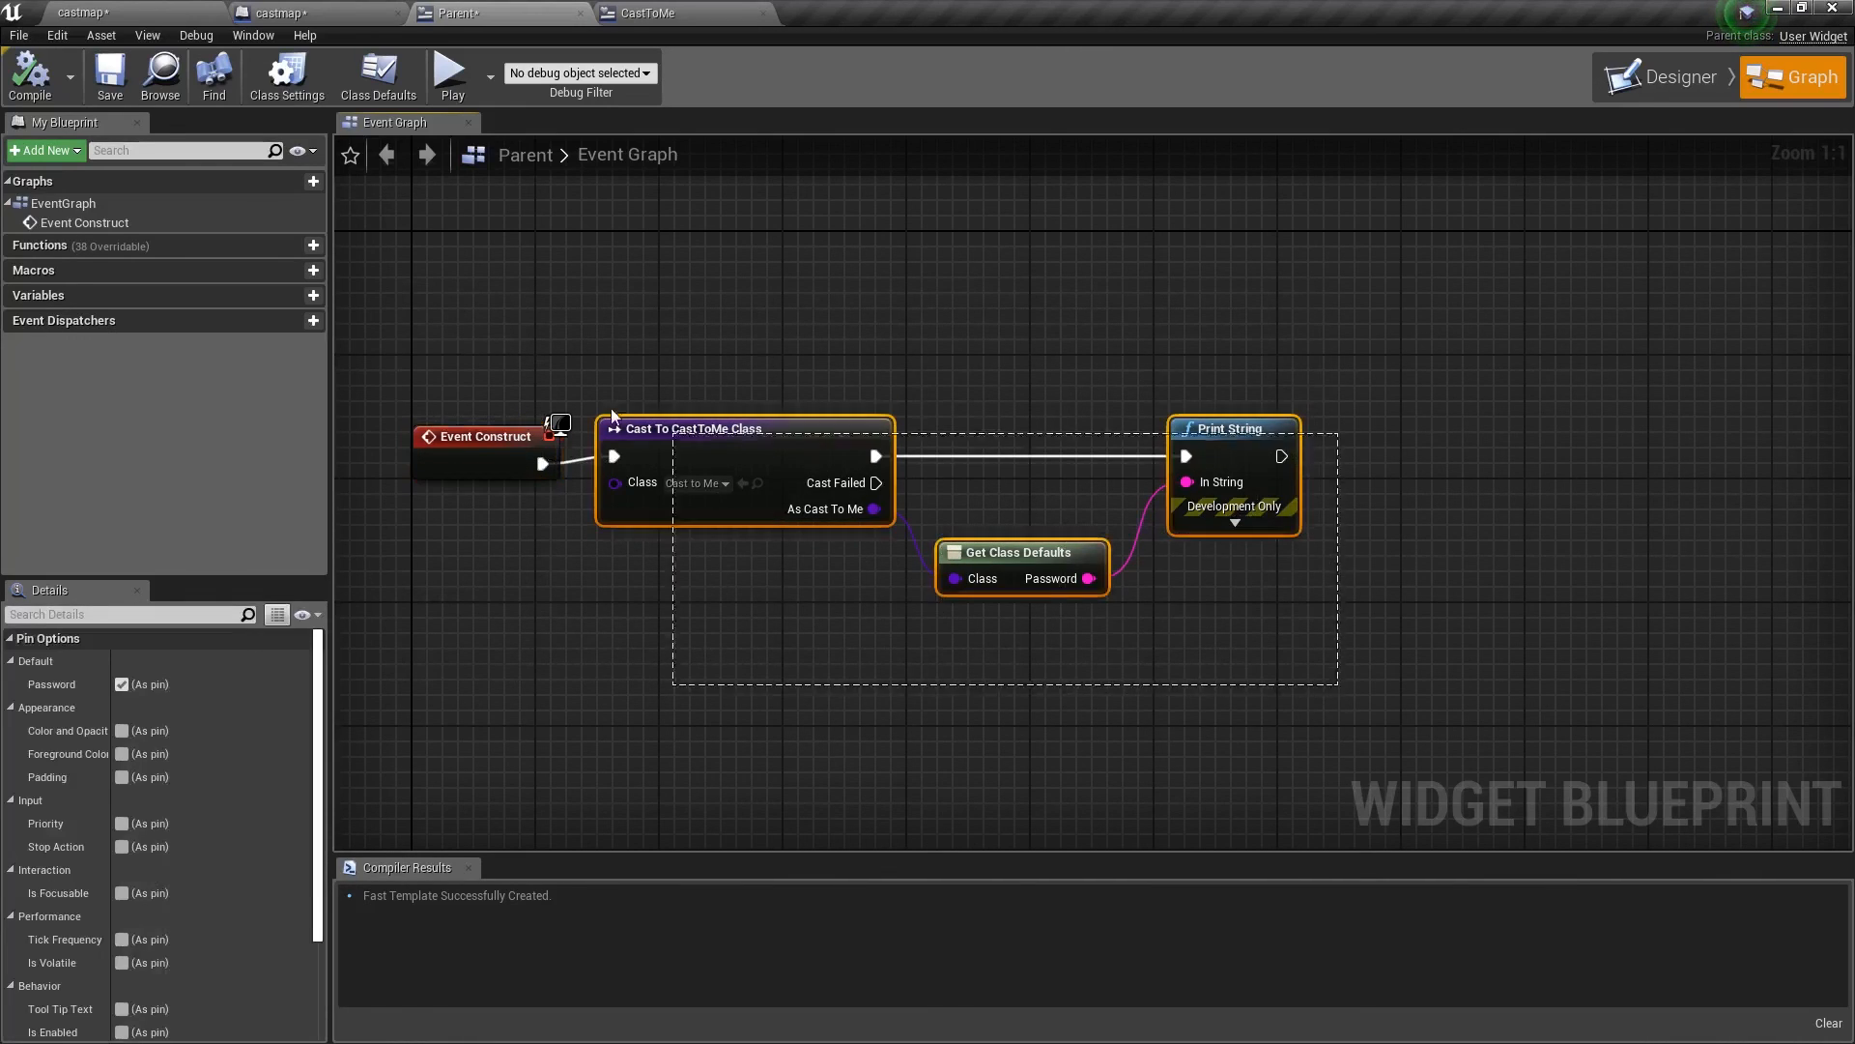
left_click(319, 14)
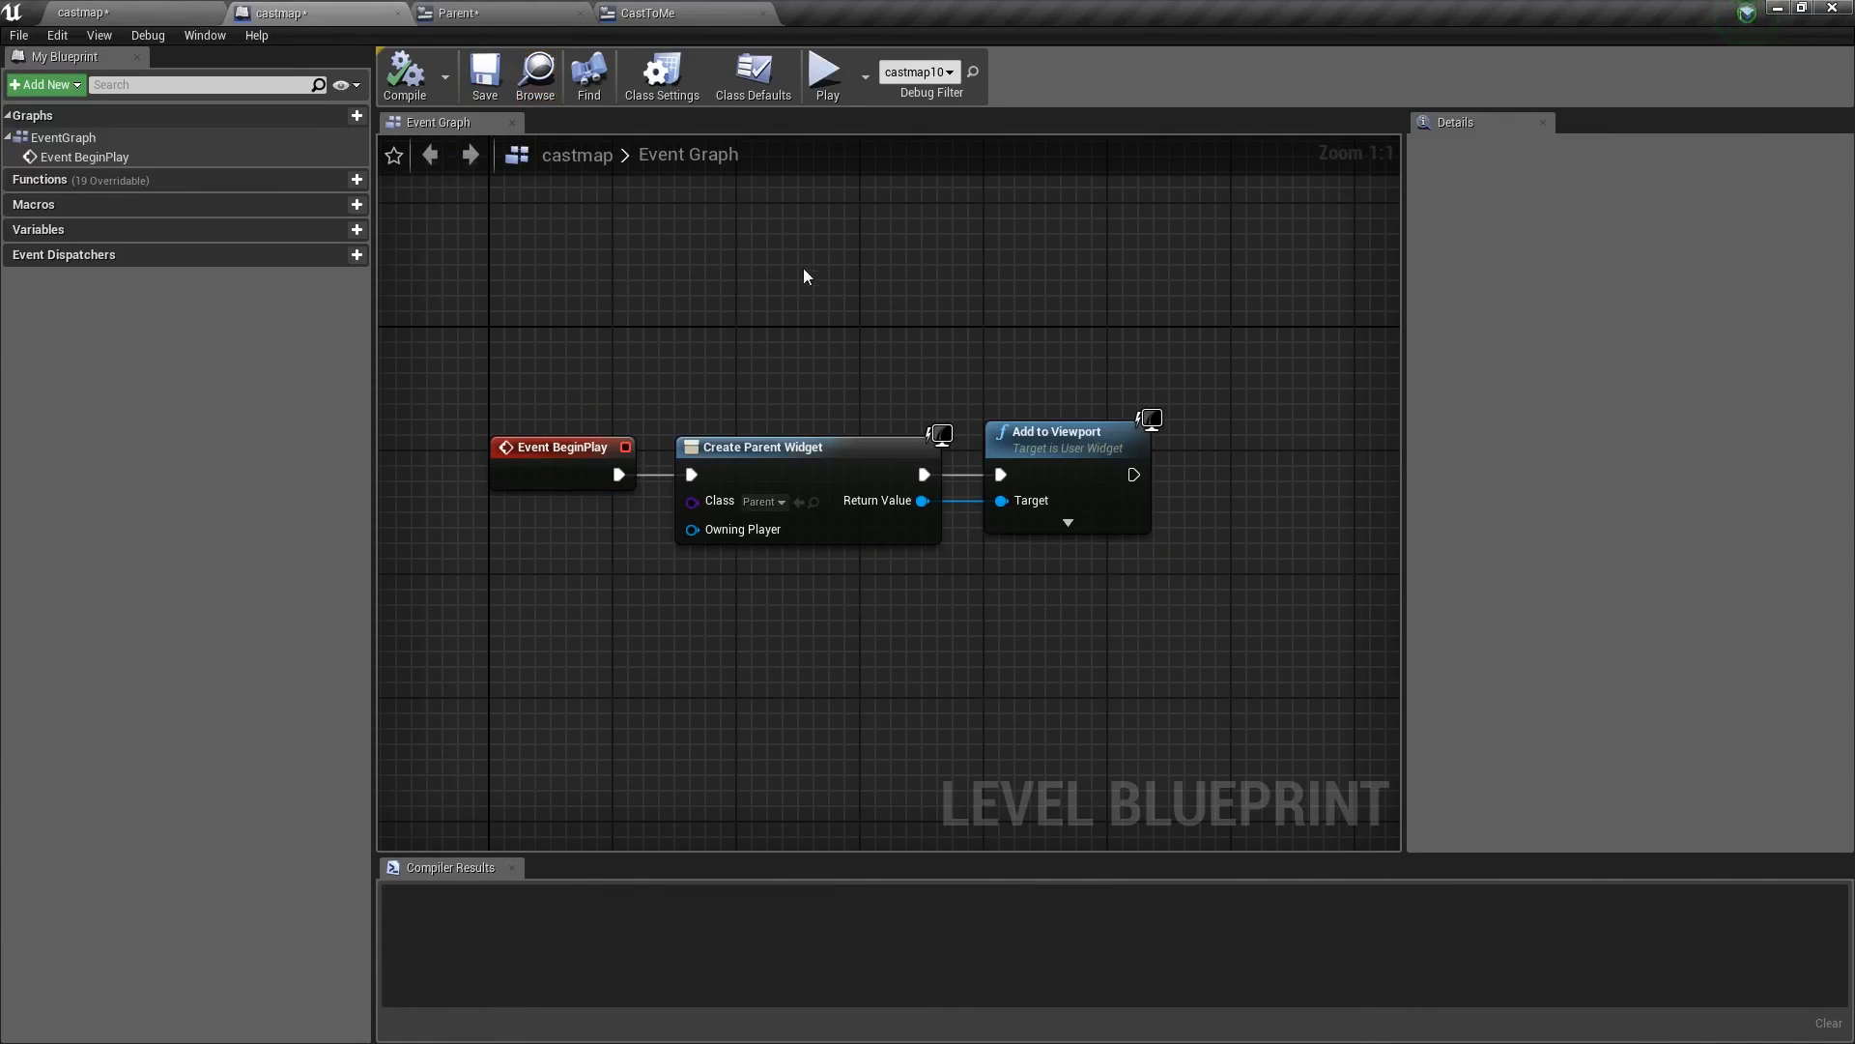